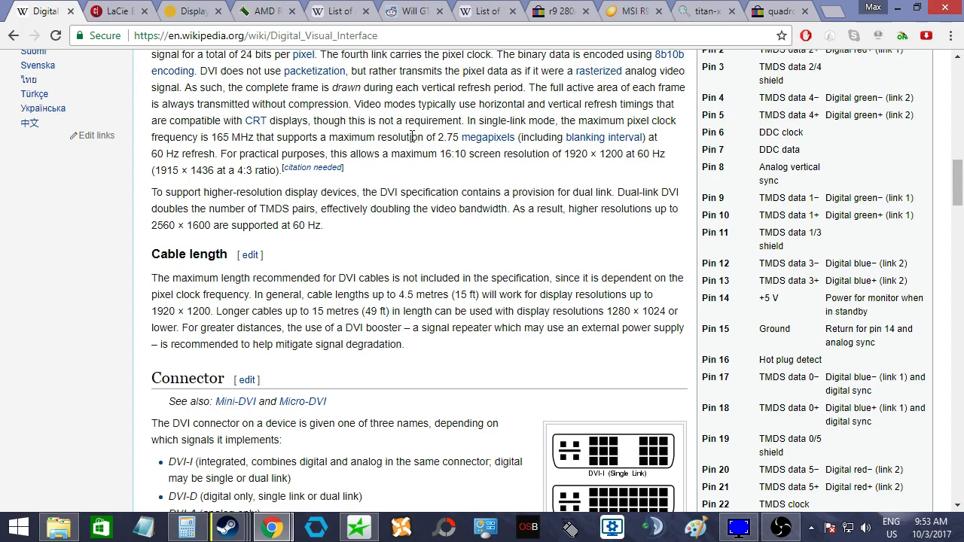
{"action": "mouse_move", "coordinate": [464, 188]}
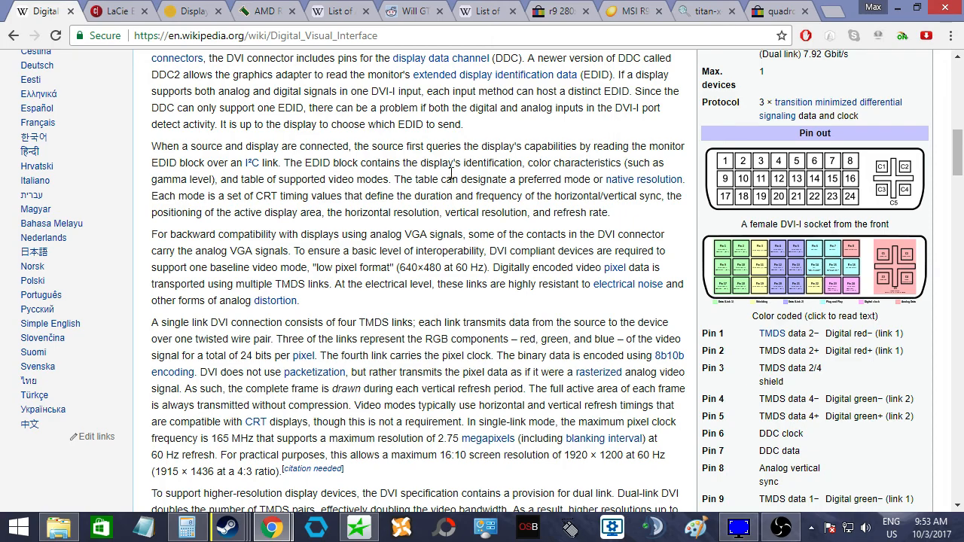
- Bring up StarTech's DisplayPort-to-VGA adapter results showing the DP2VGA2, DP2HDVGA and DP2VGA converters
{"action": "scroll", "scroll_direction": "down", "scroll_amount": 3}
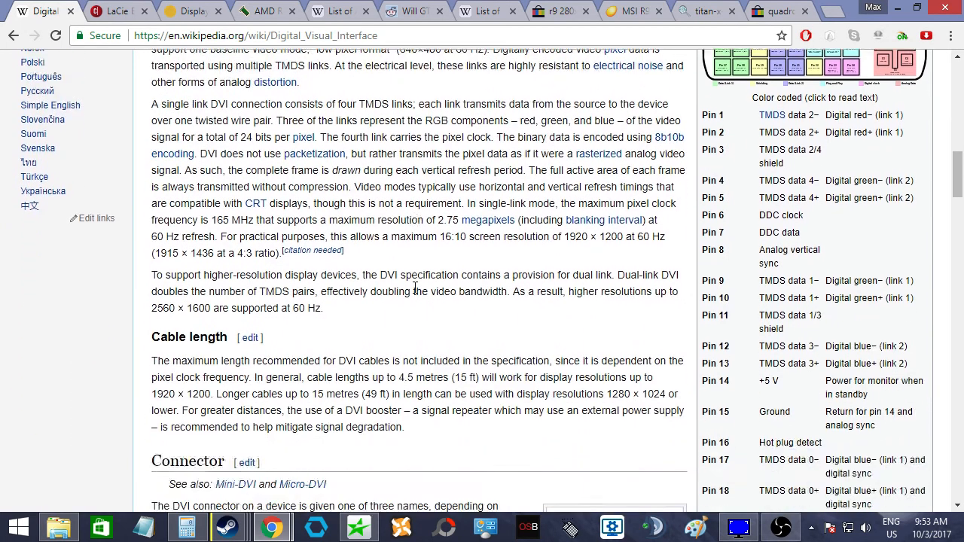
{"action": "scroll", "scroll_direction": "down", "scroll_amount": 3}
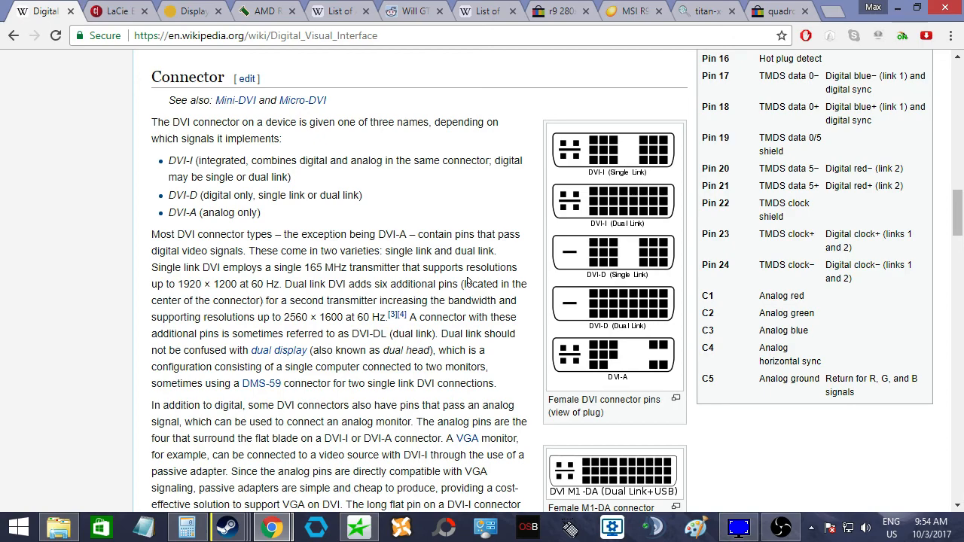
{"action": "mouse_move", "coordinate": [380, 208]}
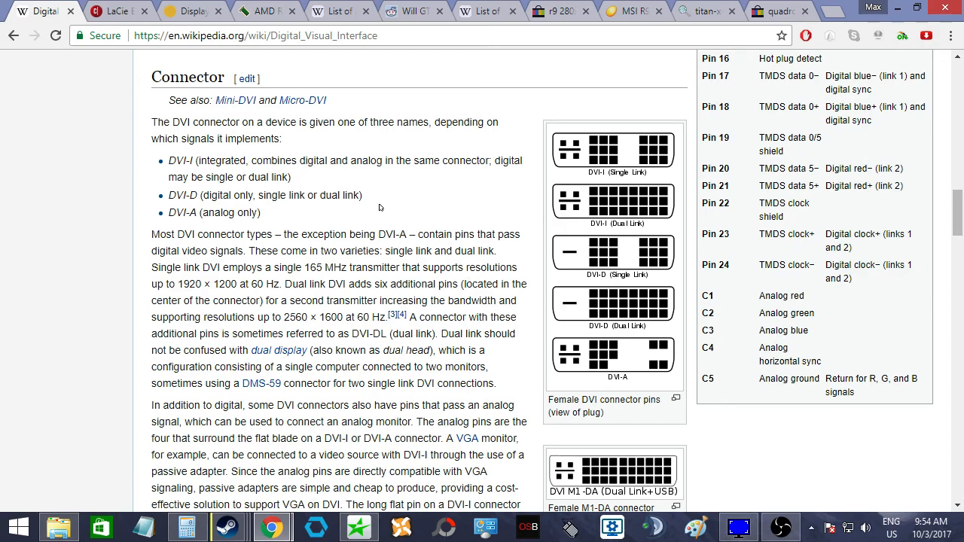
{"action": "mouse_move", "coordinate": [353, 205]}
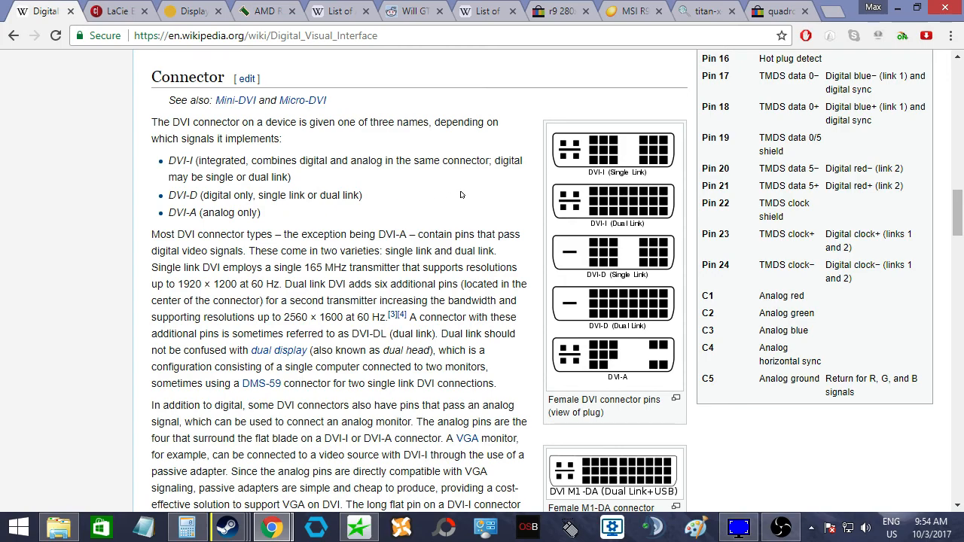
{"action": "mouse_move", "coordinate": [199, 169]}
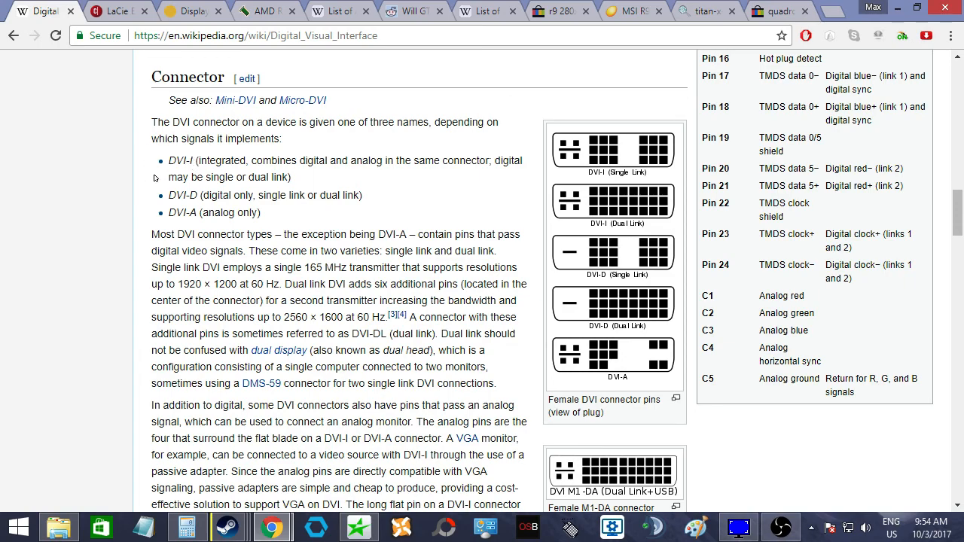
{"action": "double_click", "coordinate": [178, 212]}
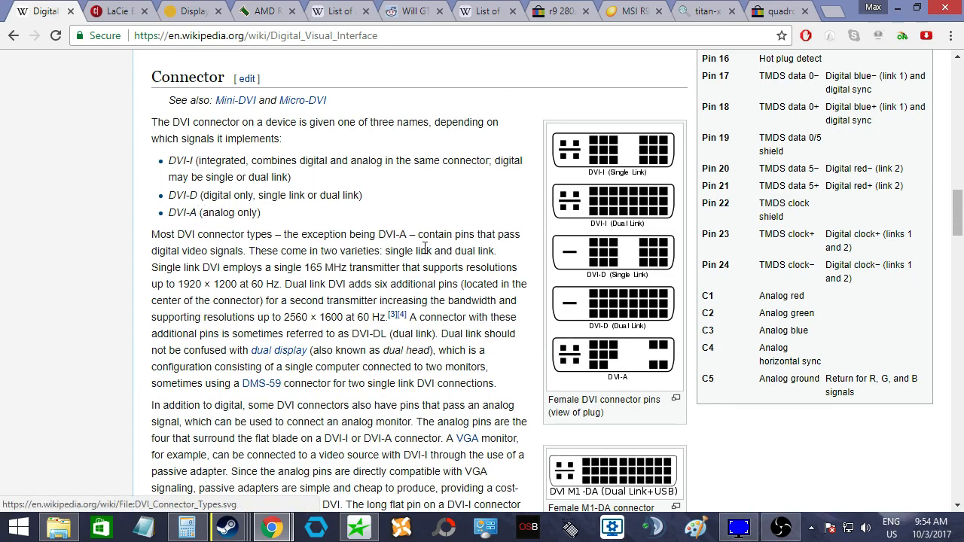
{"action": "mouse_move", "coordinate": [375, 225]}
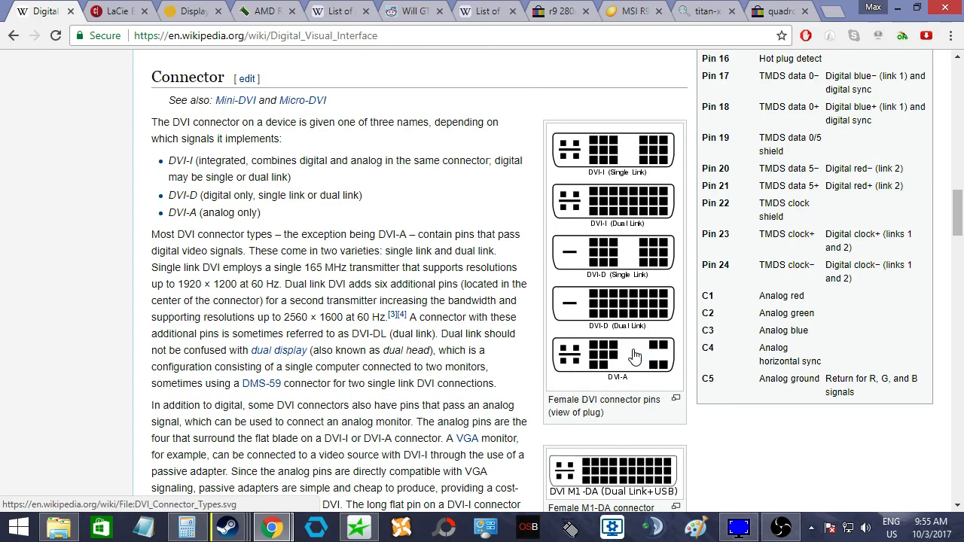
{"action": "mouse_move", "coordinate": [509, 211]}
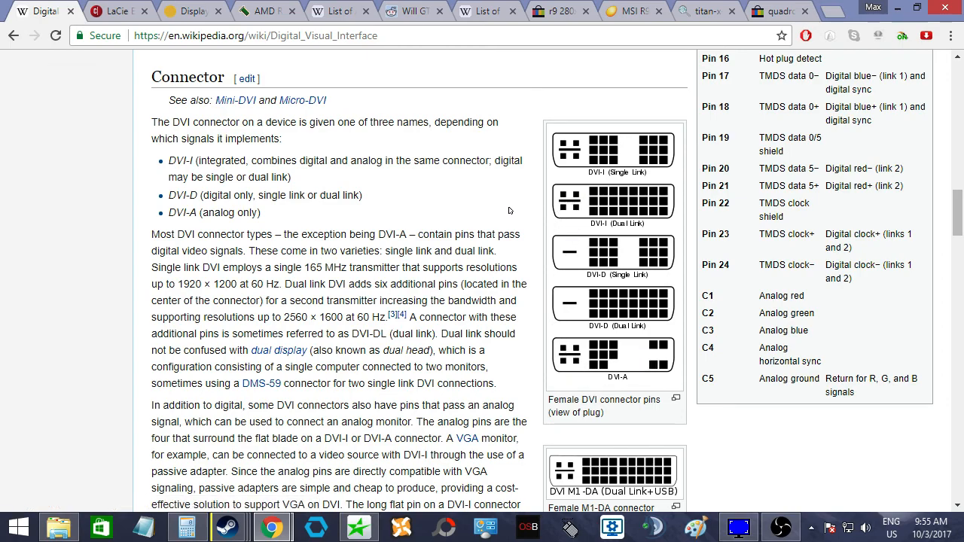
{"action": "mouse_move", "coordinate": [586, 208]}
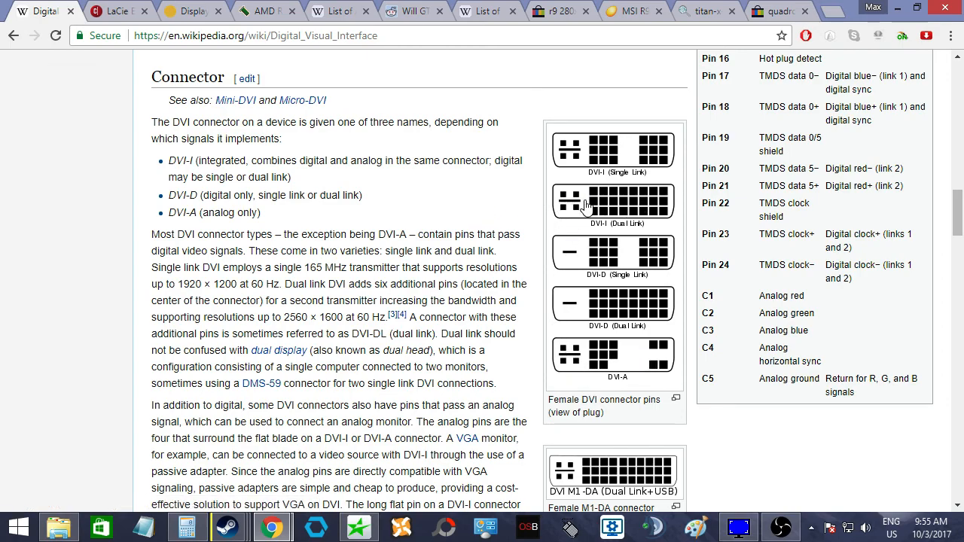
{"action": "mouse_move", "coordinate": [551, 204]}
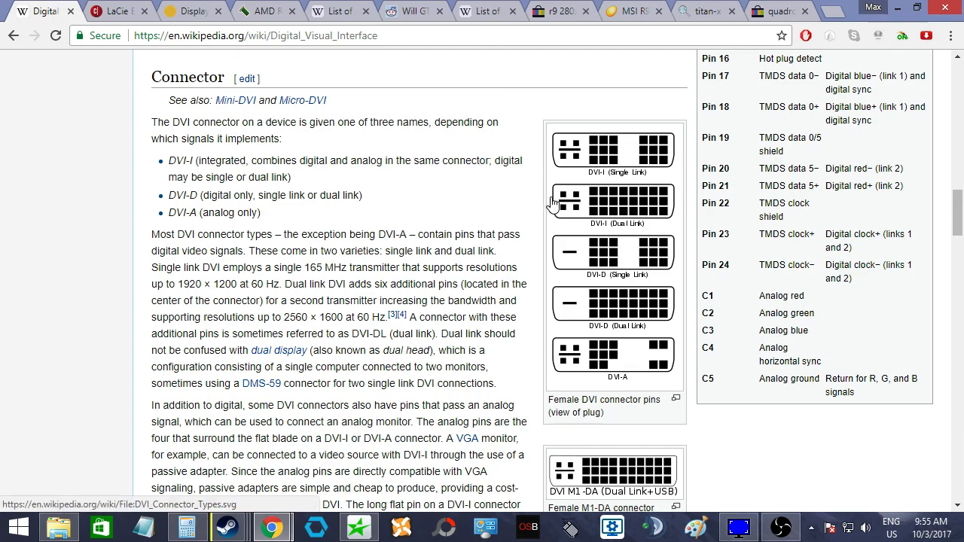
{"action": "mouse_move", "coordinate": [558, 194]}
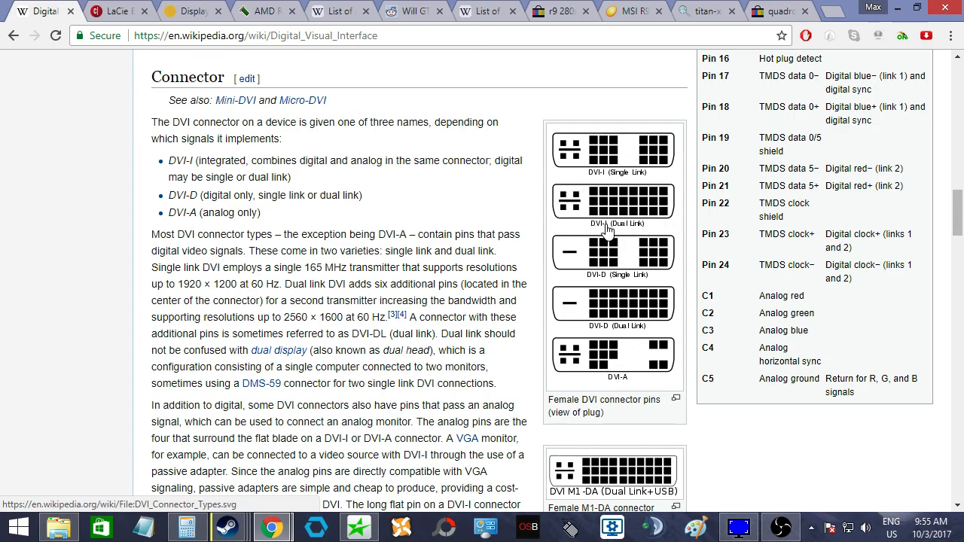
{"action": "mouse_move", "coordinate": [586, 205]}
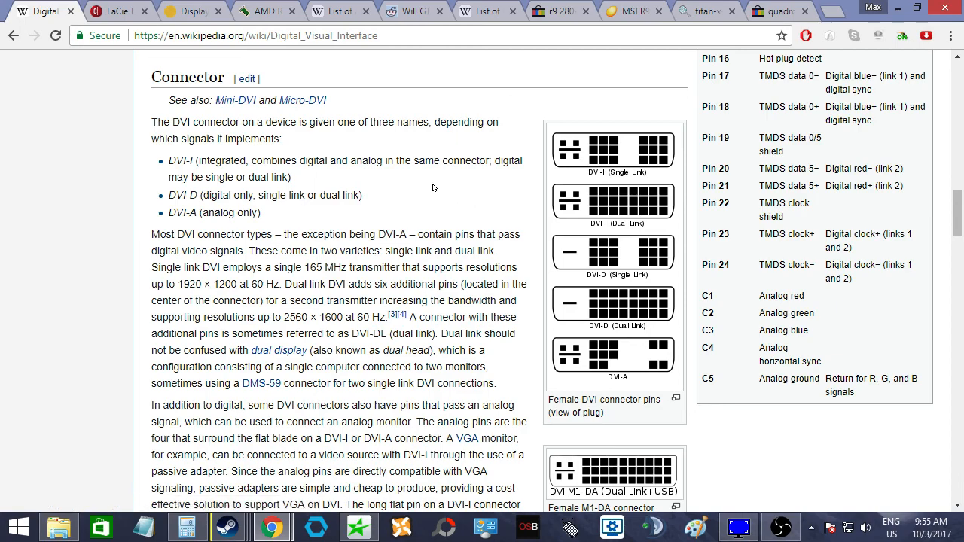
{"action": "mouse_move", "coordinate": [618, 203]}
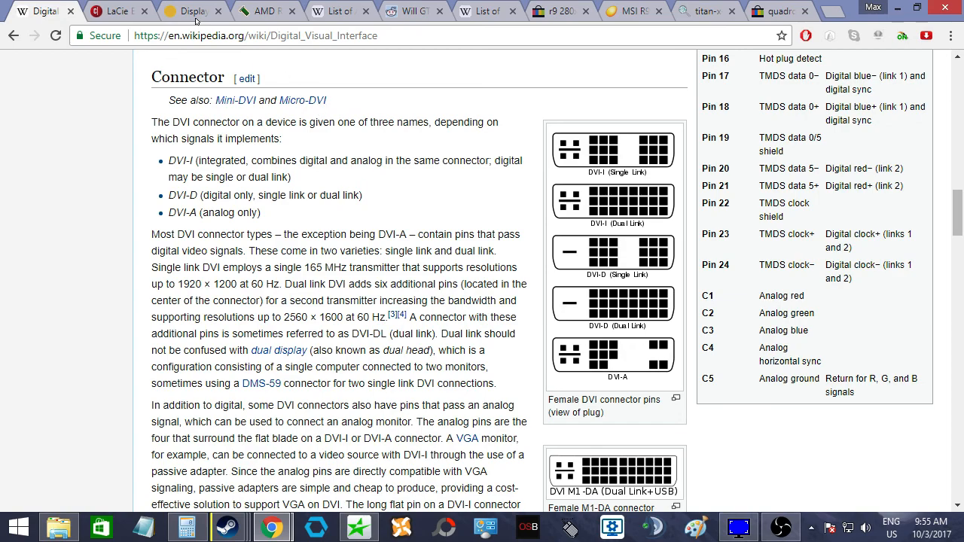
{"action": "left_click", "coordinate": [193, 11]}
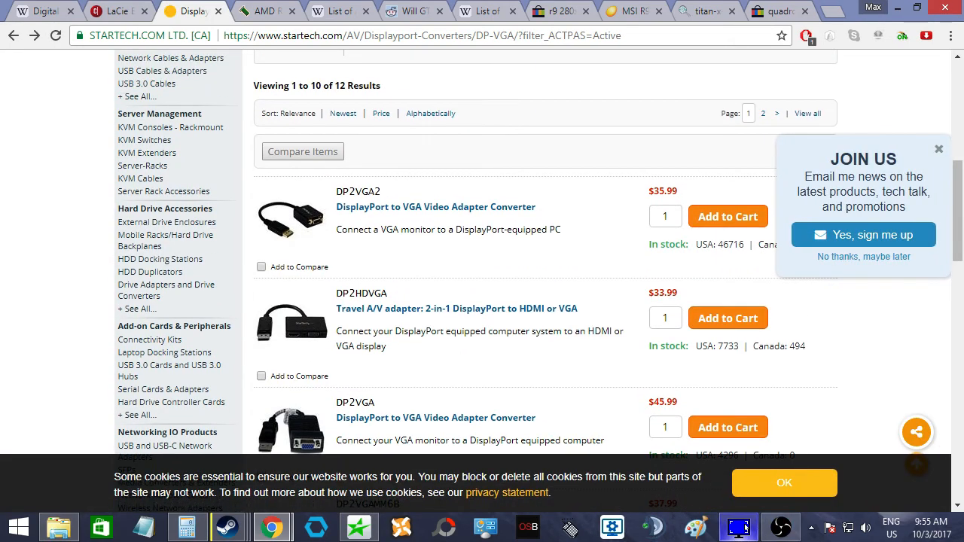
{"action": "left_click", "coordinate": [738, 527]}
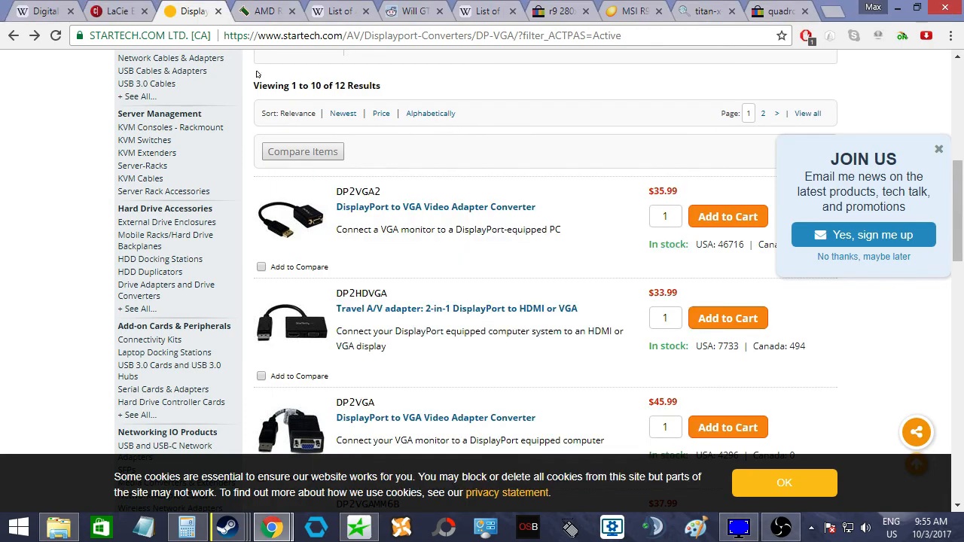
- Select the LaCie Electron 22blue IV's 2048 x 1536 native resolution figure on CNET
{"action": "left_click", "coordinate": [118, 12]}
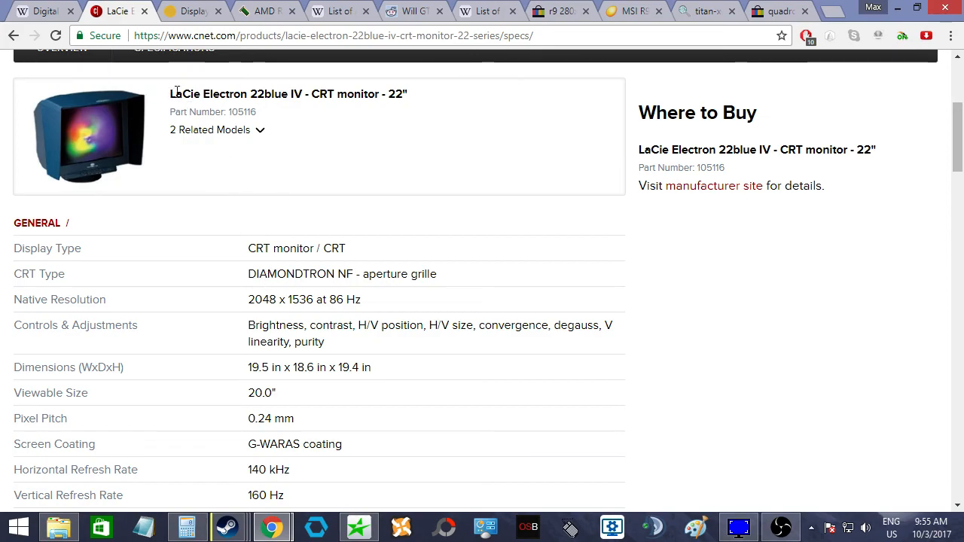
{"action": "double_click", "coordinate": [251, 298]}
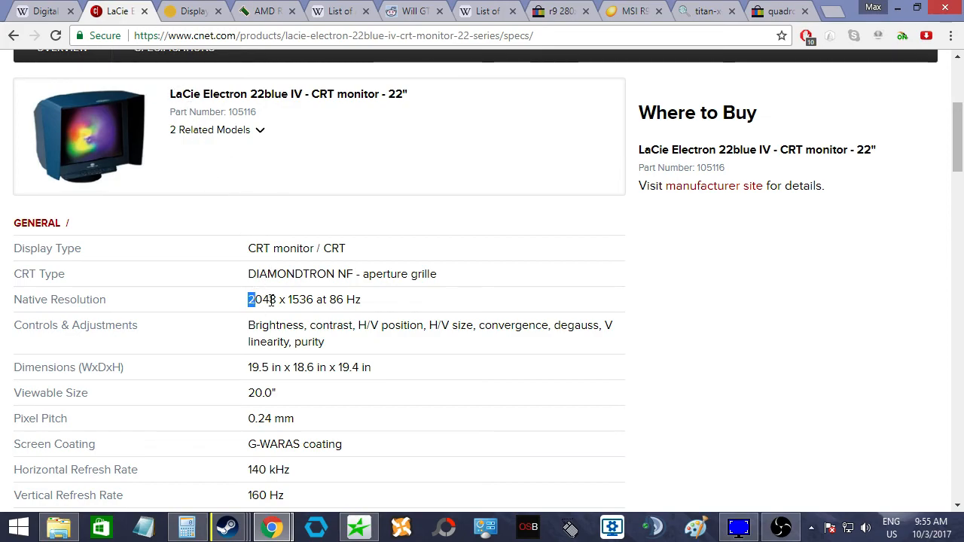
{"action": "left_click_drag", "start_coordinate": [249, 298], "coordinate": [360, 298]}
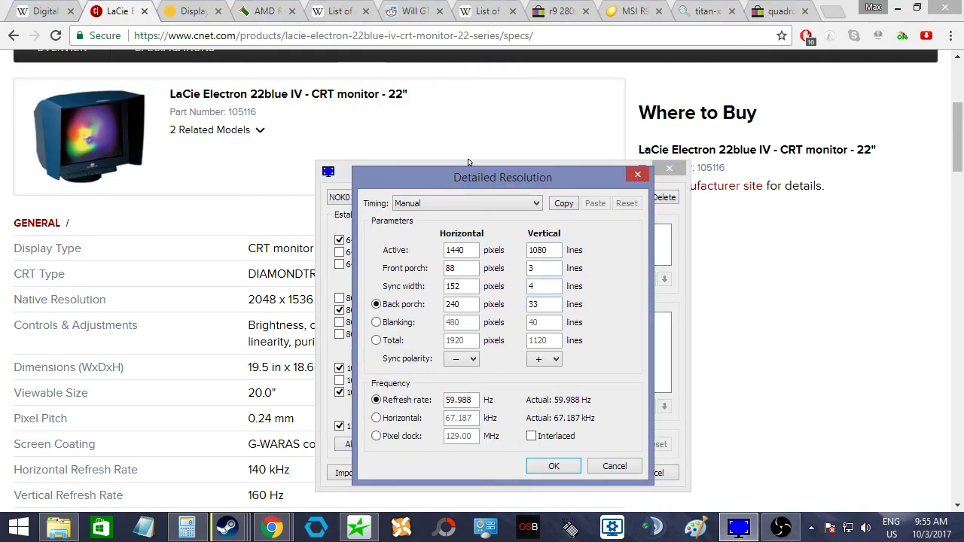
- Try CRT-standard timing for 2048x1536 at 86 Hz and then 1920x1200 without adding them
{"action": "left_click", "coordinate": [466, 202]}
{"action": "type", "text": "2048"}
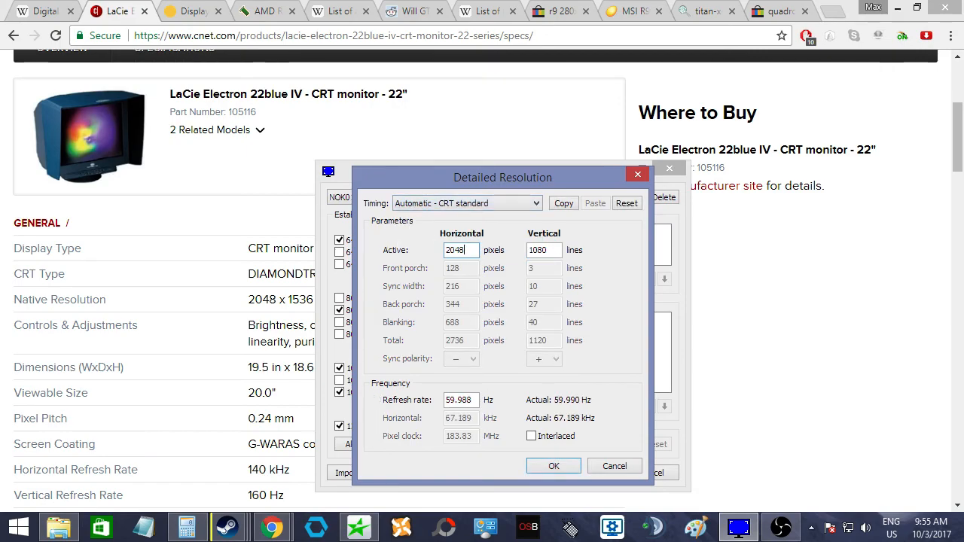
{"action": "type", "text": "1534"}
{"action": "left_click", "coordinate": [461, 399]}
{"action": "type", "text": "7"}
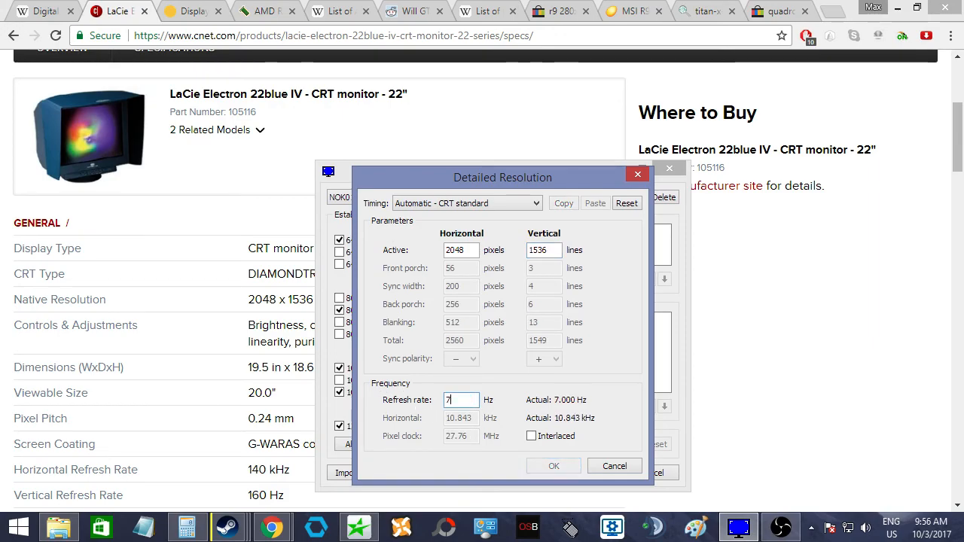
{"action": "type", "text": "8"}
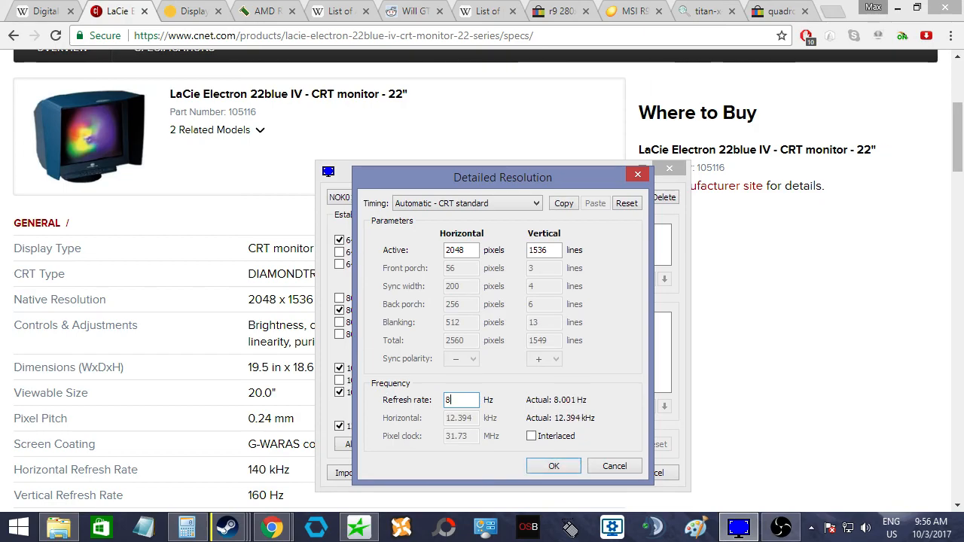
{"action": "type", "text": "6"}
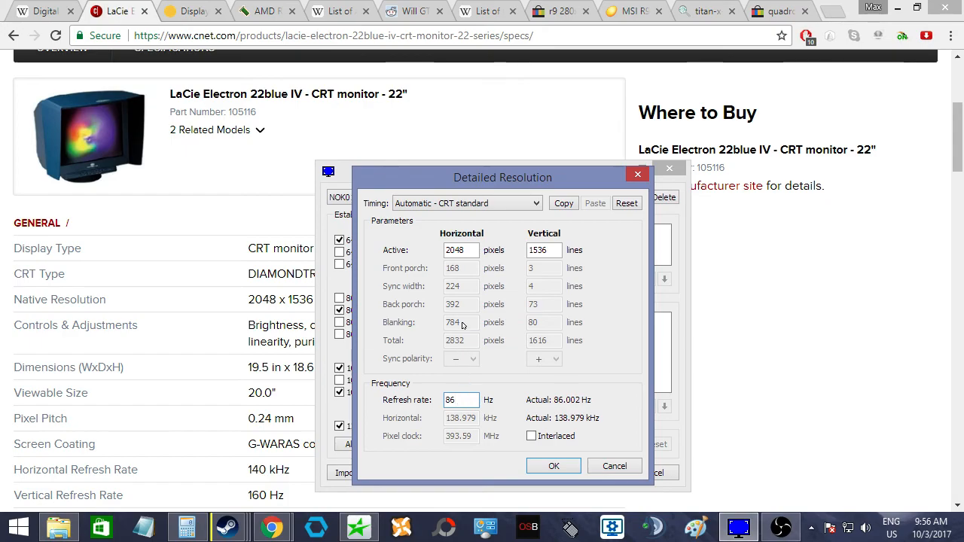
{"action": "mouse_move", "coordinate": [329, 330]}
{"action": "type", "text": "6"}
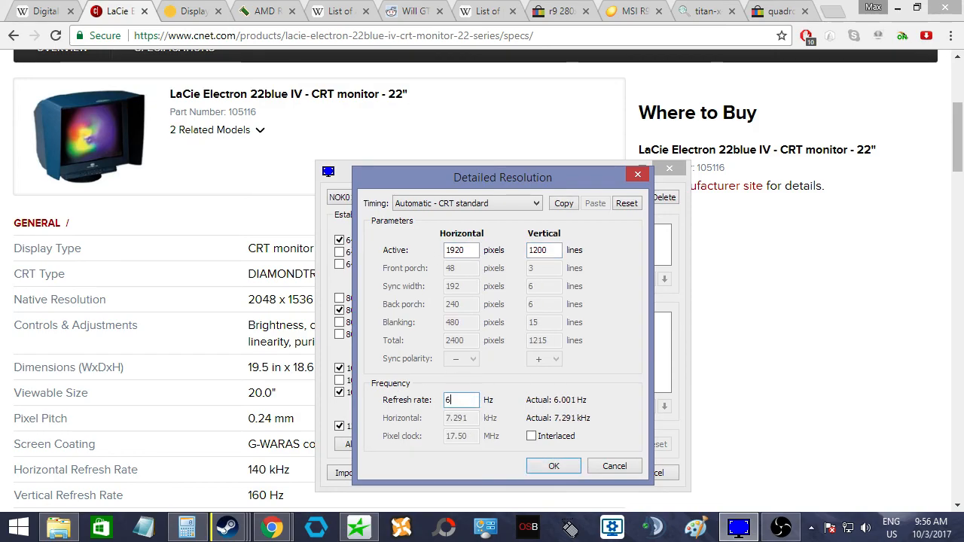
{"action": "type", "text": "0"}
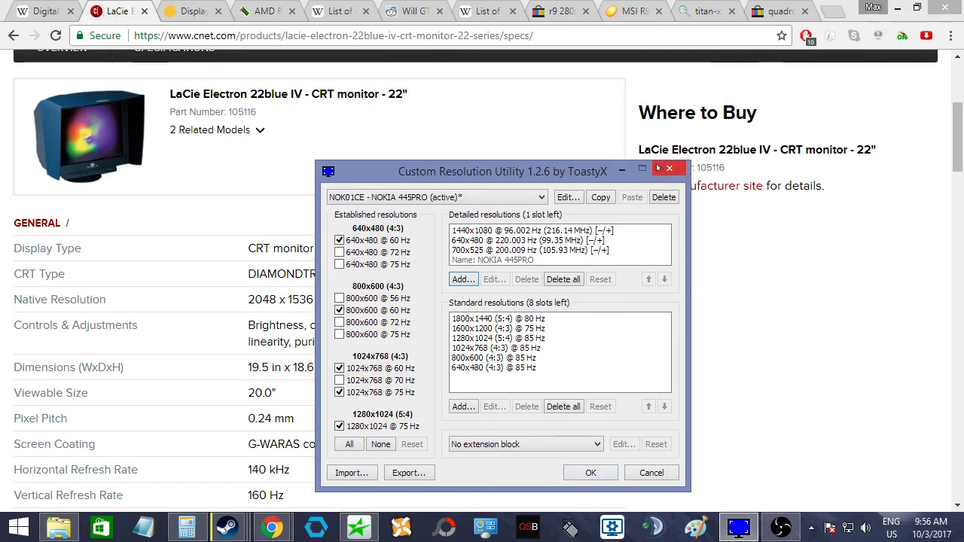
{"action": "mouse_move", "coordinate": [669, 169]}
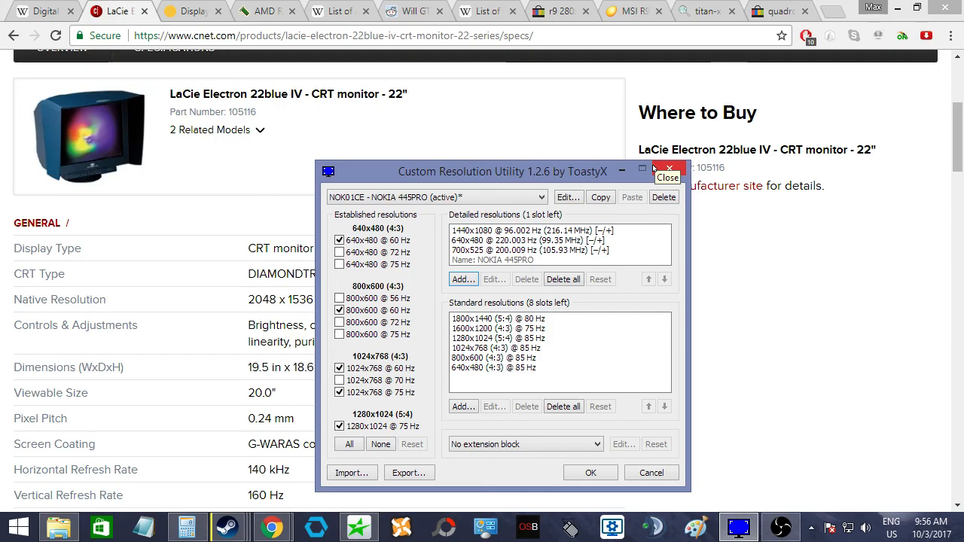
- Close Custom Resolution Utility and return to the LaCie Electron 22blue IV specs page
{"action": "left_click", "coordinate": [667, 172]}
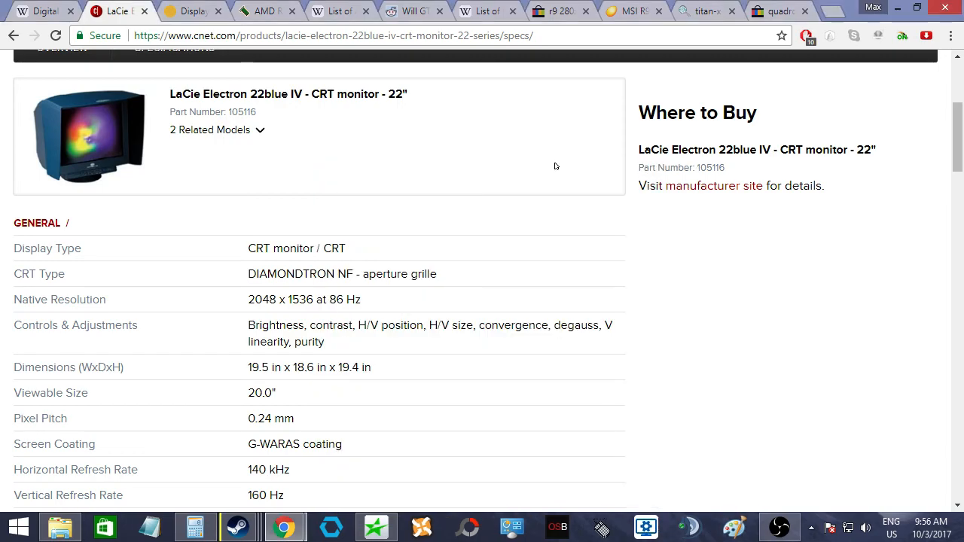
{"action": "scroll", "scroll_direction": "down", "scroll_amount": 3}
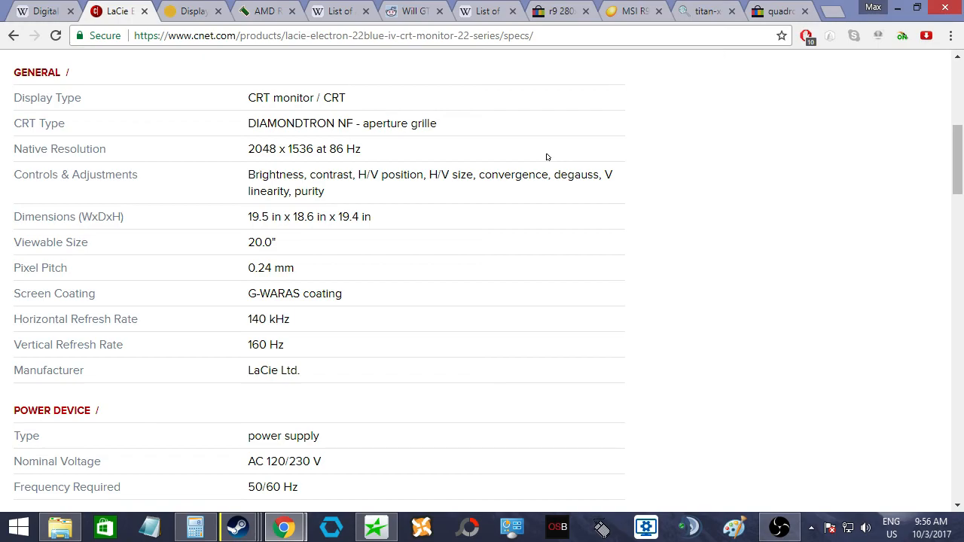
{"action": "scroll", "scroll_direction": "up", "scroll_amount": 3}
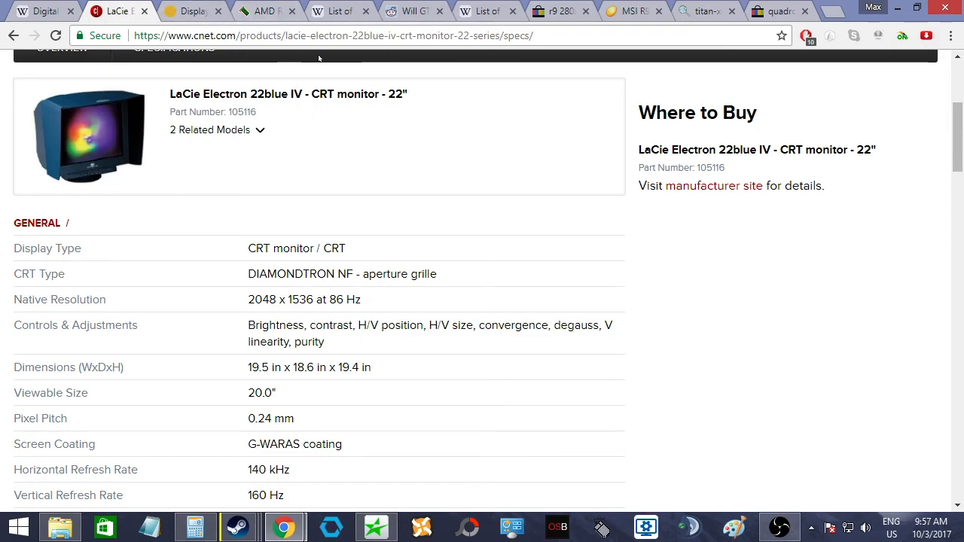
{"action": "mouse_move", "coordinate": [269, 11]}
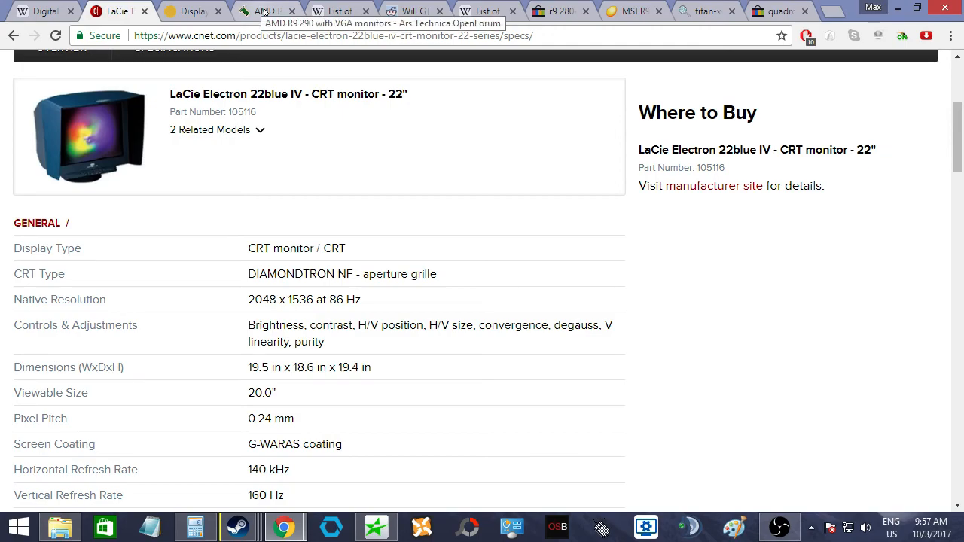
- Read the 'AMD R9 290 with VGA monitors' first post, then move to Wikipedia's AMD GPU list
{"action": "left_click", "coordinate": [264, 11]}
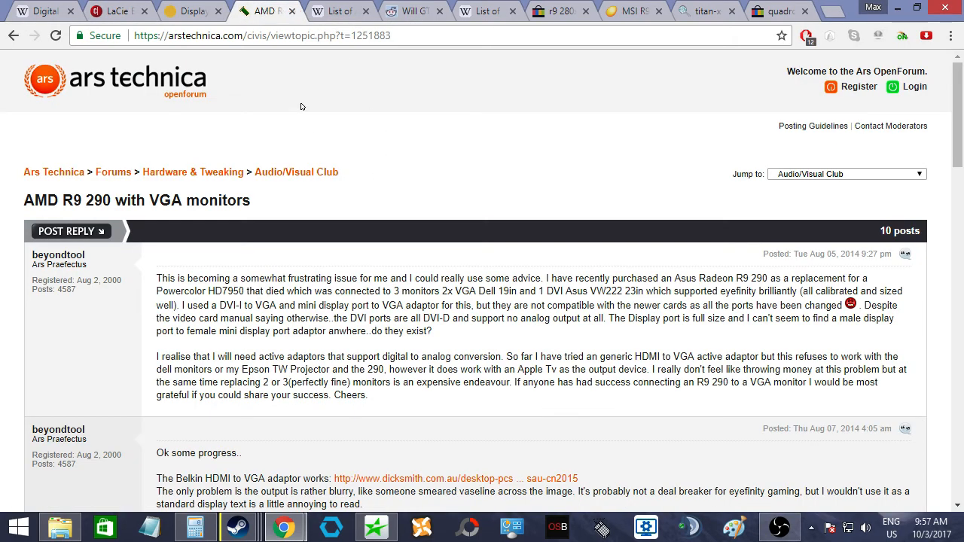
{"action": "mouse_move", "coordinate": [244, 193]}
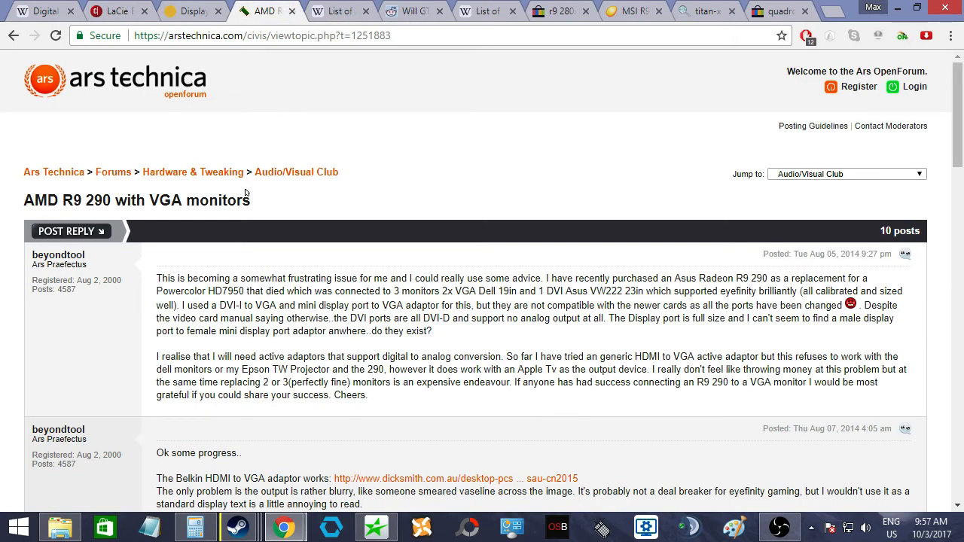
{"action": "mouse_move", "coordinate": [15, 211]}
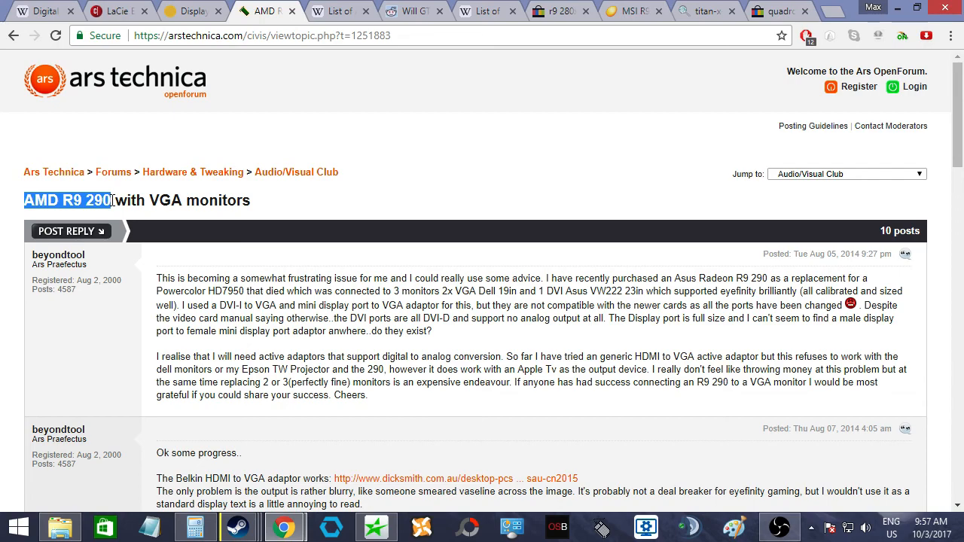
{"action": "left_click", "coordinate": [220, 293]}
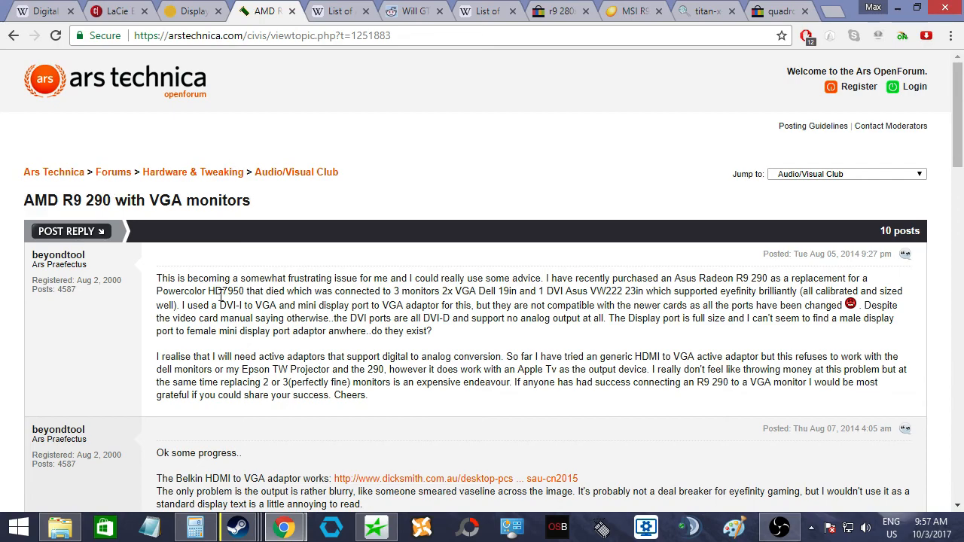
{"action": "left_click_drag", "start_coordinate": [156, 278], "coordinate": [497, 277]}
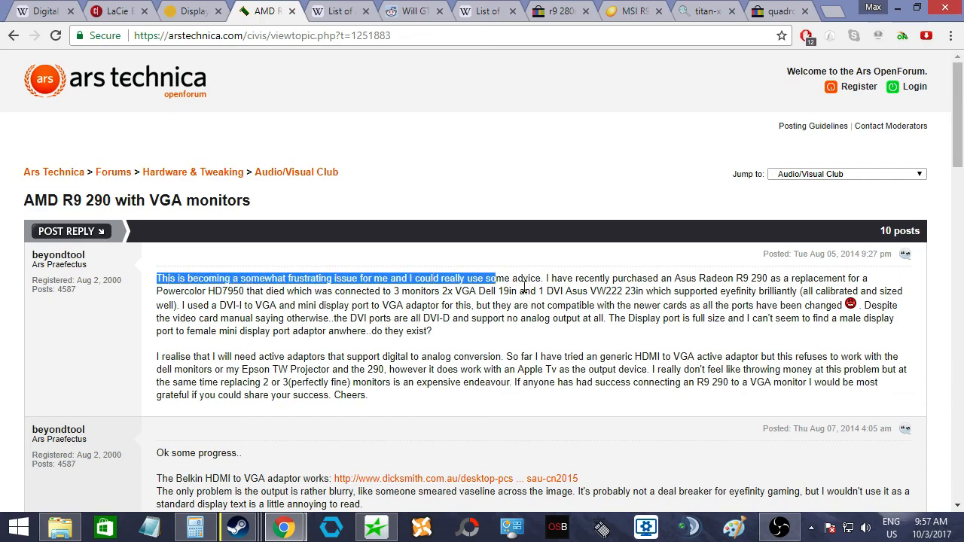
{"action": "left_click", "coordinate": [341, 292]}
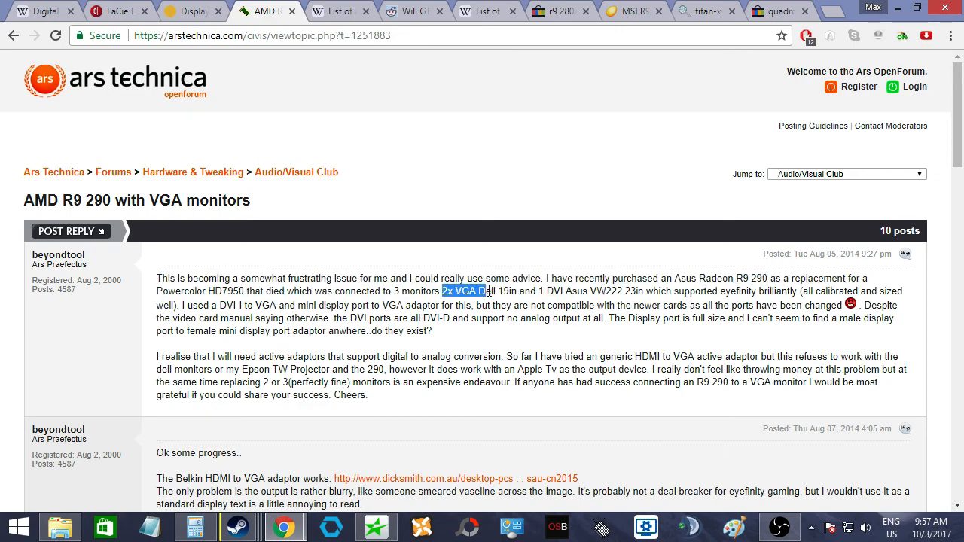
{"action": "double_click", "coordinate": [223, 291]}
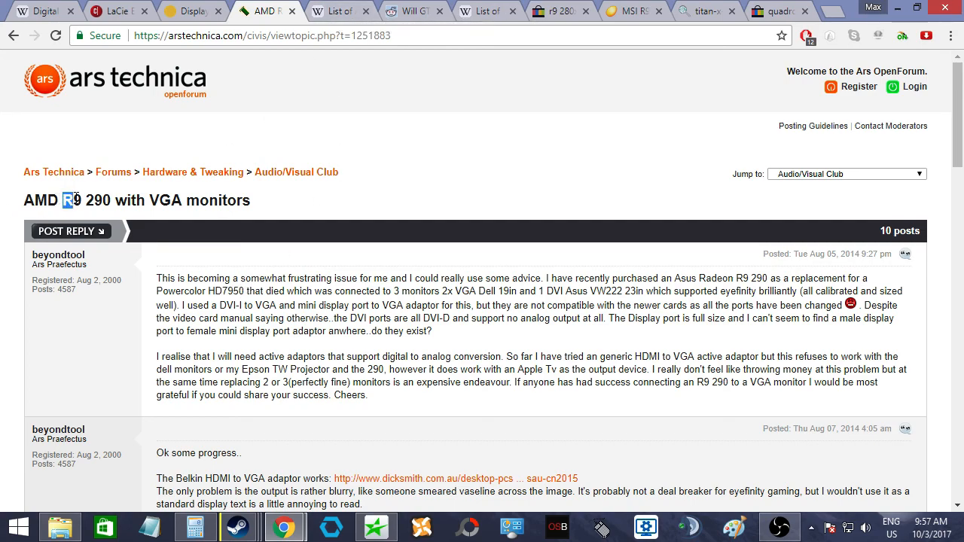
{"action": "left_click", "coordinate": [339, 11]}
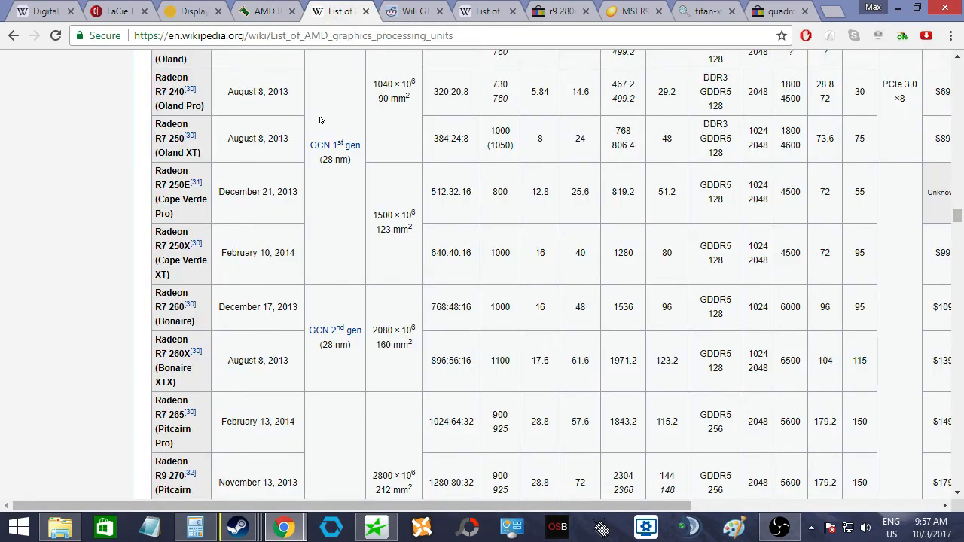
{"action": "scroll", "scroll_direction": "down", "scroll_amount": 3}
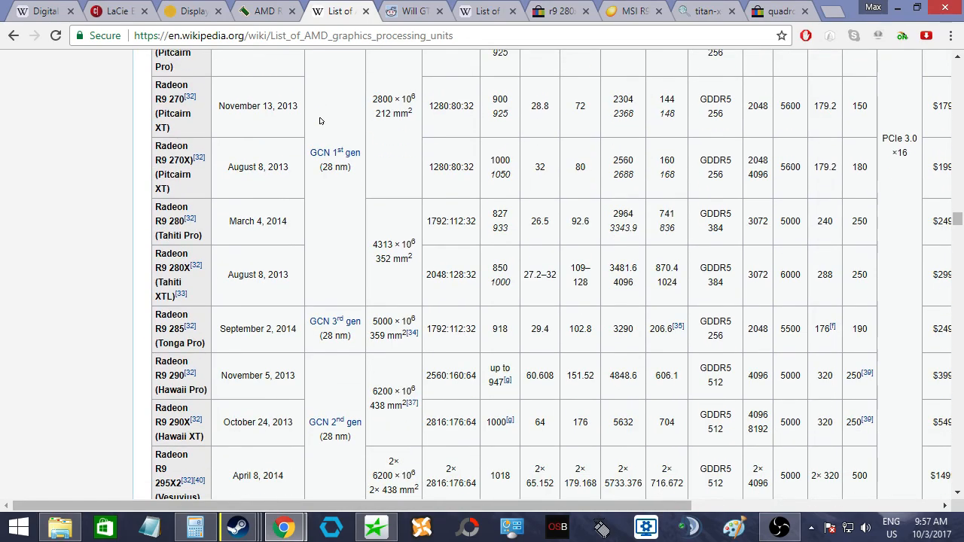
{"action": "scroll", "scroll_direction": "down", "scroll_amount": 3}
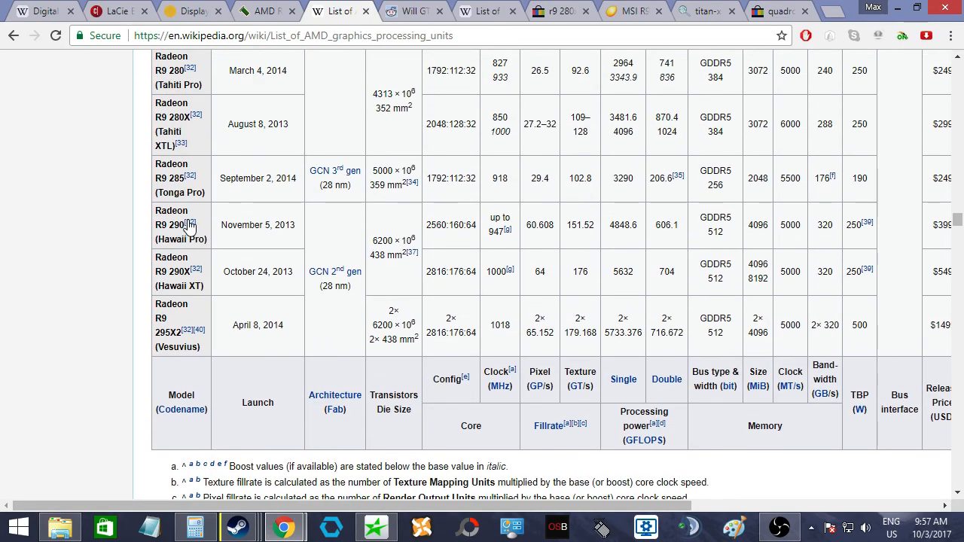
{"action": "mouse_move", "coordinate": [148, 131]}
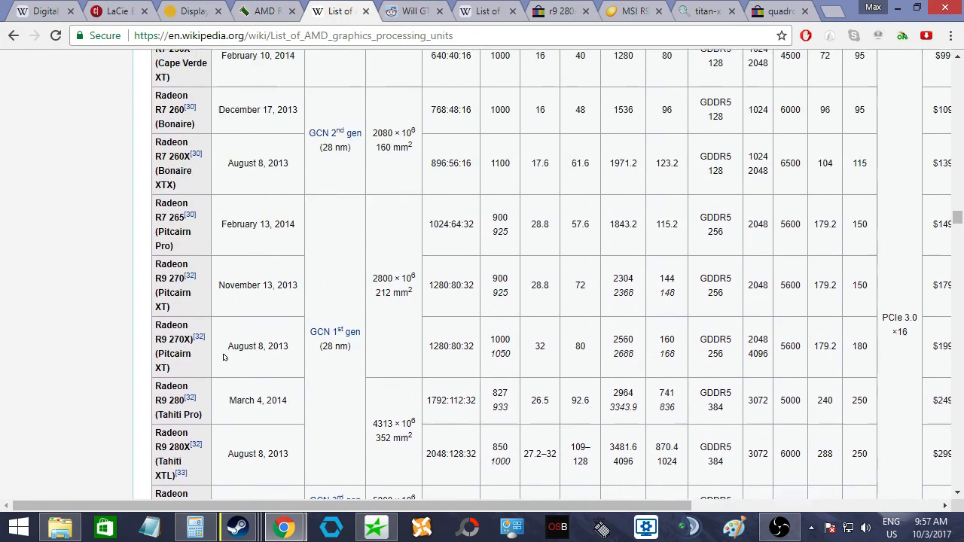
{"action": "scroll", "scroll_direction": "down", "scroll_amount": 3}
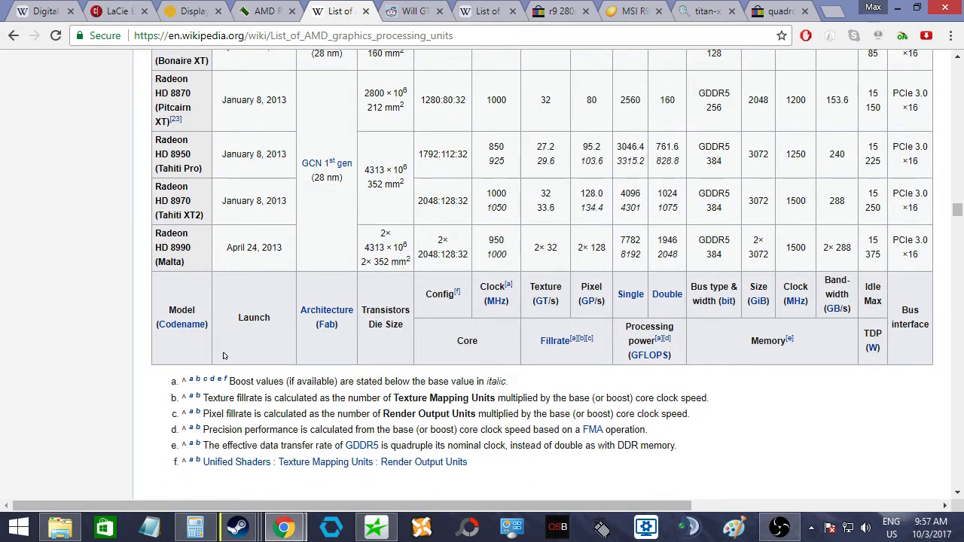
{"action": "scroll", "scroll_direction": "down", "scroll_amount": 3}
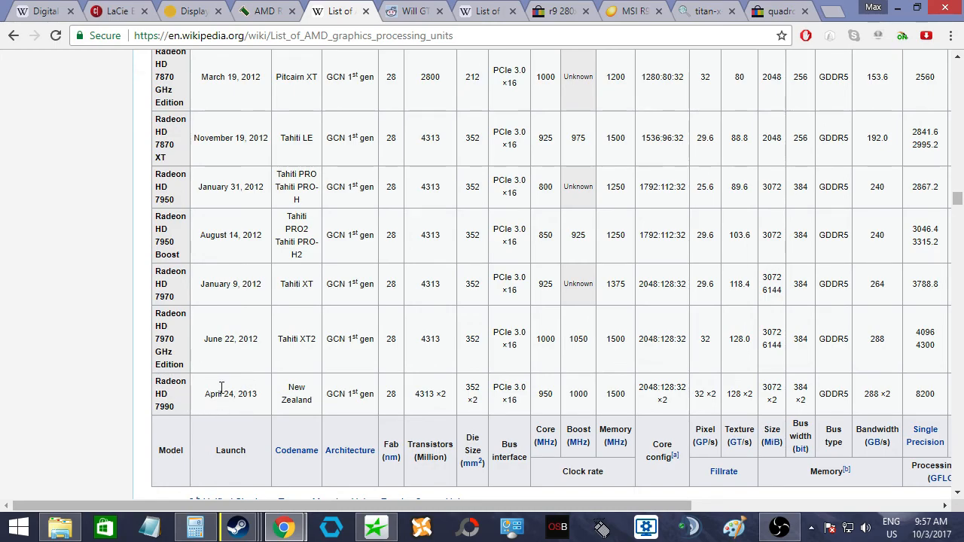
{"action": "scroll", "scroll_direction": "up", "scroll_amount": 3}
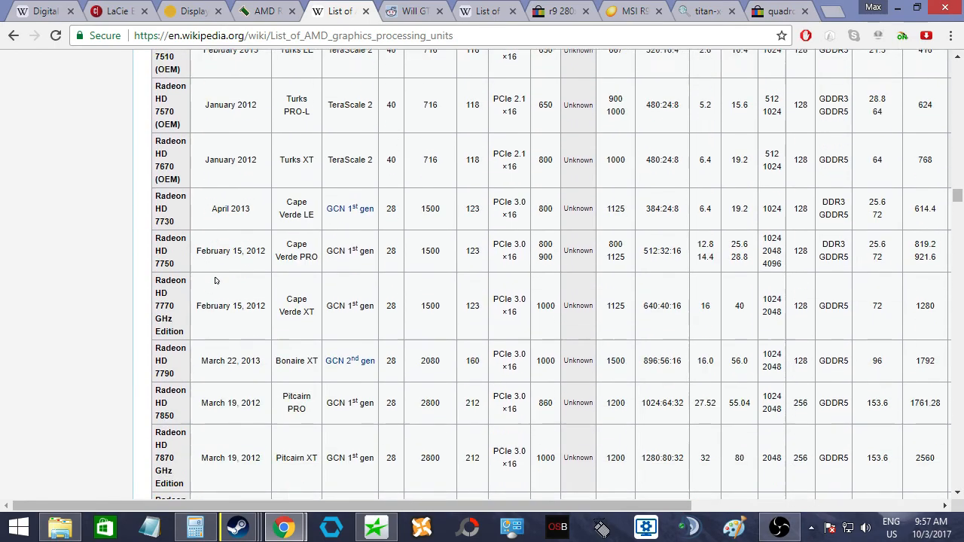
{"action": "scroll", "scroll_direction": "down", "scroll_amount": 3}
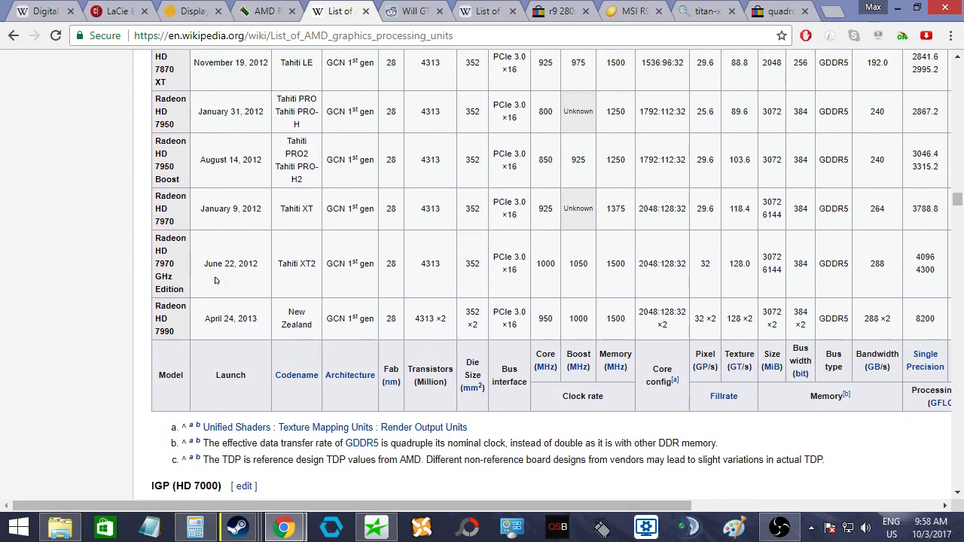
{"action": "double_click", "coordinate": [170, 238]}
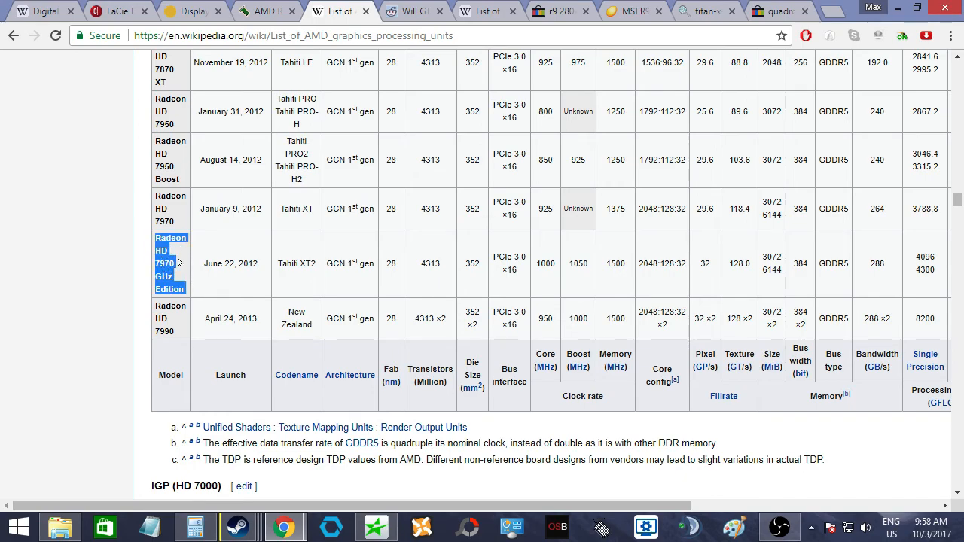
{"action": "scroll", "scroll_direction": "down", "scroll_amount": 3}
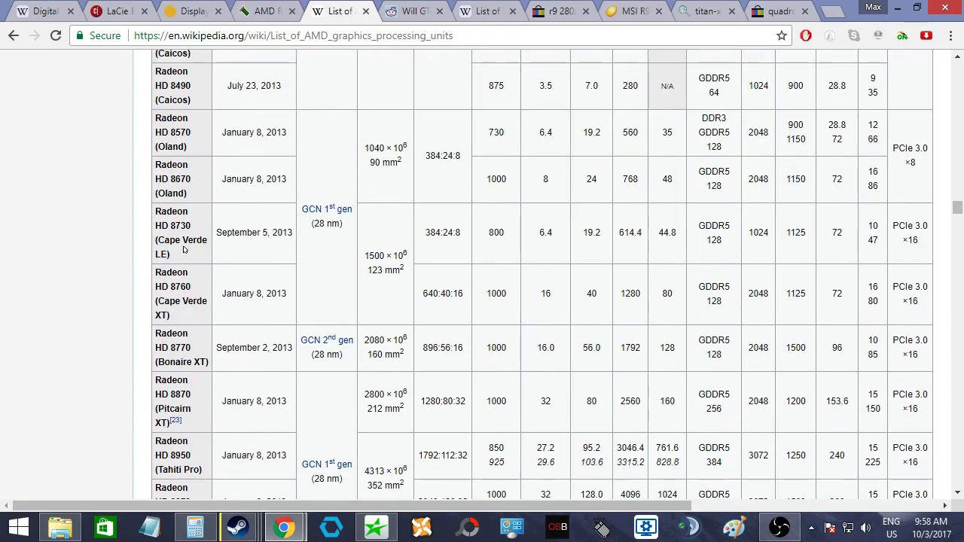
{"action": "scroll", "scroll_direction": "down", "scroll_amount": 3}
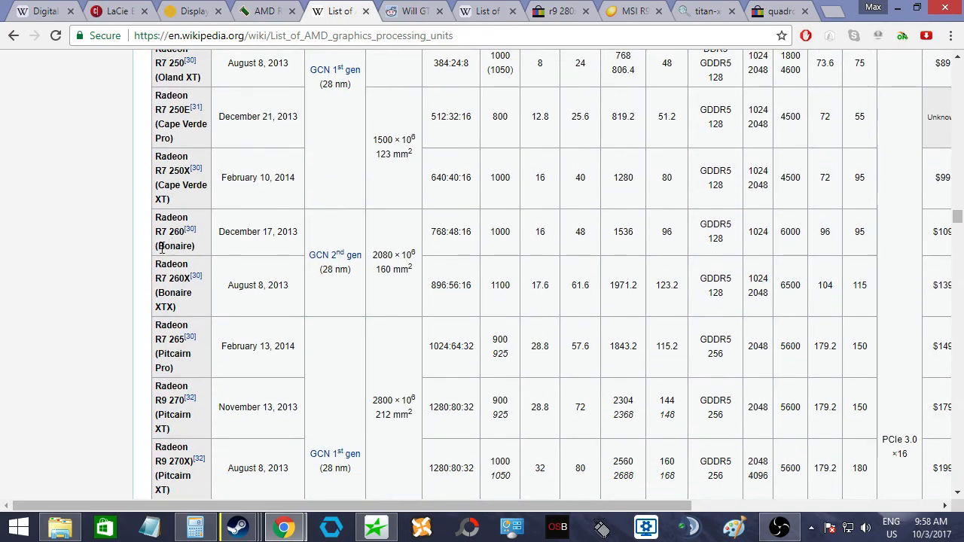
{"action": "scroll", "scroll_direction": "down", "scroll_amount": 3}
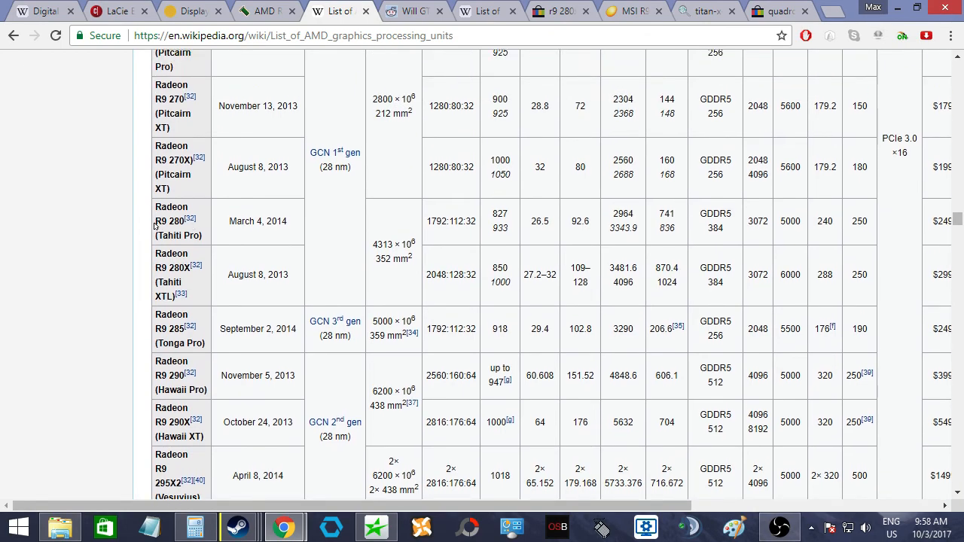
{"action": "mouse_move", "coordinate": [148, 220]}
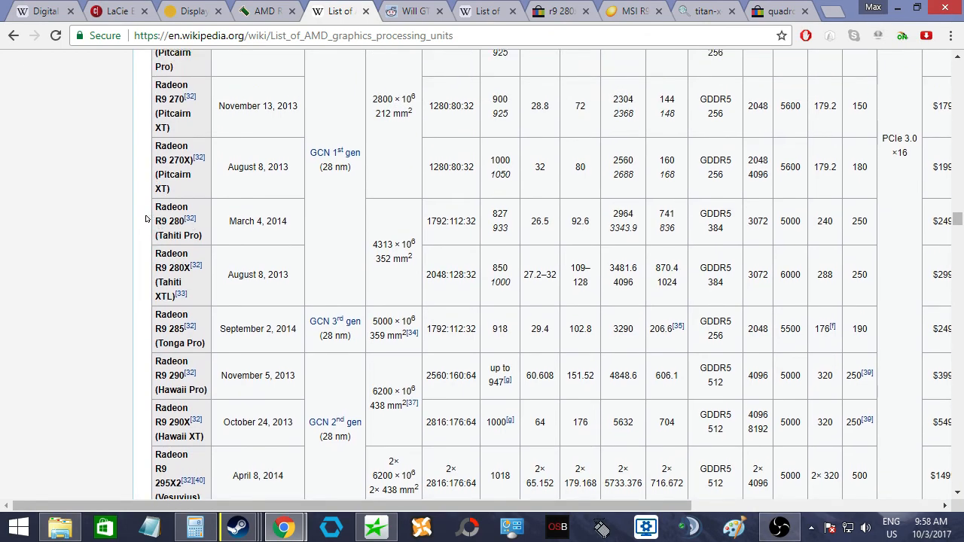
{"action": "mouse_move", "coordinate": [141, 256]}
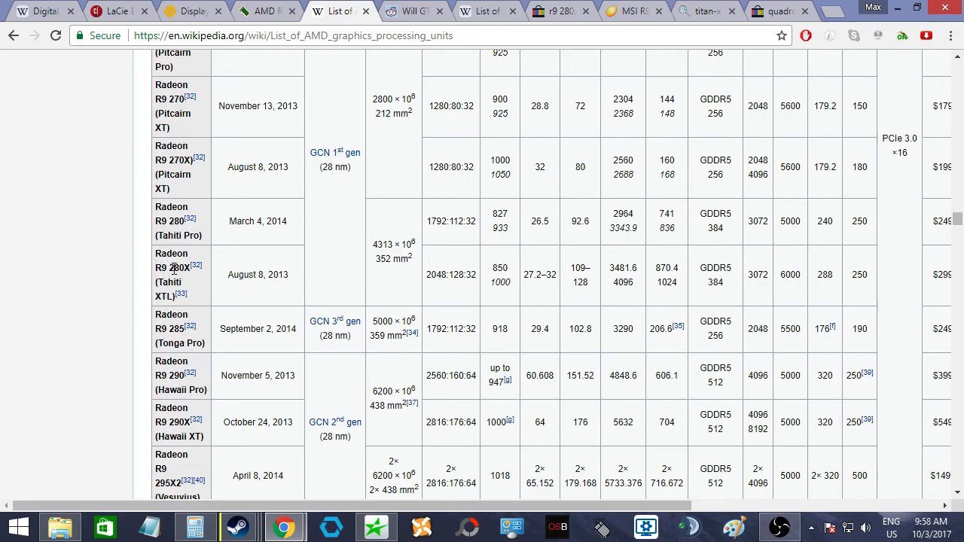
{"action": "double_click", "coordinate": [171, 269]}
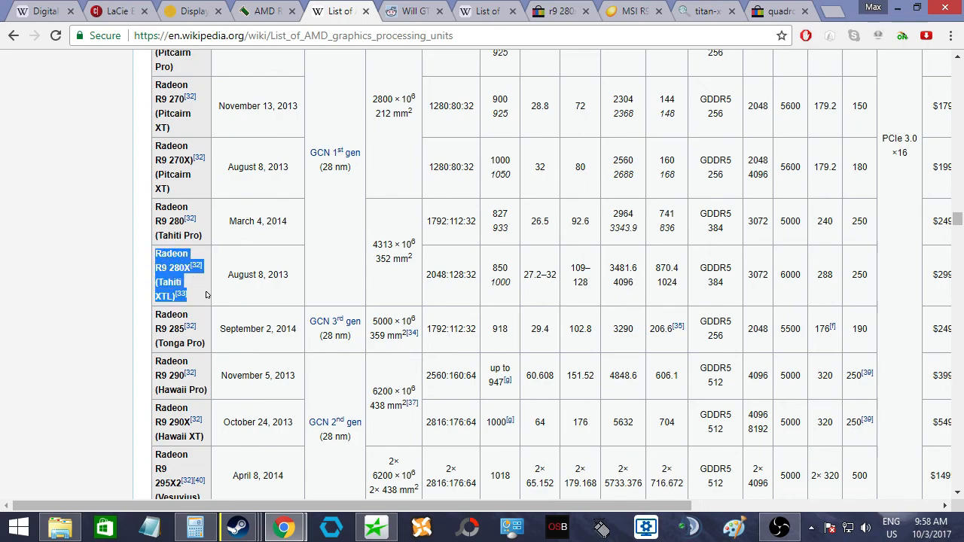
{"action": "left_click", "coordinate": [615, 262]}
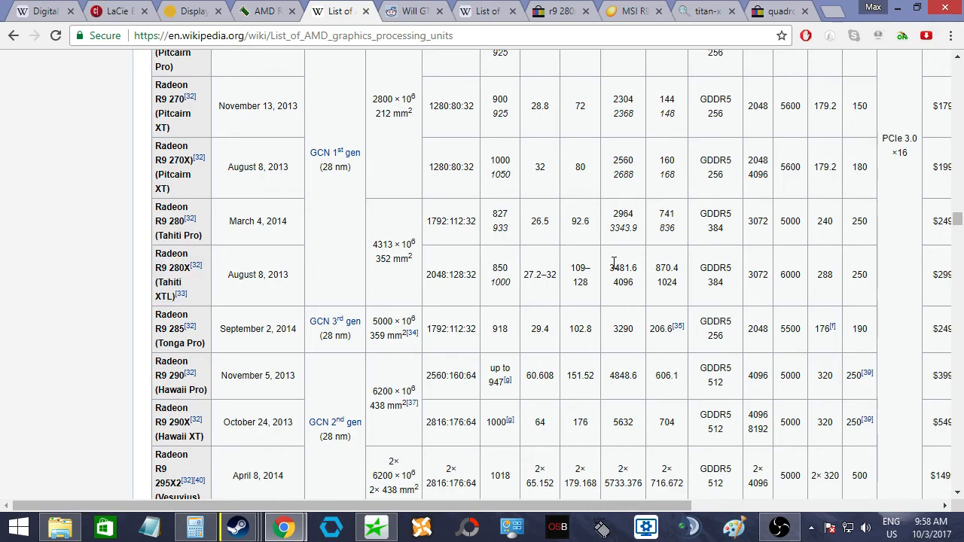
{"action": "double_click", "coordinate": [758, 274]}
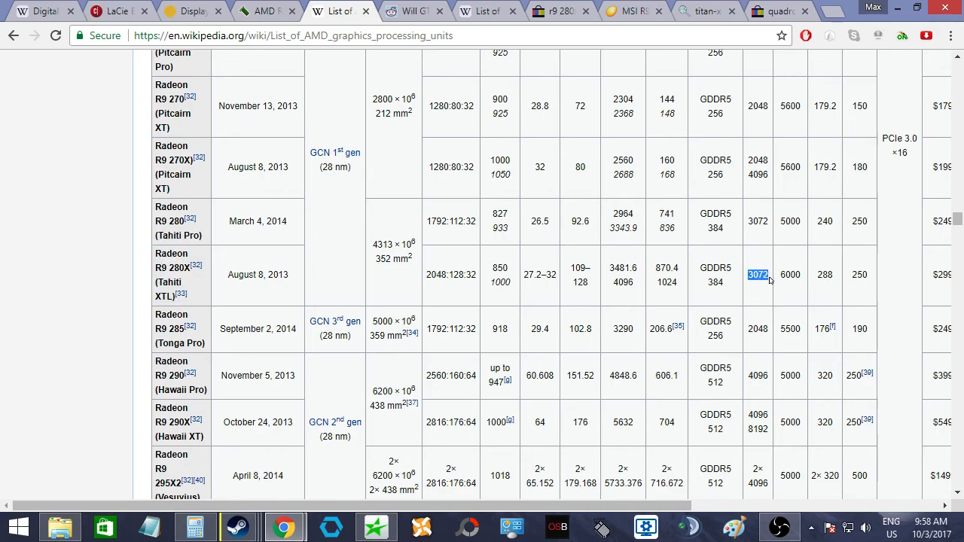
{"action": "scroll", "scroll_direction": "up", "scroll_amount": 3}
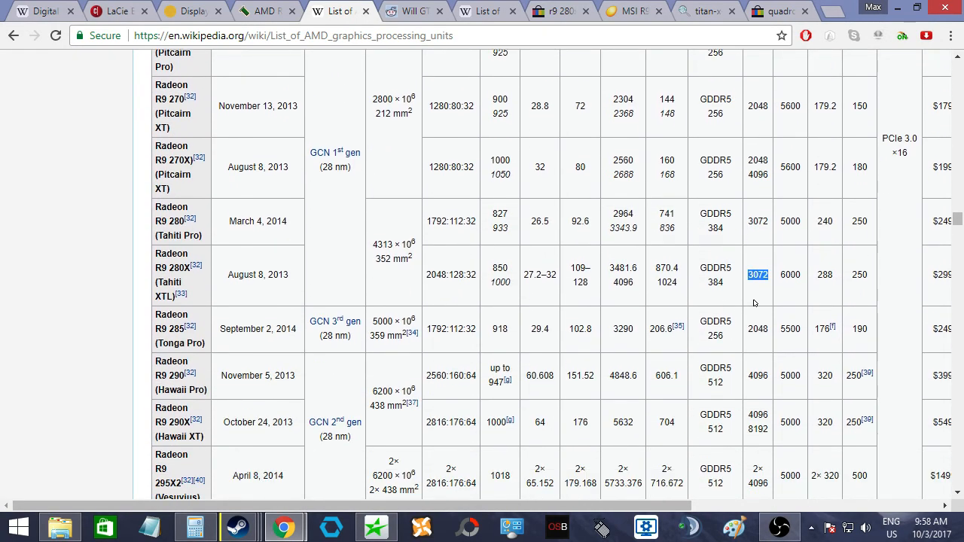
{"action": "mouse_move", "coordinate": [240, 274]}
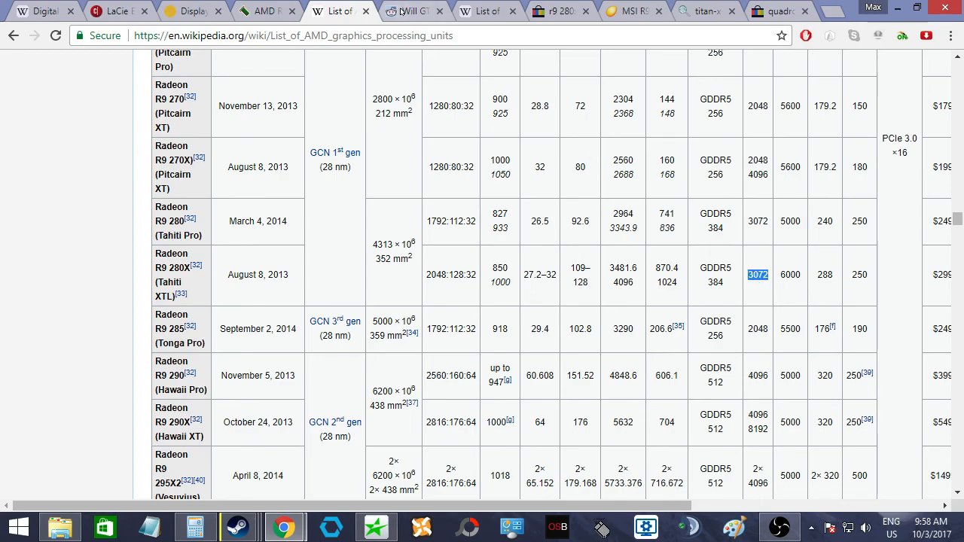
{"action": "mouse_move", "coordinate": [413, 10]}
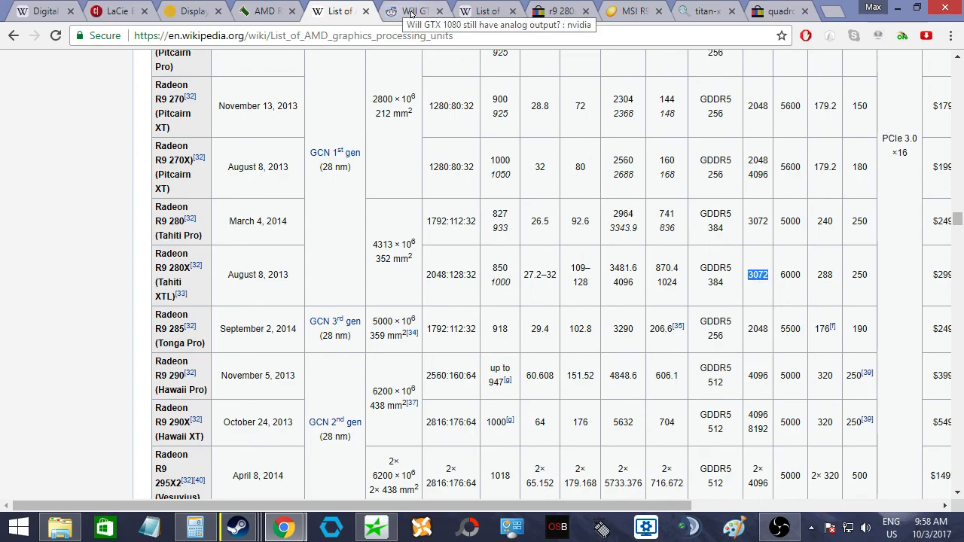
- Read the Reddit GTX 1080 analog-output thread and mark the 'It has DVI-D. Sorry dude.' reply
{"action": "left_click", "coordinate": [410, 10]}
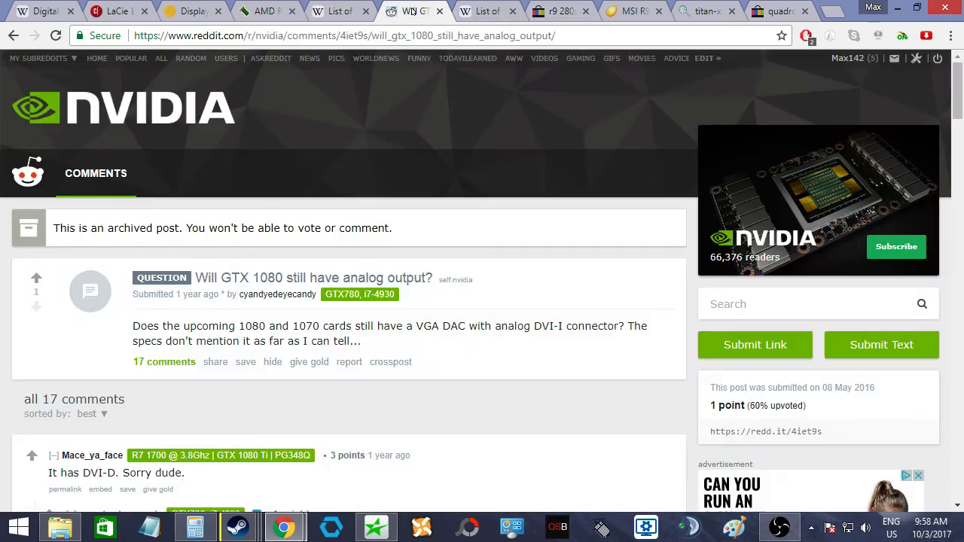
{"action": "scroll", "scroll_direction": "down", "scroll_amount": 3}
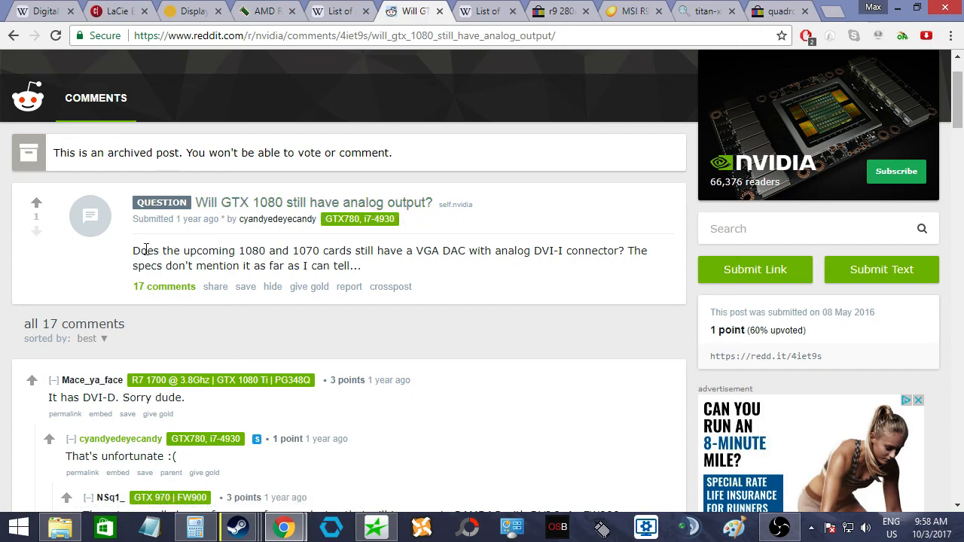
{"action": "scroll", "scroll_direction": "down", "scroll_amount": 3}
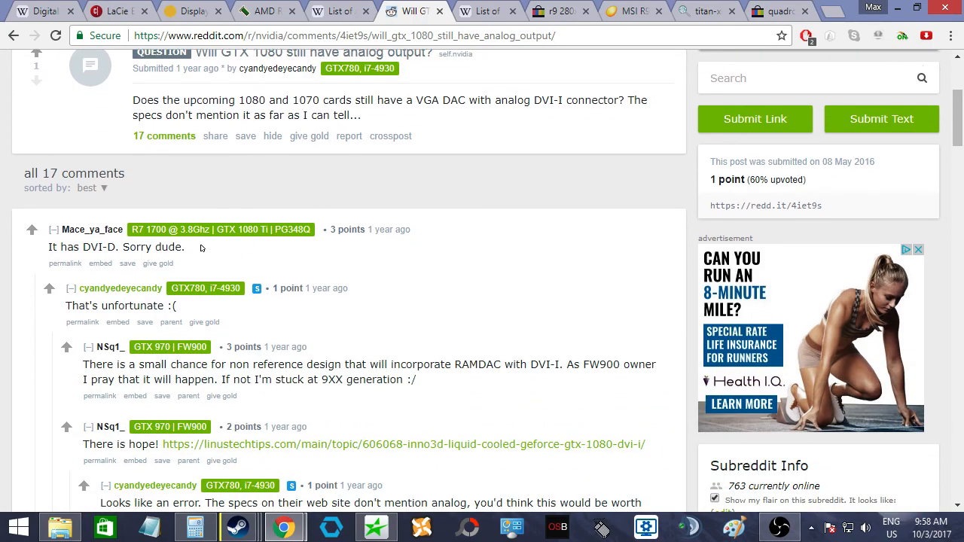
{"action": "left_click_drag", "start_coordinate": [49, 248], "coordinate": [184, 247]}
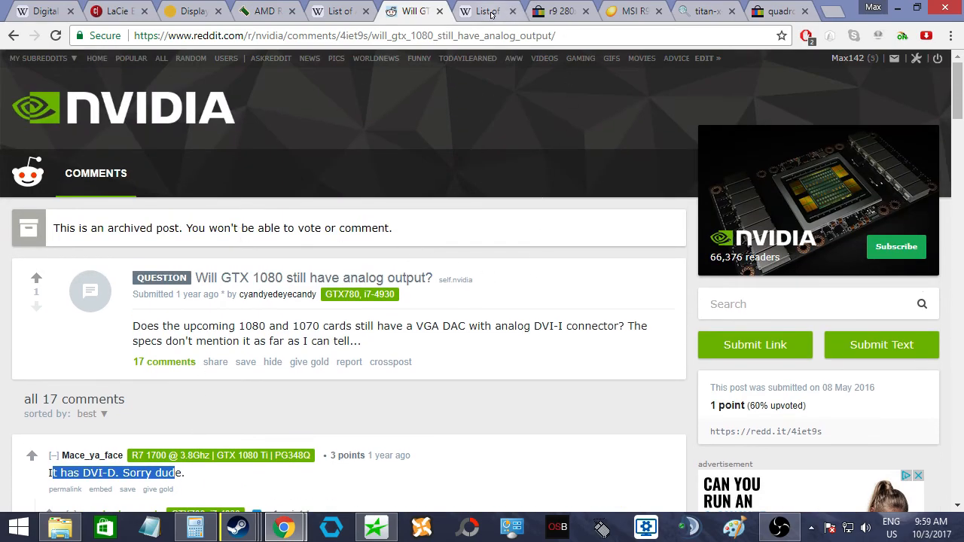
- Jump to the GeForce GTX TITAN X's 3072:192:96 match in Wikipedia's Nvidia GPU list
{"action": "left_click", "coordinate": [485, 11]}
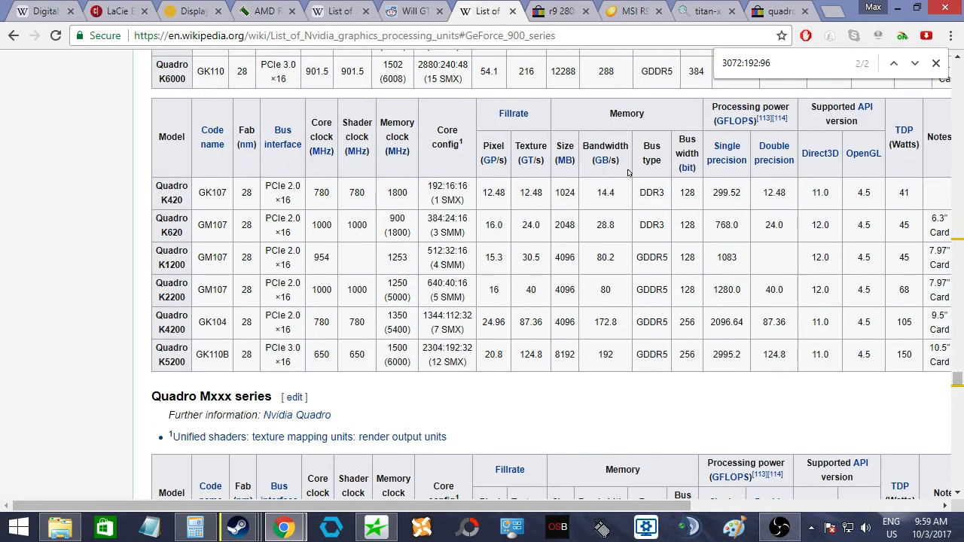
{"action": "left_click", "coordinate": [916, 64]}
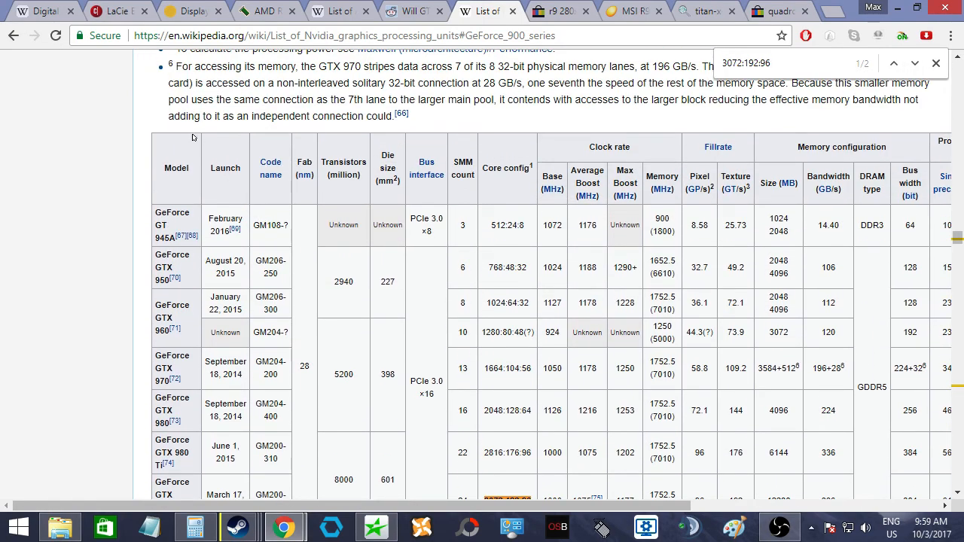
{"action": "scroll", "scroll_direction": "down", "scroll_amount": 3}
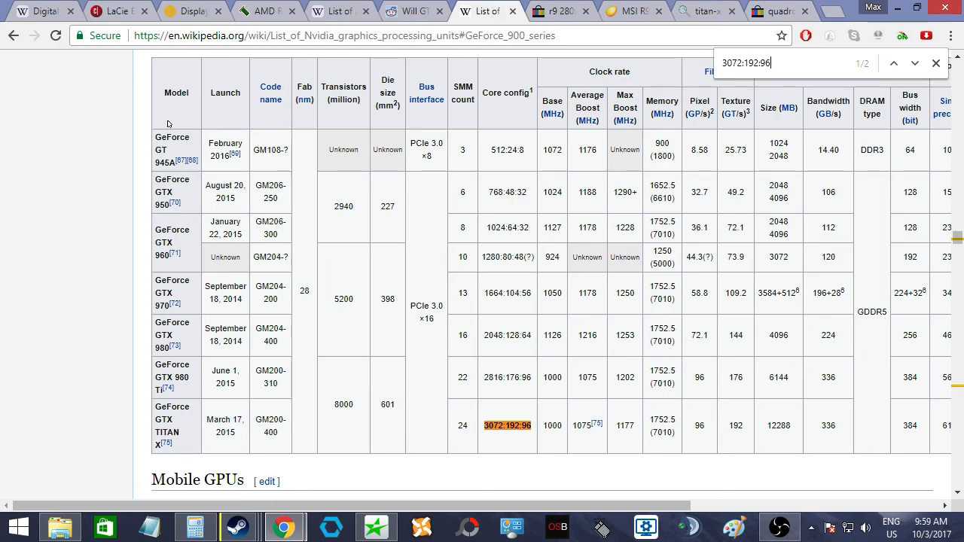
{"action": "mouse_move", "coordinate": [169, 184]}
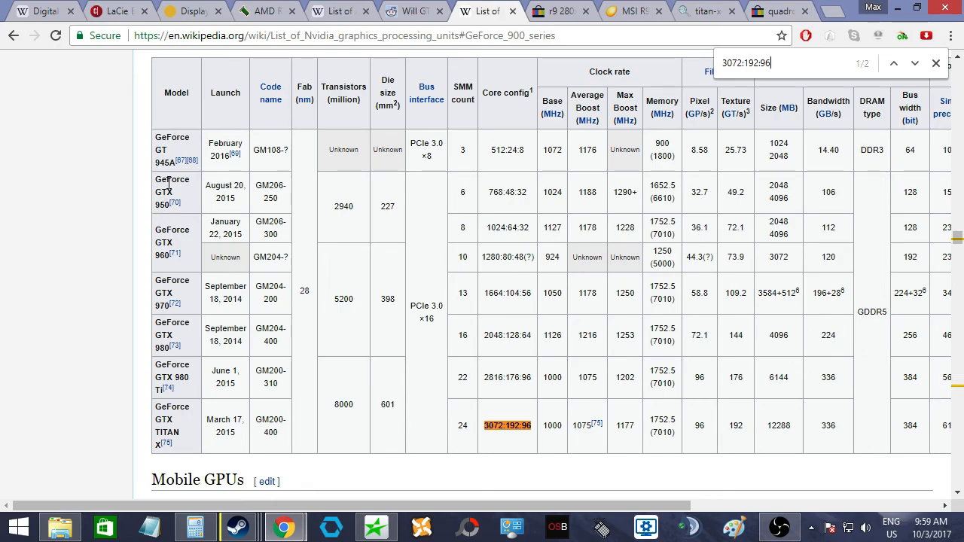
{"action": "mouse_move", "coordinate": [181, 262]}
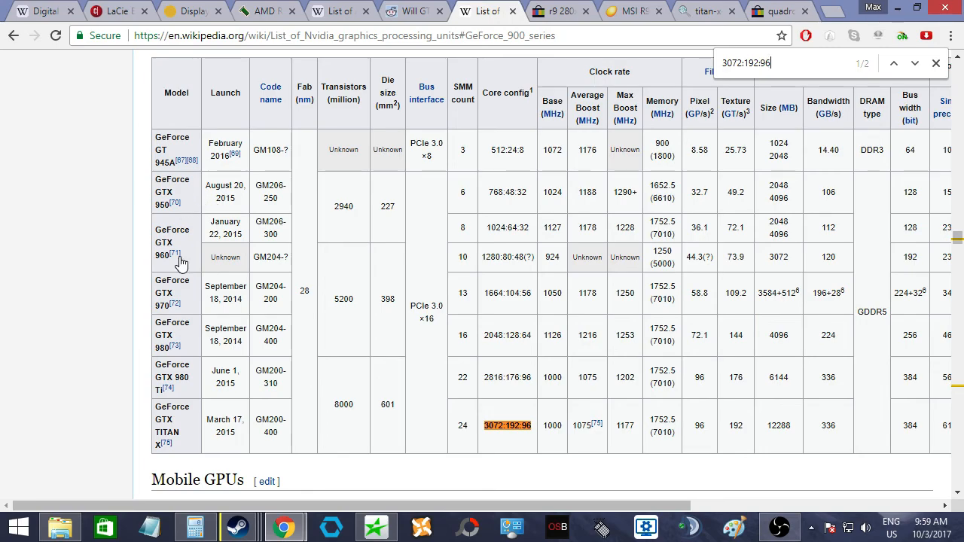
{"action": "mouse_move", "coordinate": [172, 416]}
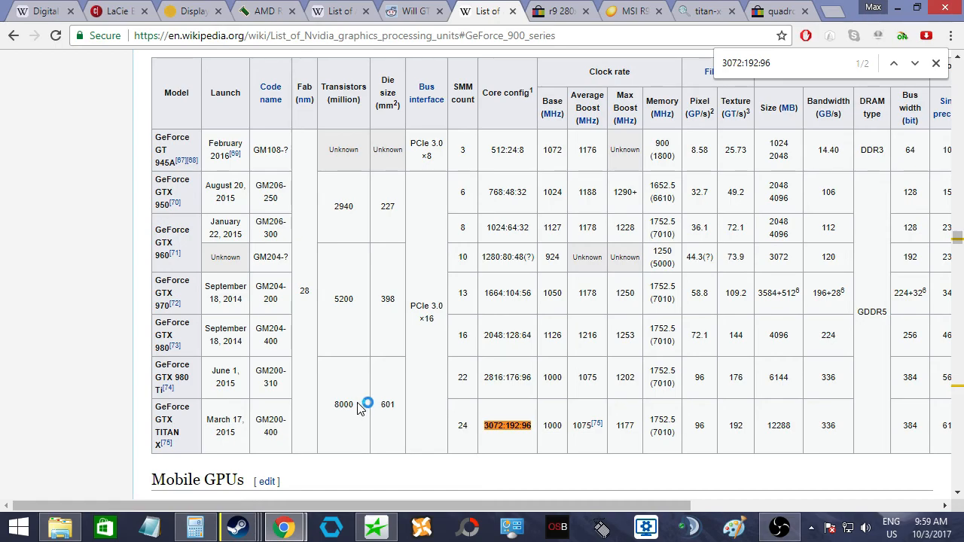
{"action": "mouse_move", "coordinate": [369, 385]}
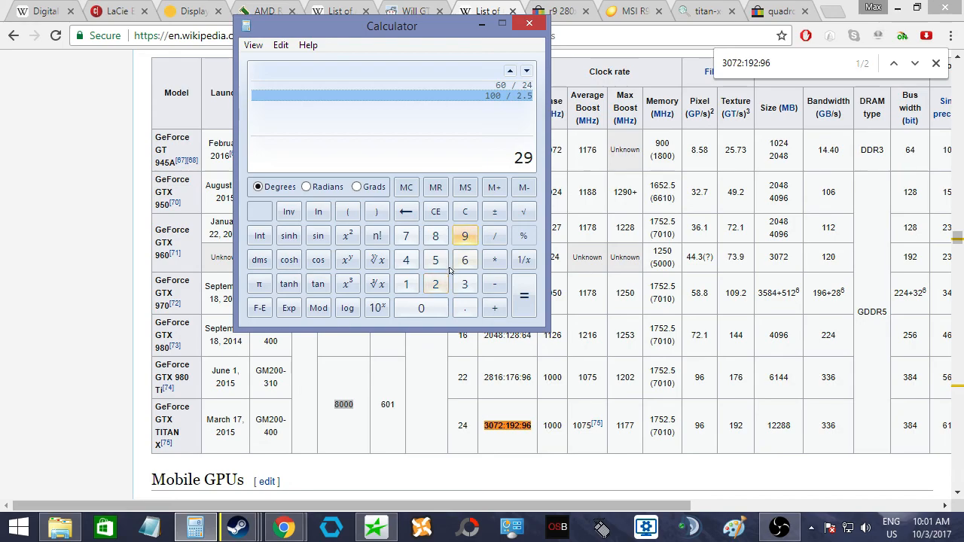
- Clear the calculator, key in 2560 × 1920, and move the window aside
{"action": "left_click", "coordinate": [464, 211]}
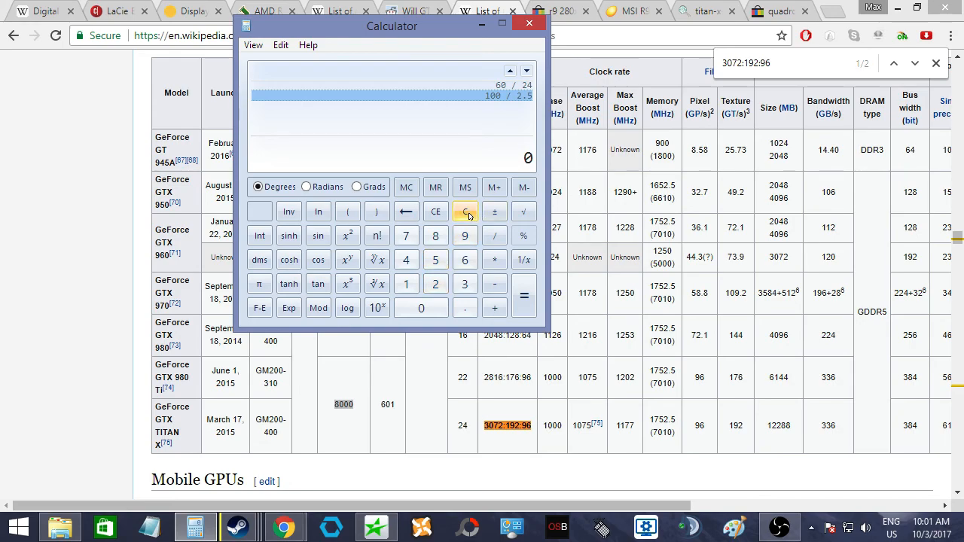
{"action": "left_click", "coordinate": [434, 283]}
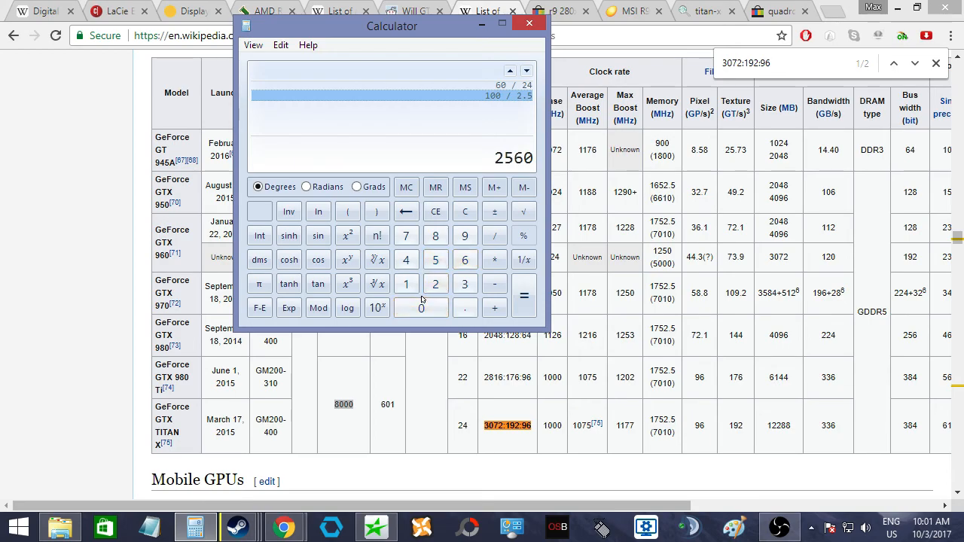
{"action": "mouse_move", "coordinate": [416, 376]}
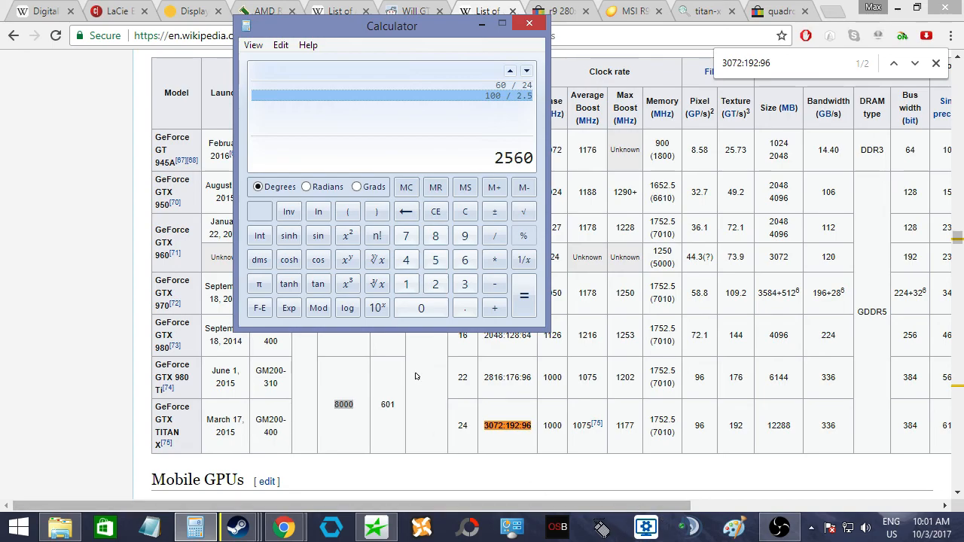
{"action": "left_click", "coordinate": [494, 259]}
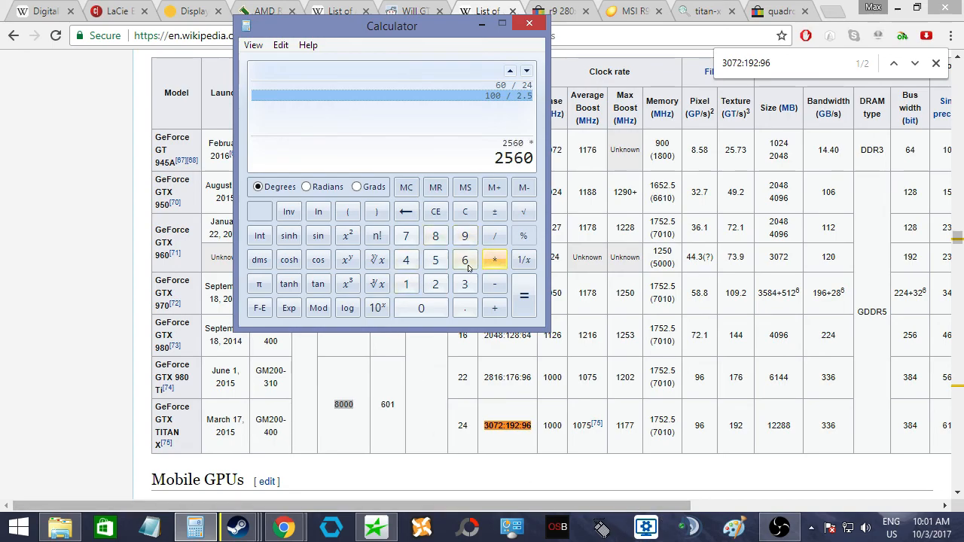
{"action": "left_click", "coordinate": [494, 260]}
{"action": "type", "text": "1920"}
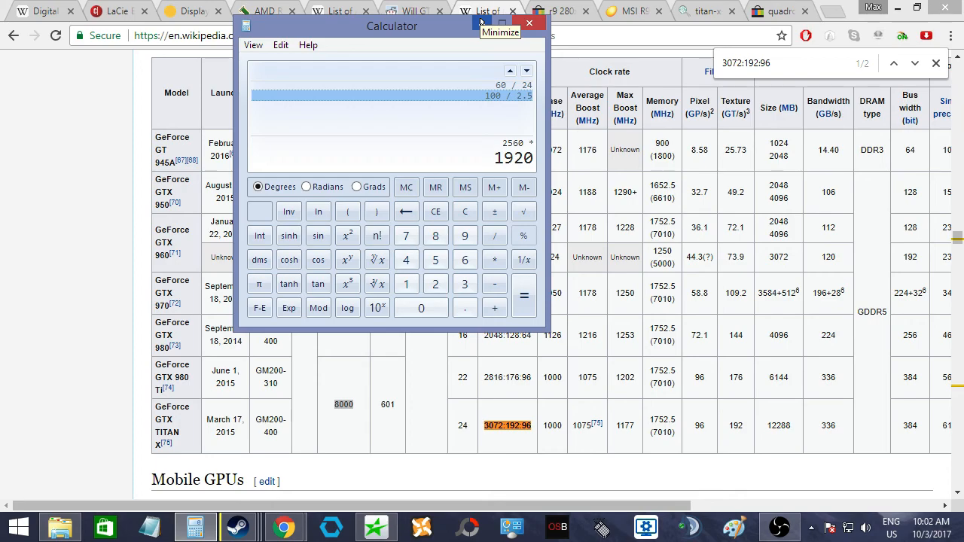
{"action": "mouse_move", "coordinate": [482, 23]}
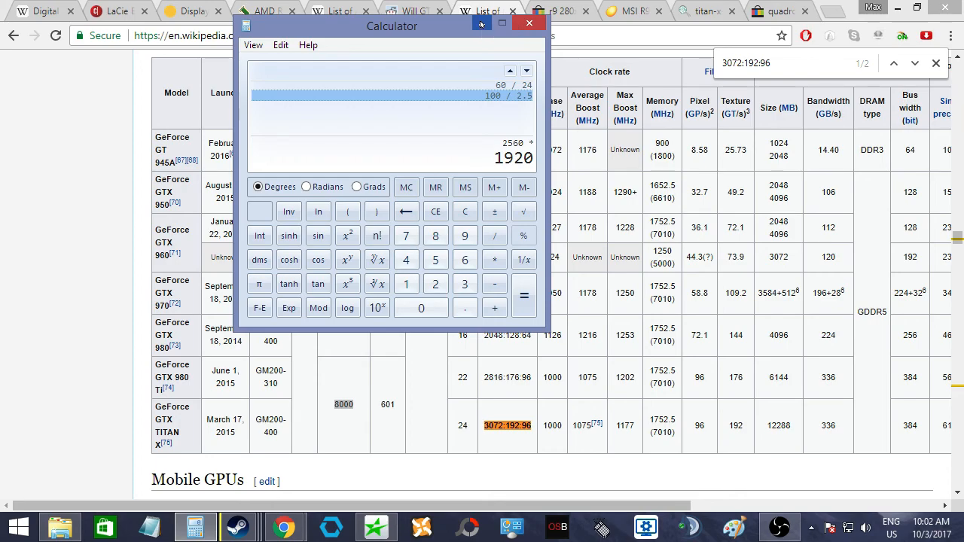
{"action": "left_click_drag", "start_coordinate": [391, 25], "coordinate": [361, 72]}
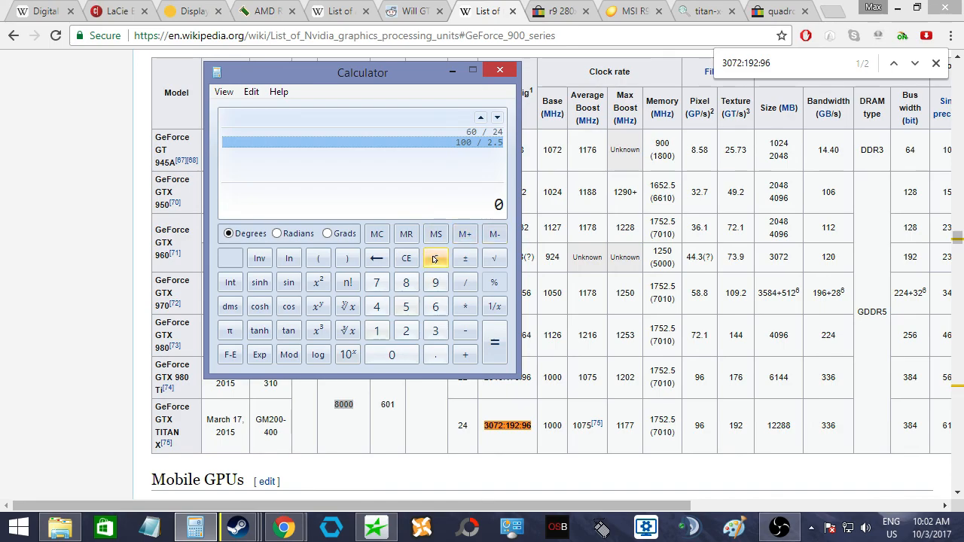
- Enter the larger widths 3840 and then 3200 on the calculator keypad
{"action": "left_click", "coordinate": [435, 331]}
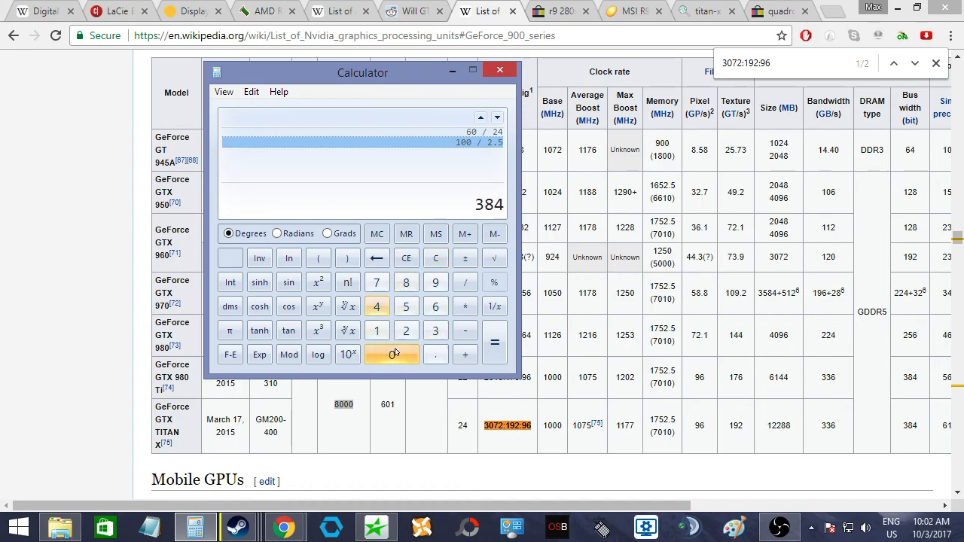
{"action": "left_click", "coordinate": [392, 354]}
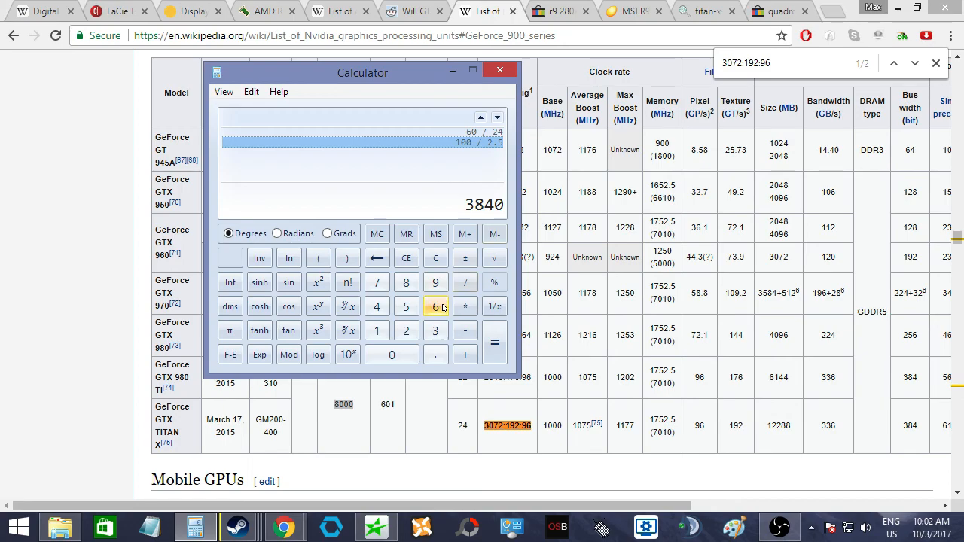
{"action": "left_click", "coordinate": [435, 257]}
{"action": "type", "text": "3200"}
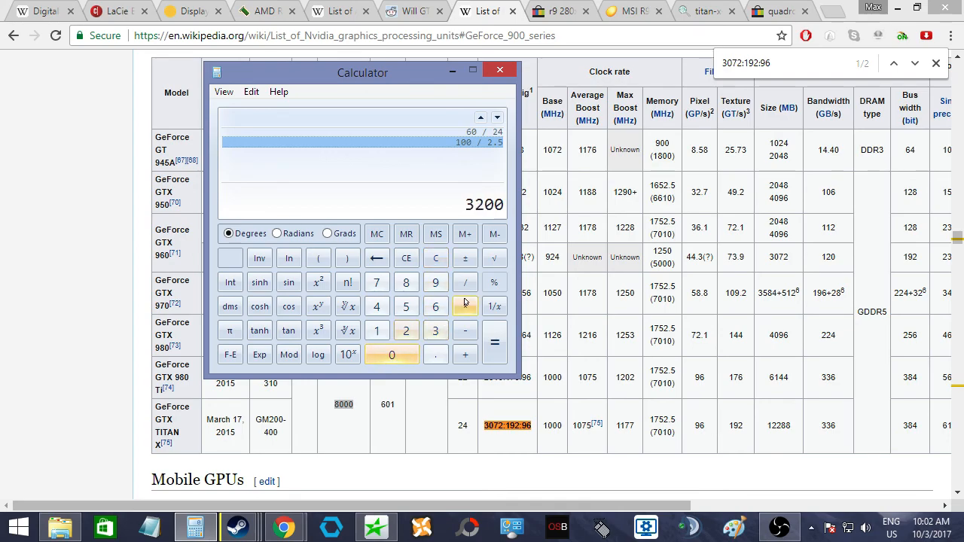
{"action": "left_click", "coordinate": [464, 306]}
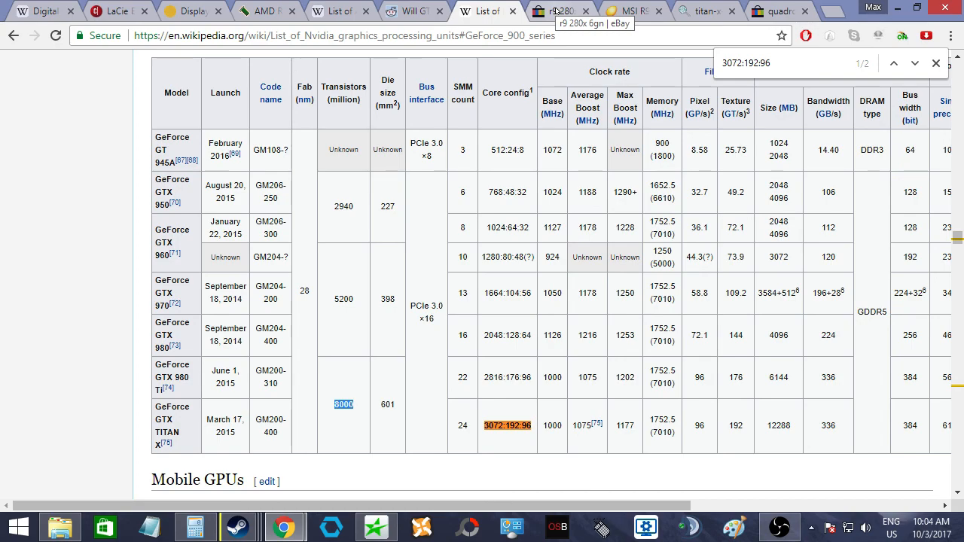
- Switch to the eBay search results for 'r9 280x 6gn'
{"action": "left_click", "coordinate": [561, 11]}
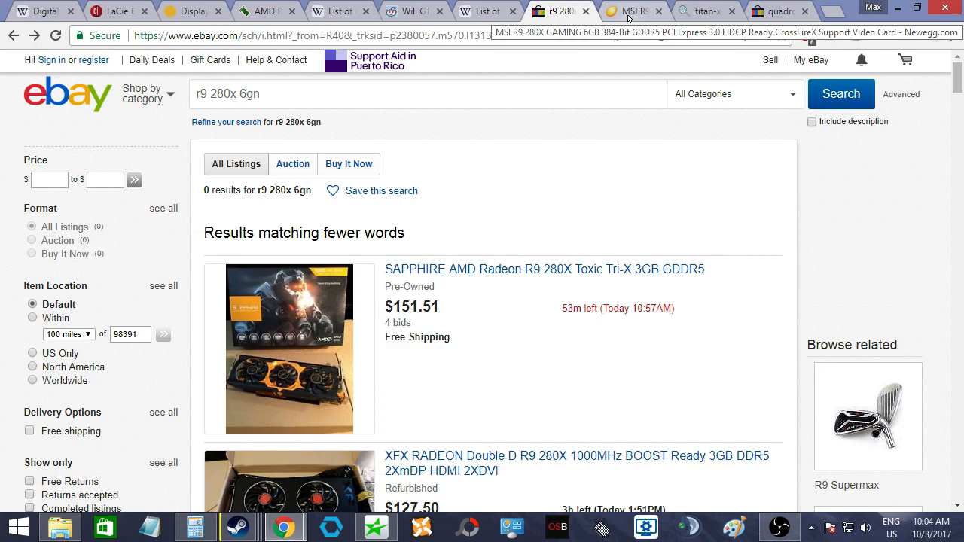
- Dismiss the tech-expert chat offer on Newegg's out-of-stock MSI R9 280X Gaming 6GB page
{"action": "left_click", "coordinate": [633, 11]}
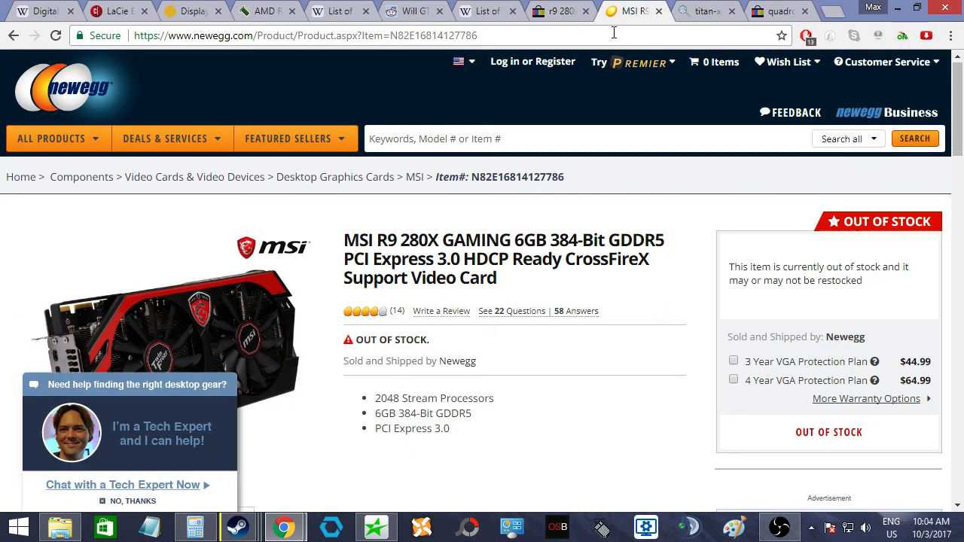
{"action": "scroll", "scroll_direction": "down", "scroll_amount": 3}
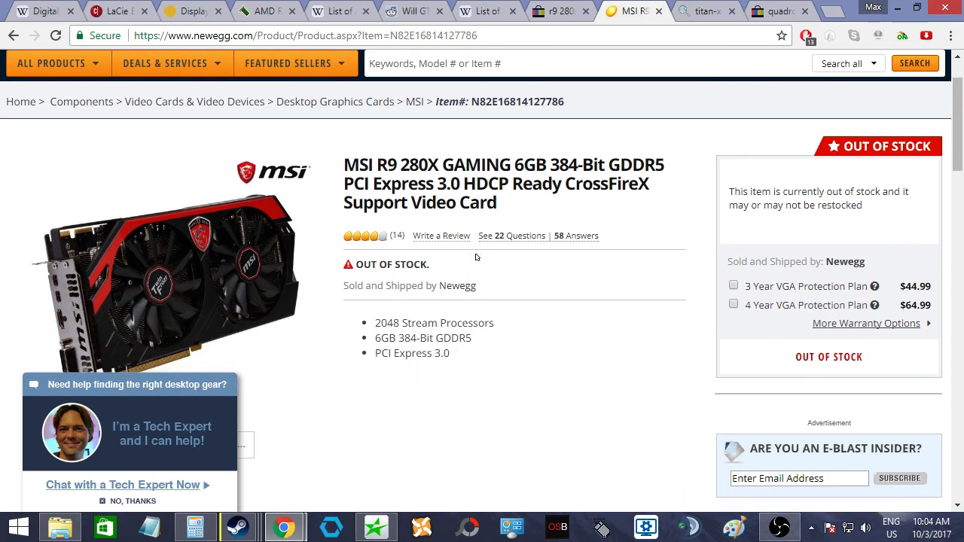
{"action": "left_click", "coordinate": [133, 500]}
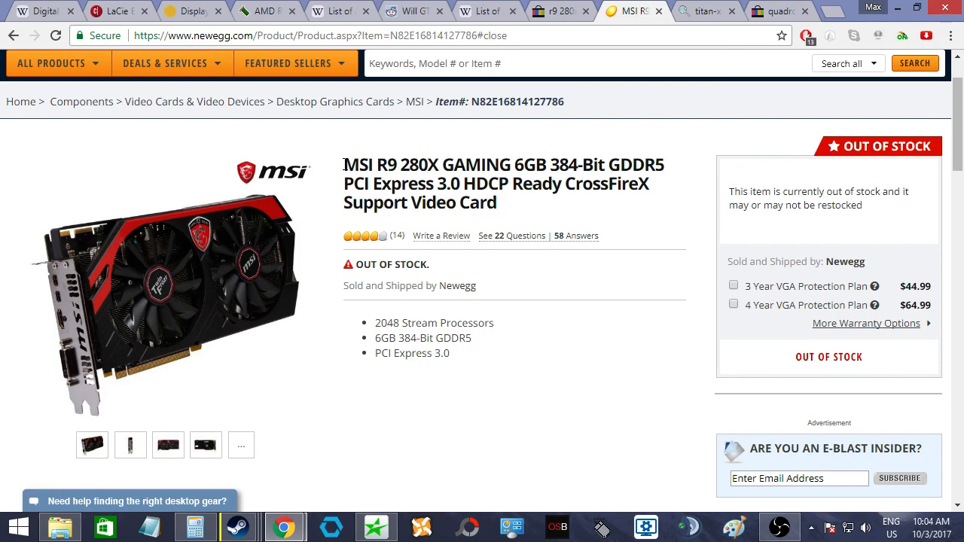
- Highlight the R9 280X model name in the Newegg product title for an eBay search
{"action": "double_click", "coordinate": [419, 164]}
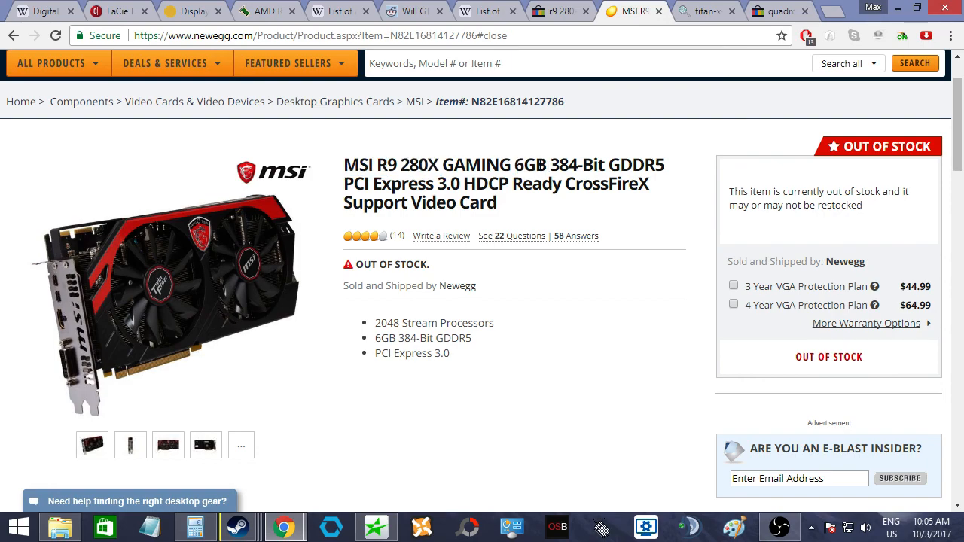
{"action": "left_click_drag", "start_coordinate": [378, 165], "coordinate": [479, 164]}
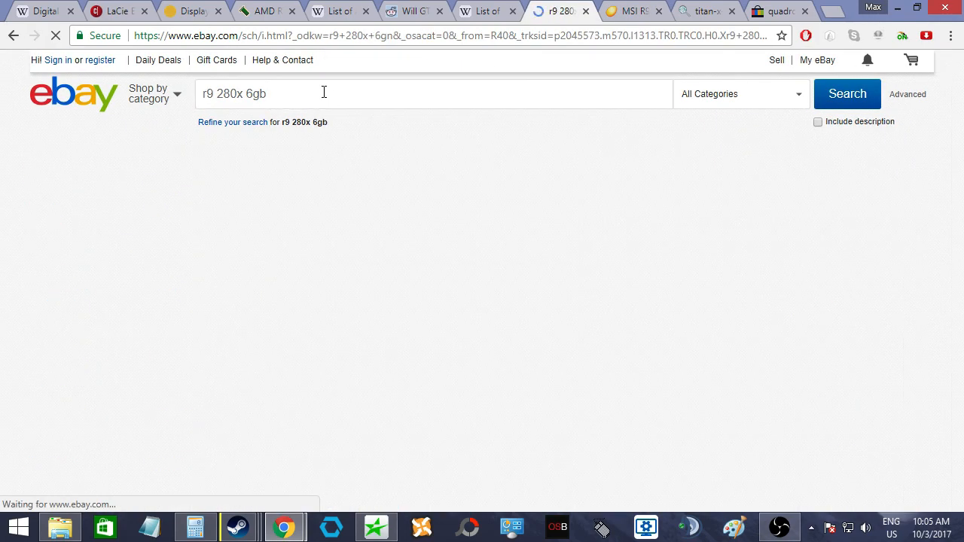
{"action": "left_click", "coordinate": [847, 93]}
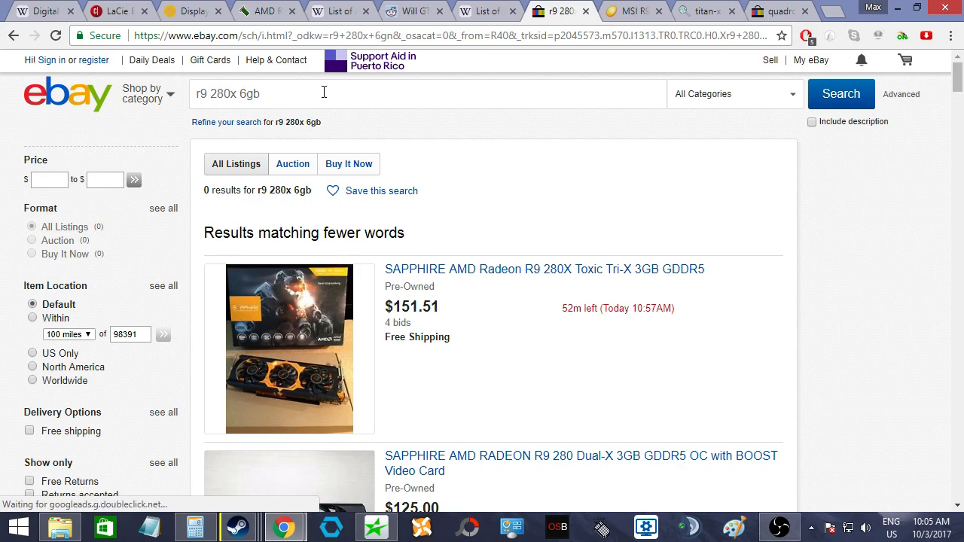
{"action": "scroll", "scroll_direction": "down", "scroll_amount": 3}
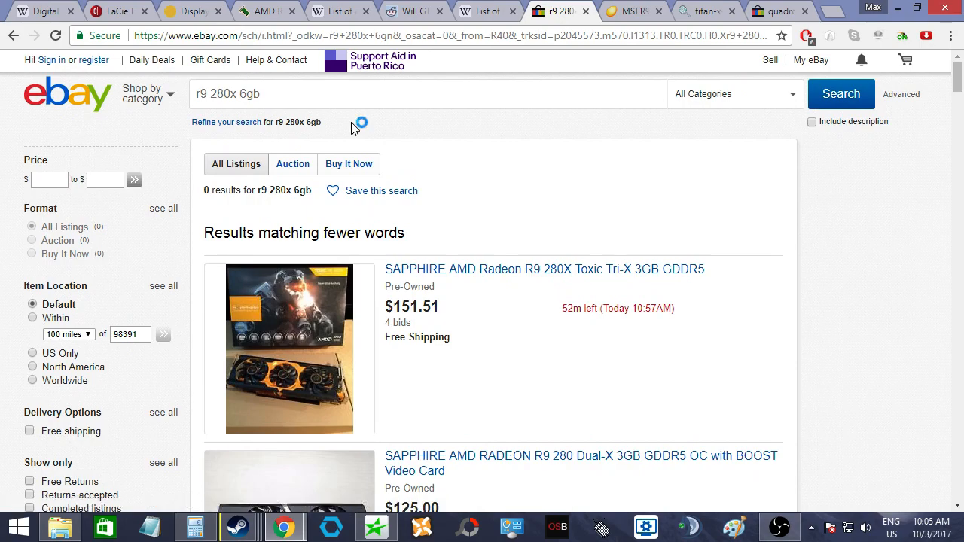
{"action": "scroll", "scroll_direction": "down", "scroll_amount": 3}
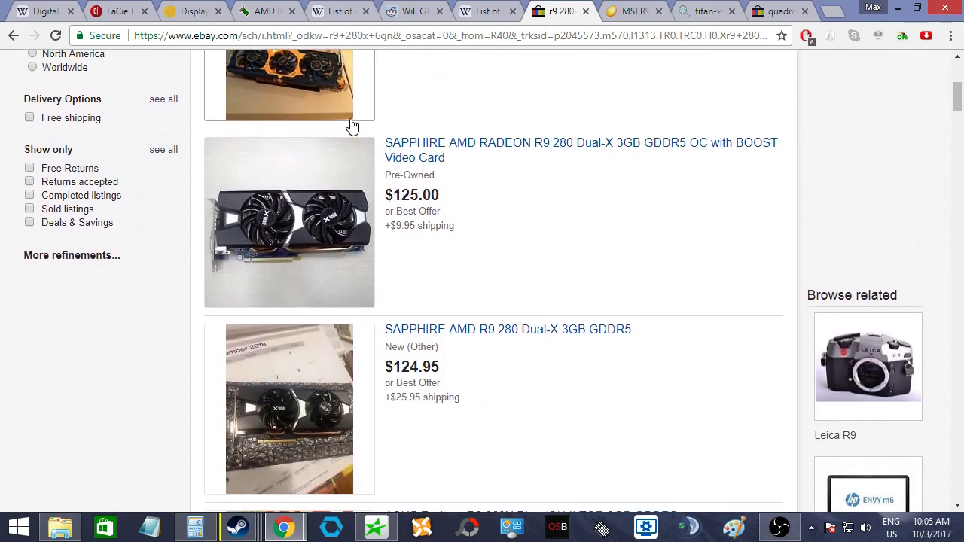
{"action": "scroll", "scroll_direction": "down", "scroll_amount": 3}
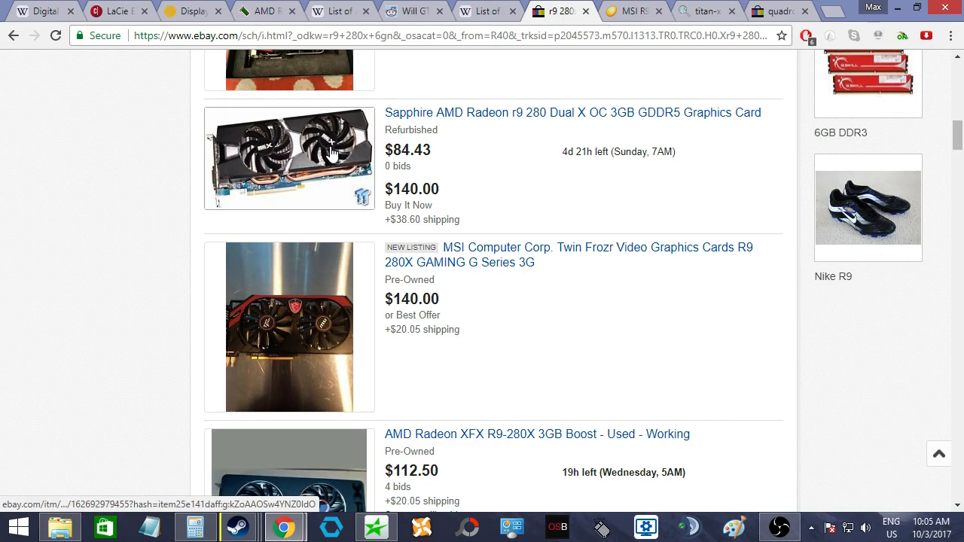
{"action": "scroll", "scroll_direction": "down", "scroll_amount": 3}
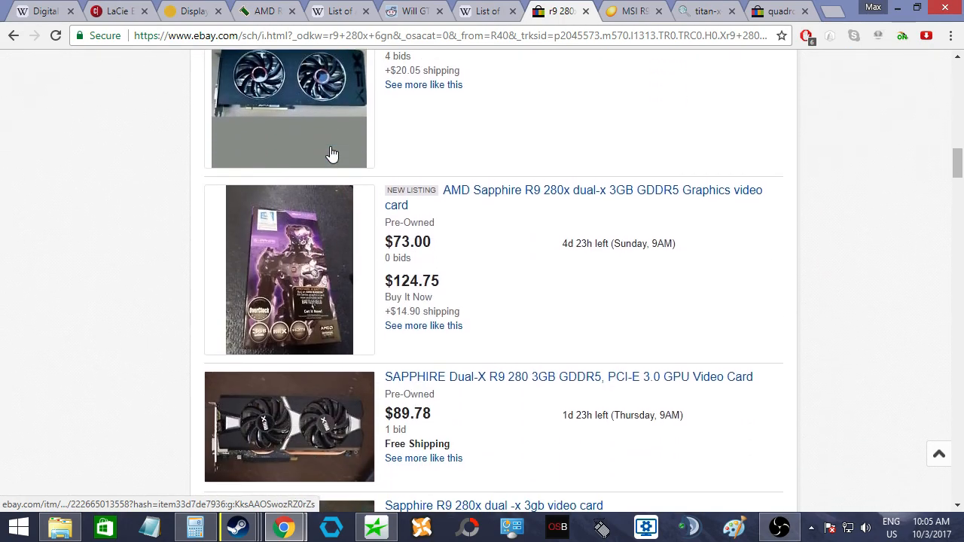
{"action": "scroll", "scroll_direction": "down", "scroll_amount": 3}
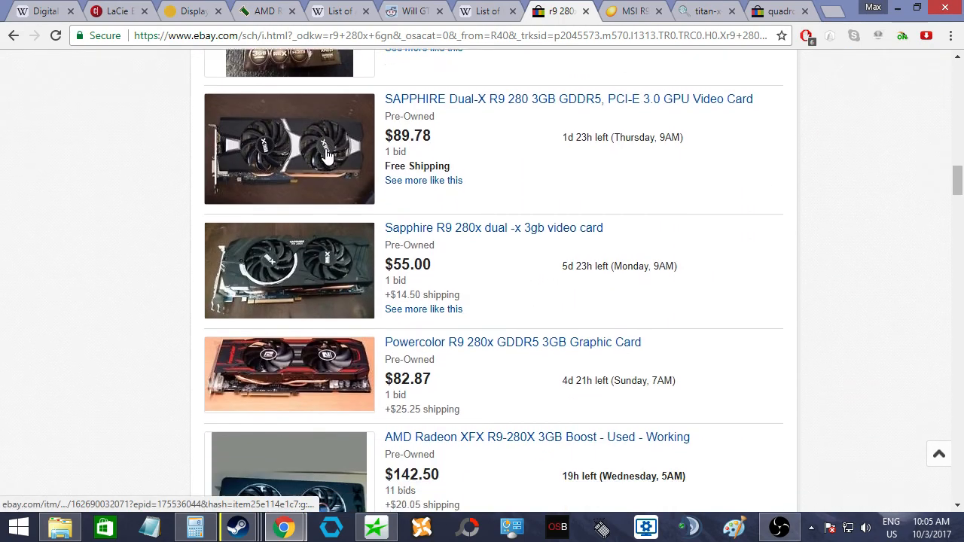
{"action": "scroll", "scroll_direction": "down", "scroll_amount": 3}
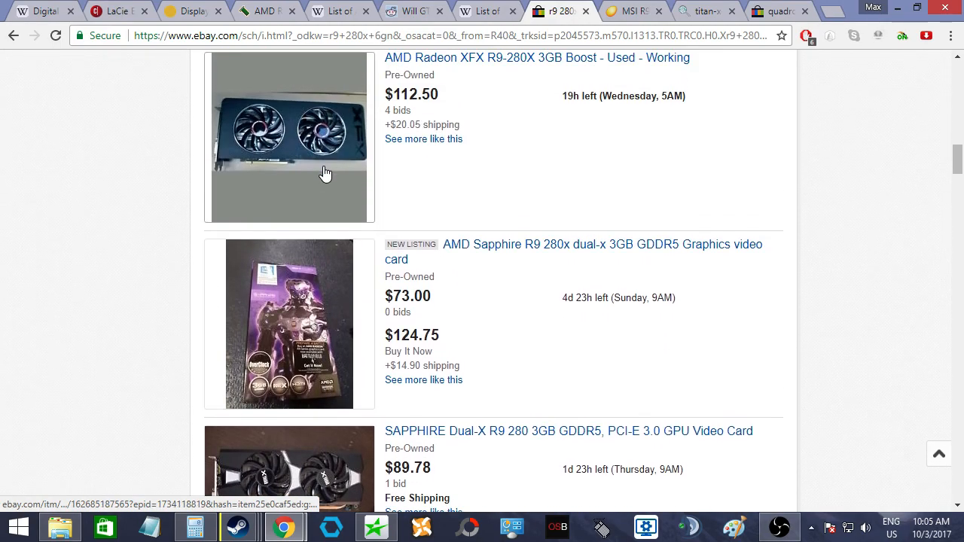
{"action": "scroll", "scroll_direction": "down", "scroll_amount": 3}
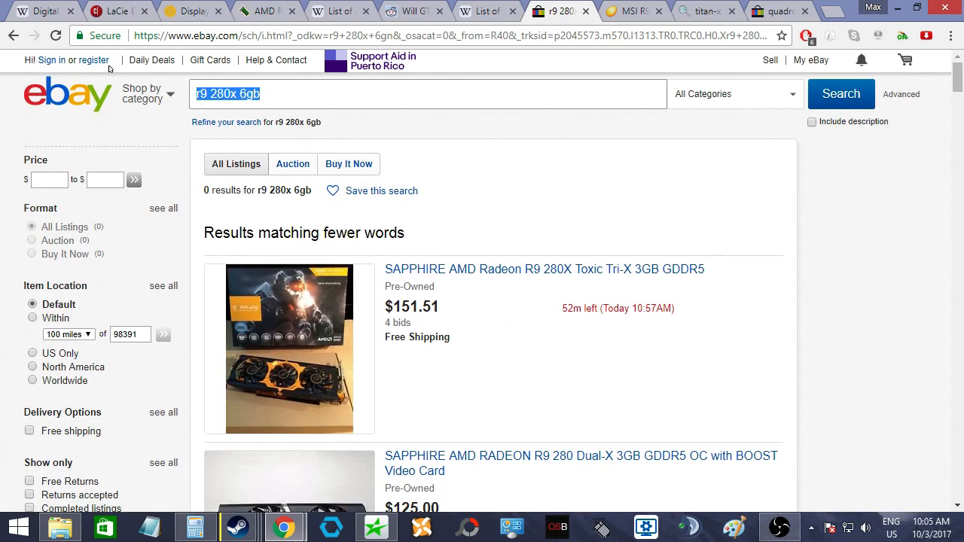
- Search eBay for 'hd 7970' and browse the 57 results, including Gigabyte and XFX 3GB cards
{"action": "type", "text": "hd 707"}
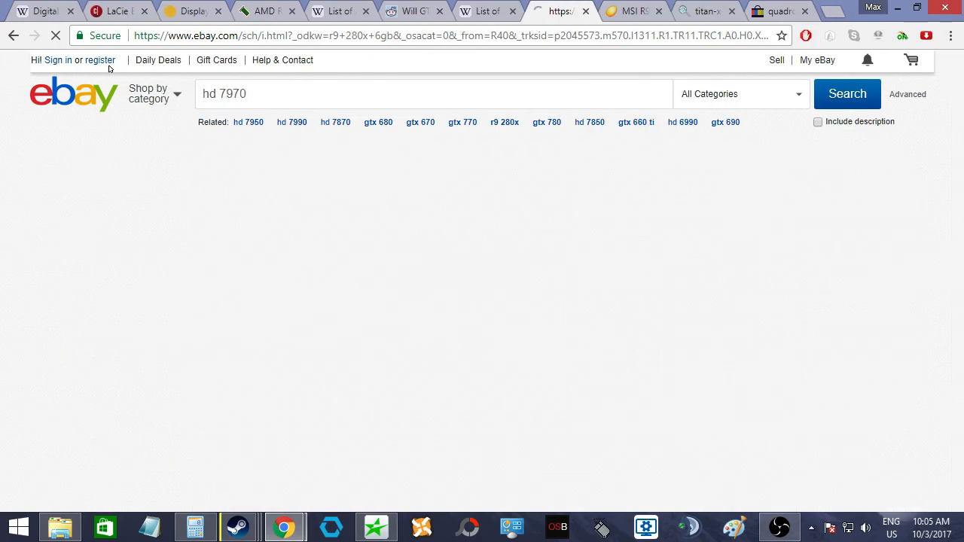
{"action": "left_click", "coordinate": [847, 94]}
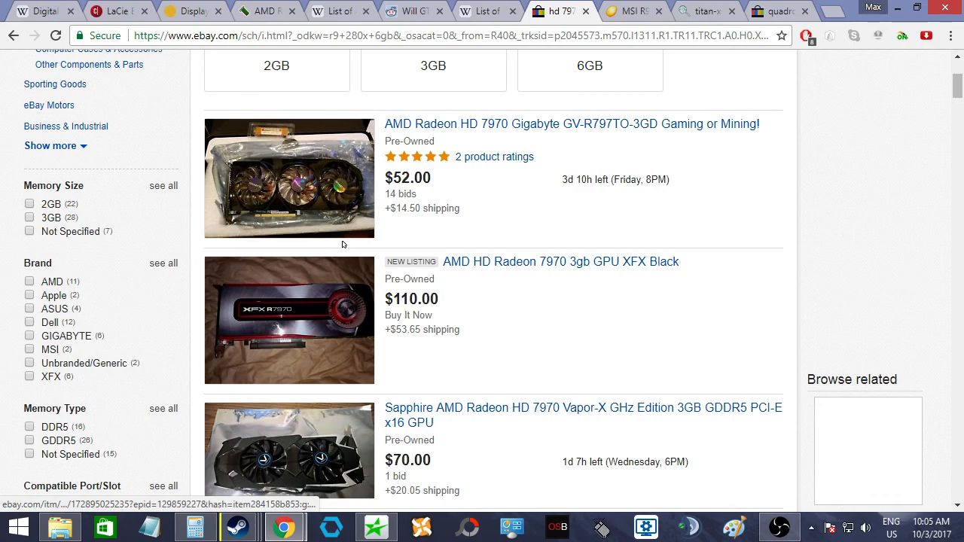
{"action": "scroll", "scroll_direction": "down", "scroll_amount": 3}
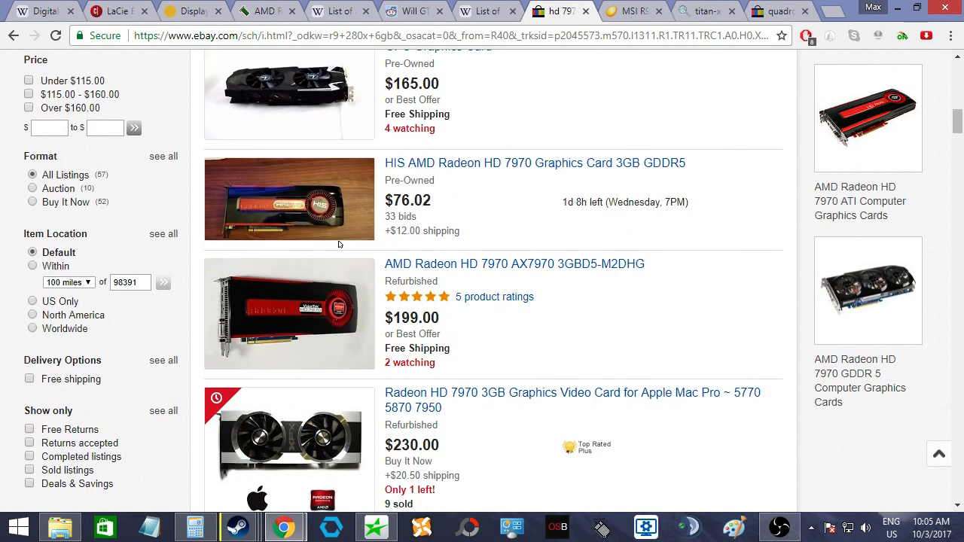
{"action": "scroll", "scroll_direction": "down", "scroll_amount": 3}
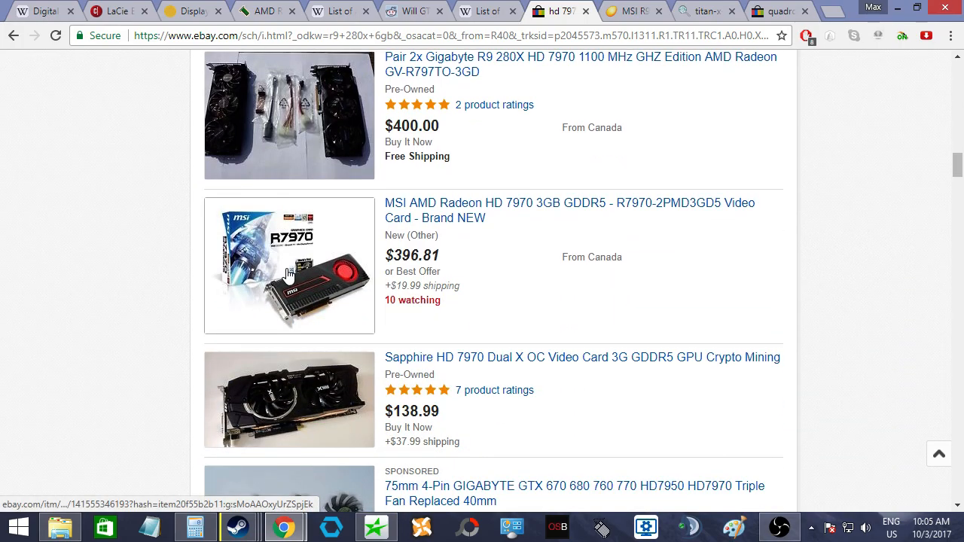
{"action": "scroll", "scroll_direction": "down", "scroll_amount": 3}
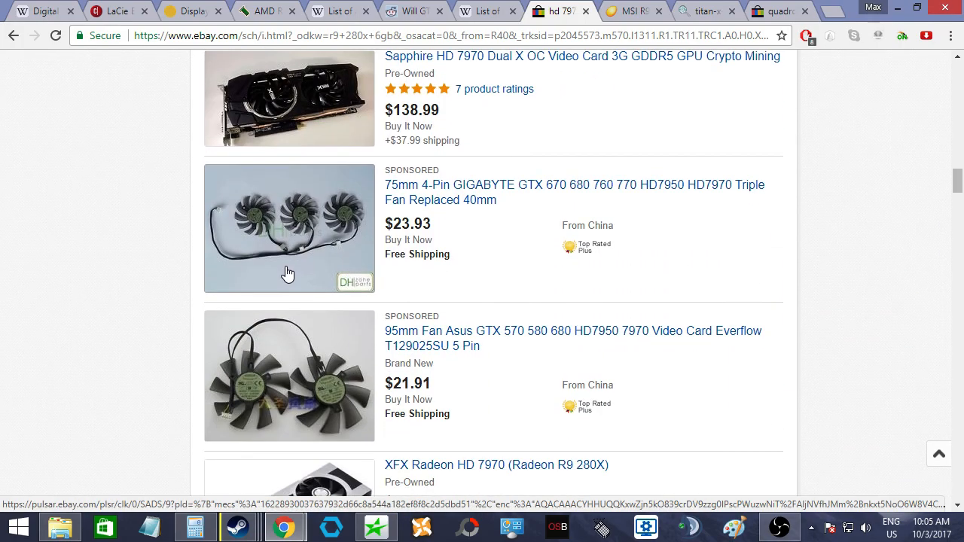
{"action": "scroll", "scroll_direction": "down", "scroll_amount": 3}
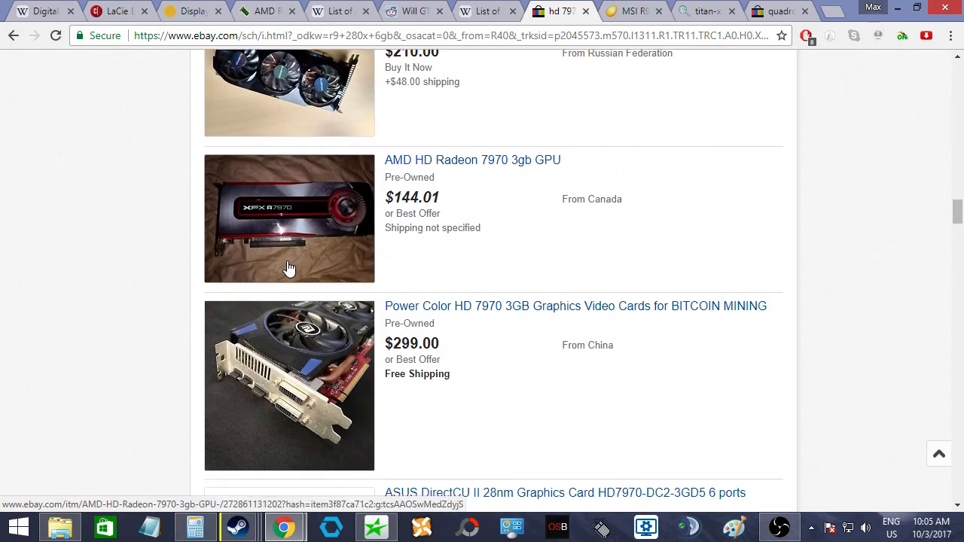
{"action": "scroll", "scroll_direction": "down", "scroll_amount": 3}
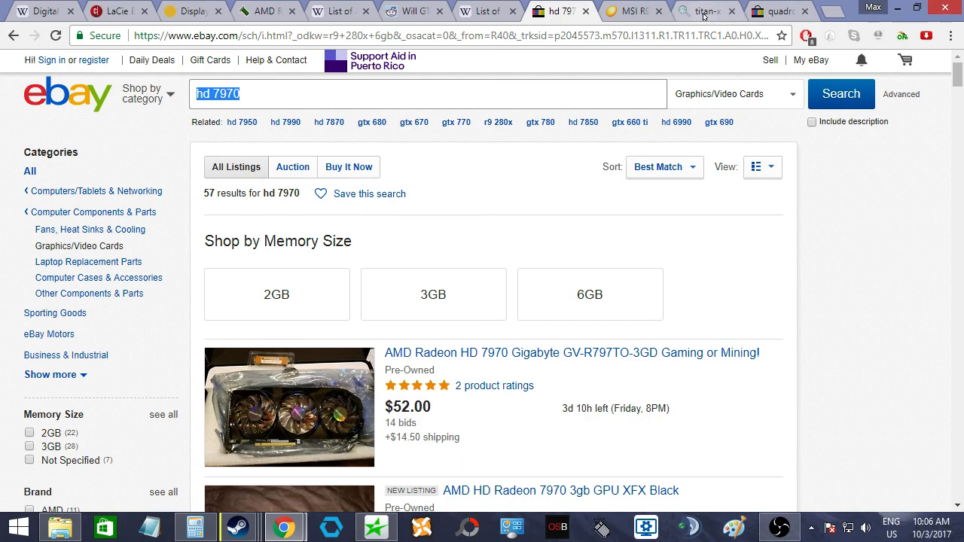
- Search eBay for 'titan x', then return to Wikipedia's AMD GPU list at the R9 280X row
{"action": "left_click", "coordinate": [705, 11]}
{"action": "type", "text": "titan x"}
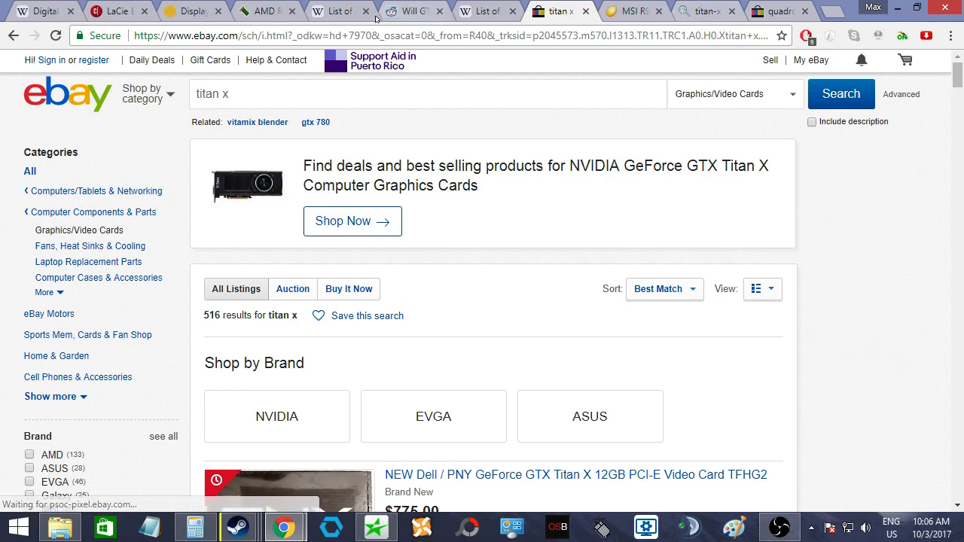
{"action": "left_click", "coordinate": [341, 11]}
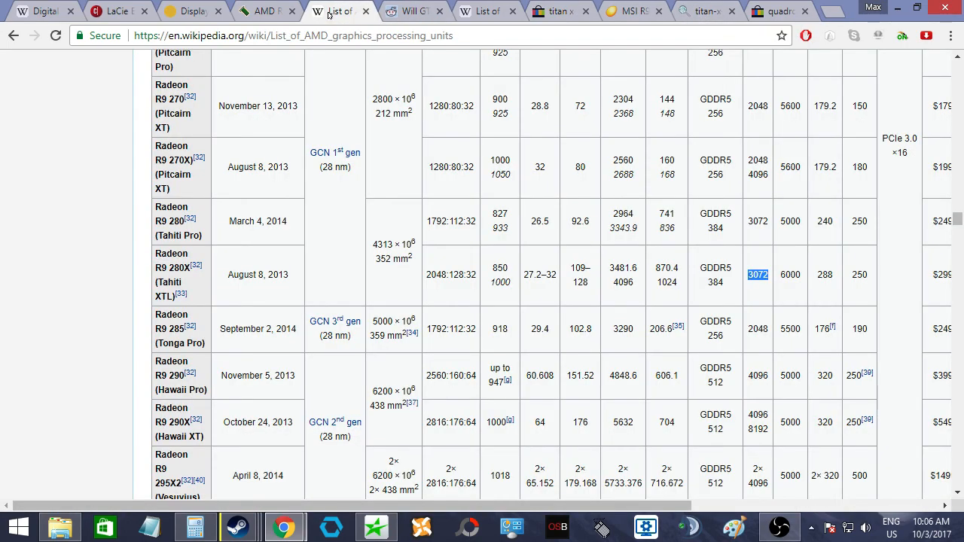
- Step the 3072:192:96 find between the Quadro M6000 and GTX TITAN X rows, then return to eBay's Titan X results
{"action": "scroll", "scroll_direction": "down", "scroll_amount": 3}
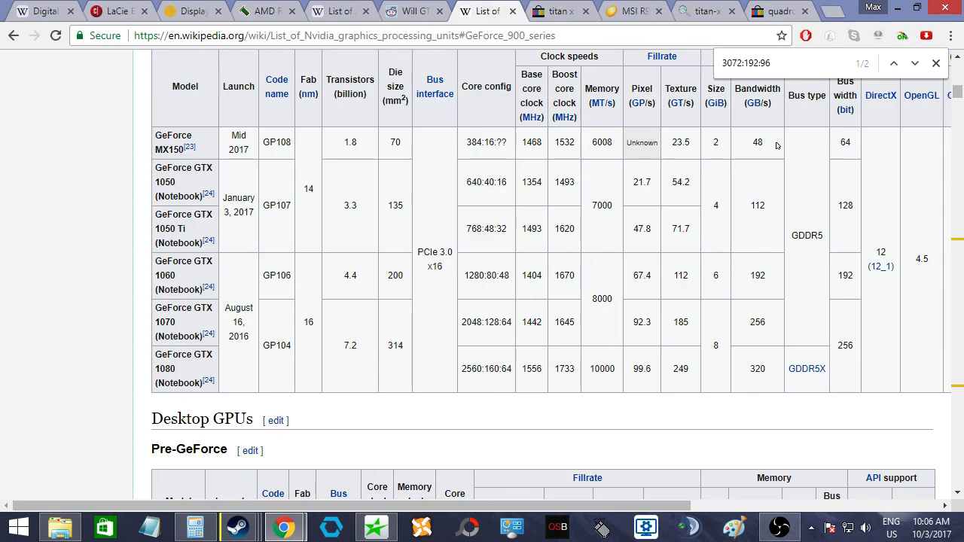
{"action": "scroll", "scroll_direction": "down", "scroll_amount": 3}
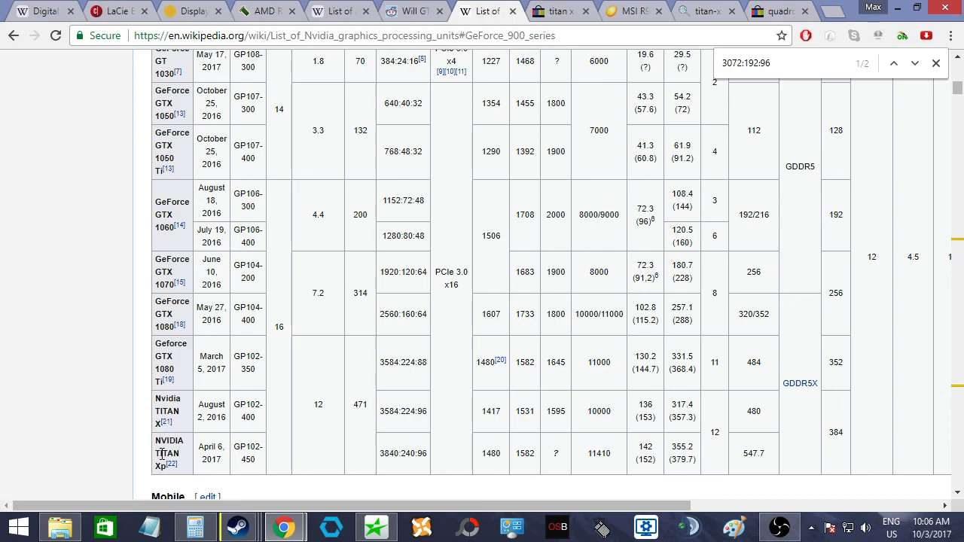
{"action": "mouse_move", "coordinate": [226, 458]}
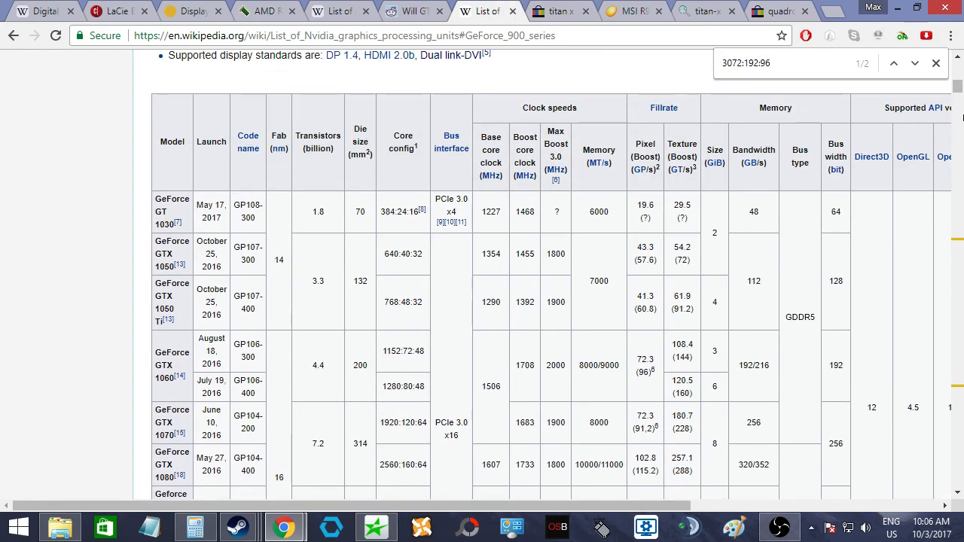
{"action": "scroll", "scroll_direction": "down", "scroll_amount": 3}
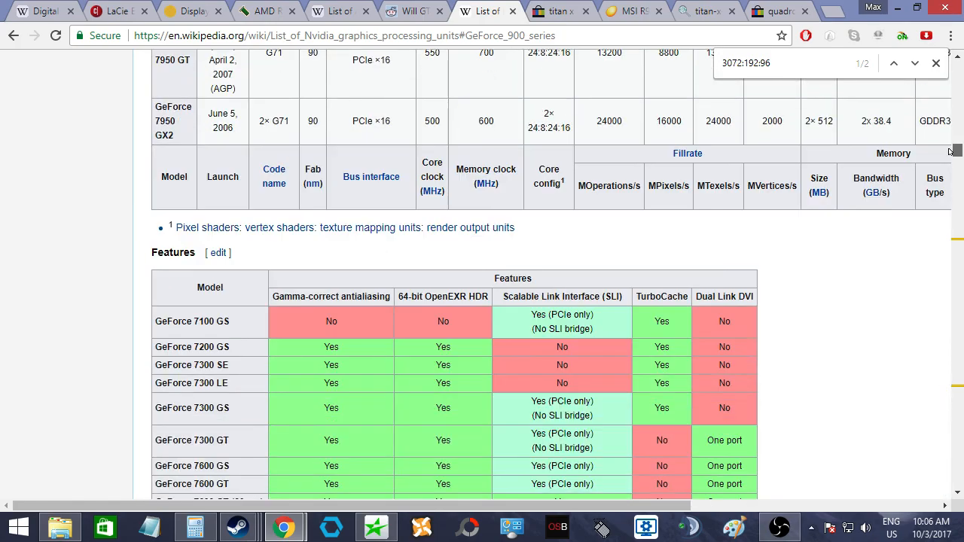
{"action": "left_click", "coordinate": [915, 63]}
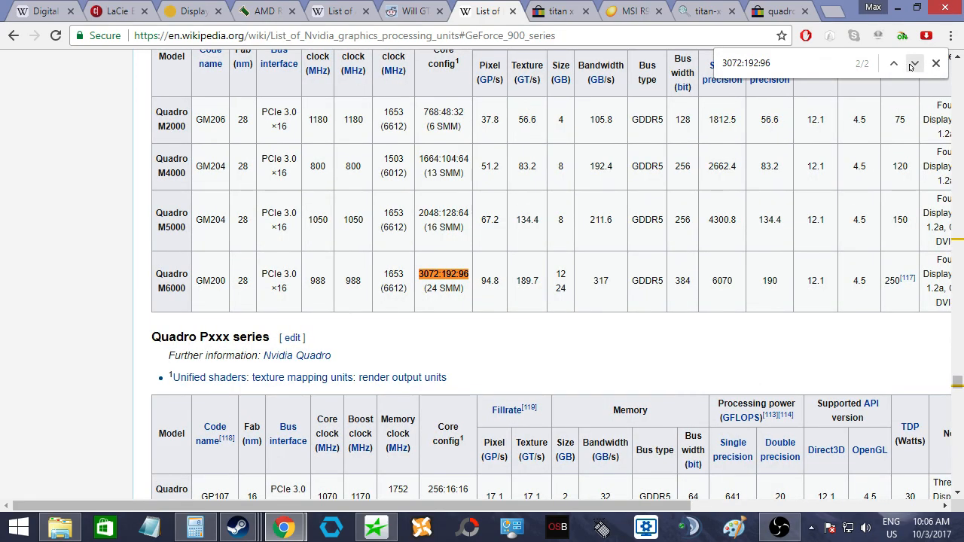
{"action": "left_click", "coordinate": [893, 63]}
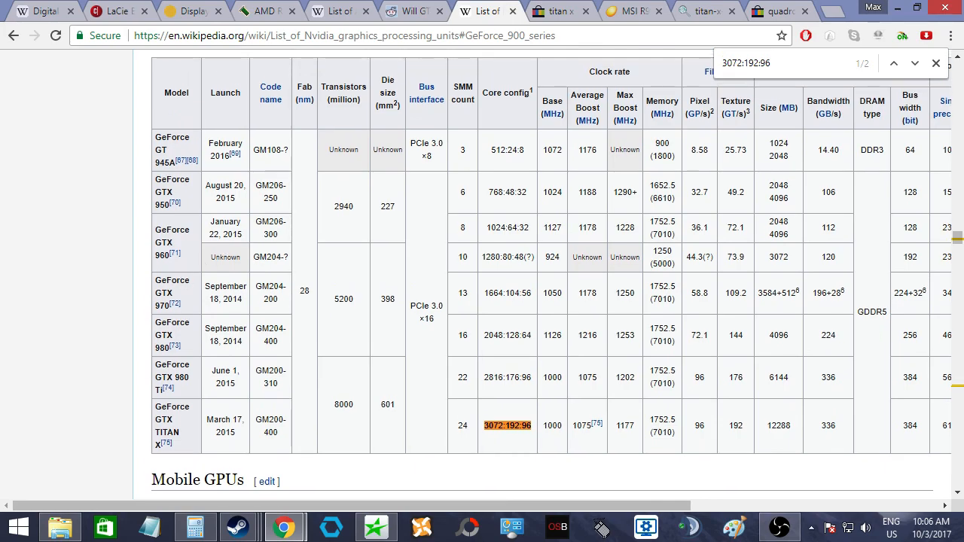
{"action": "left_click", "coordinate": [555, 12]}
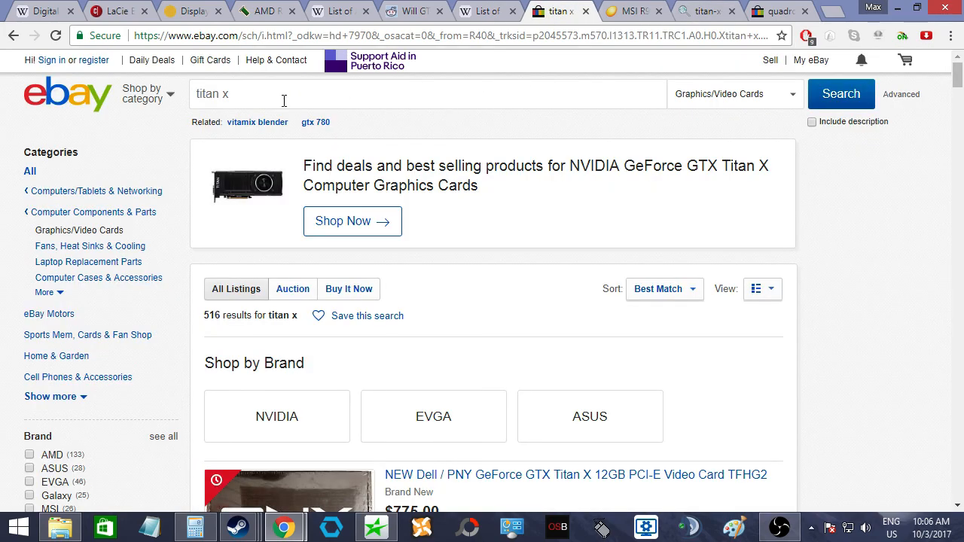
- Browse the first pages of eBay's 516 Titan X listings
{"action": "scroll", "scroll_direction": "down", "scroll_amount": 3}
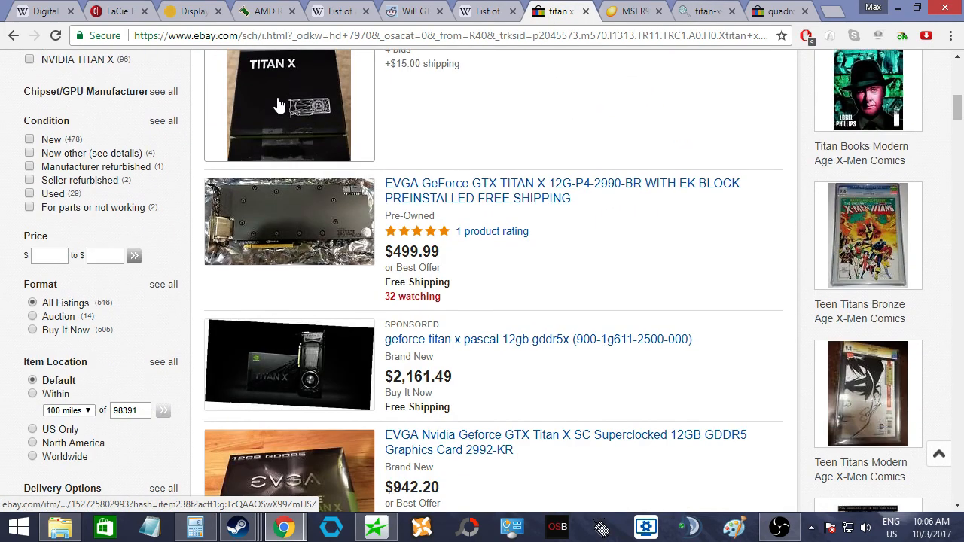
{"action": "scroll", "scroll_direction": "down", "scroll_amount": 3}
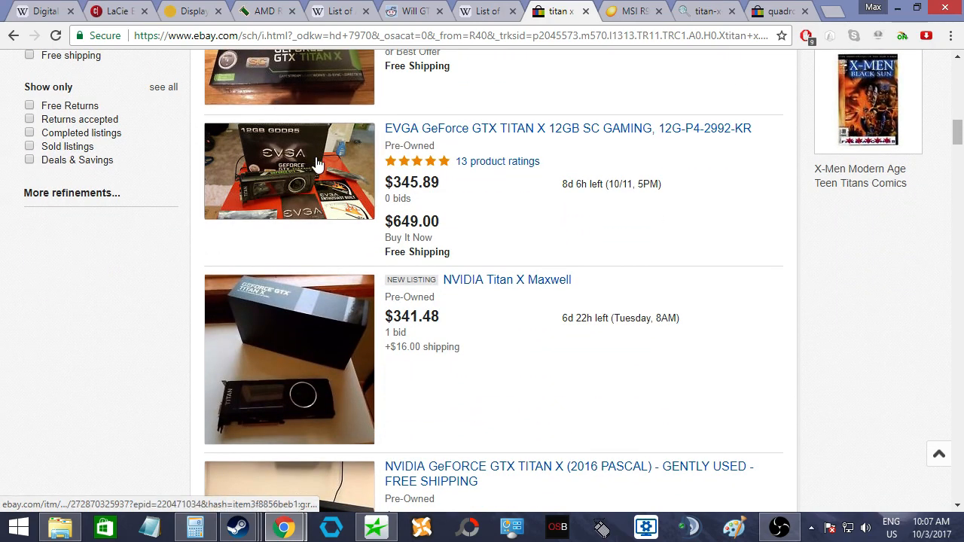
{"action": "scroll", "scroll_direction": "down", "scroll_amount": 3}
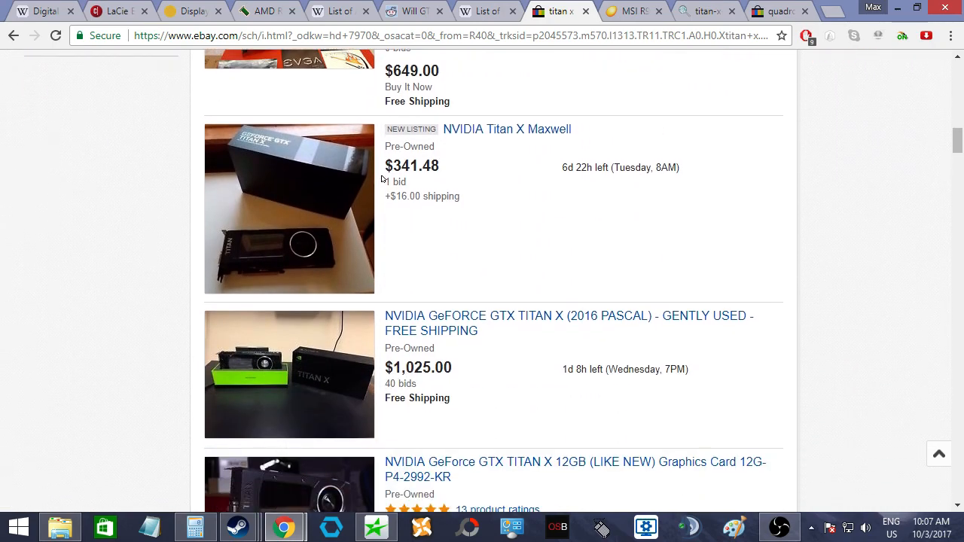
{"action": "scroll", "scroll_direction": "down", "scroll_amount": 3}
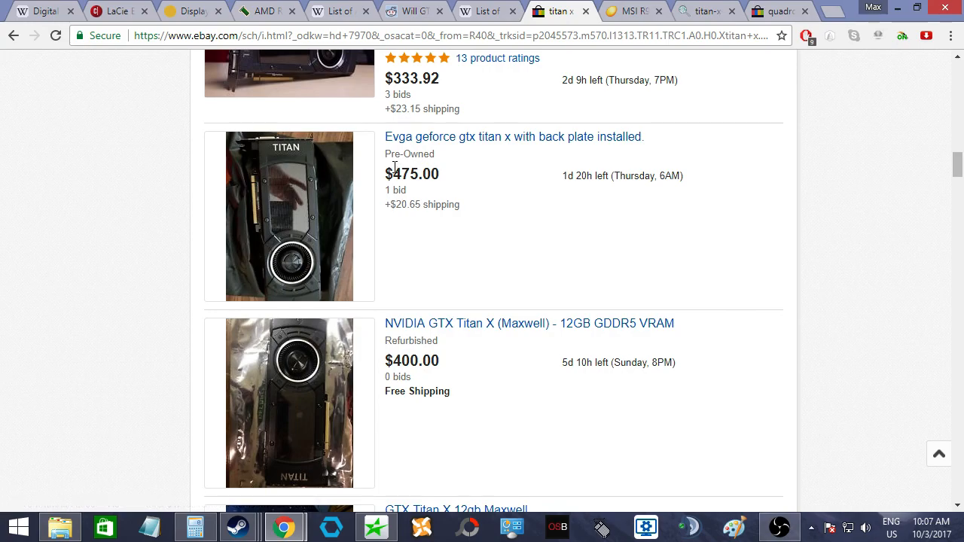
{"action": "scroll", "scroll_direction": "up", "scroll_amount": 3}
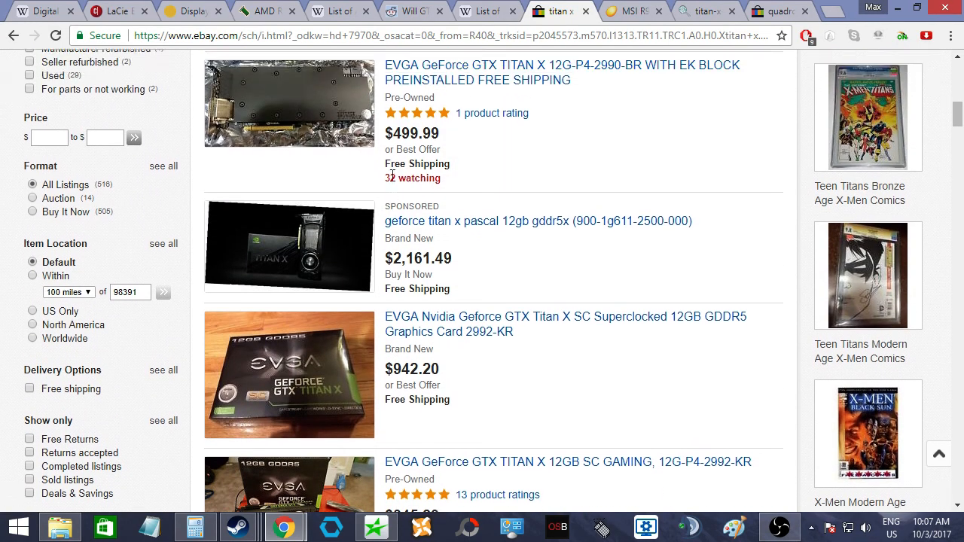
{"action": "scroll", "scroll_direction": "up", "scroll_amount": 3}
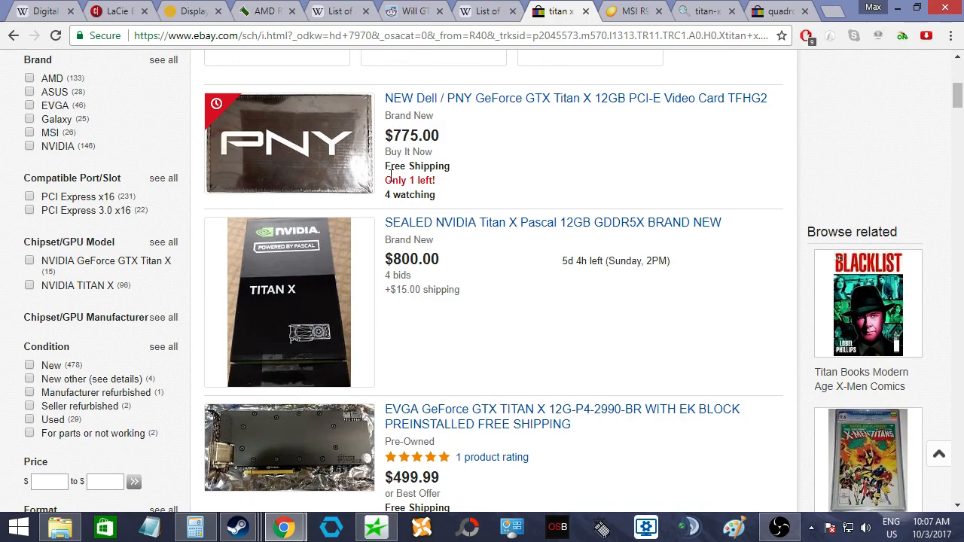
{"action": "scroll", "scroll_direction": "down", "scroll_amount": 3}
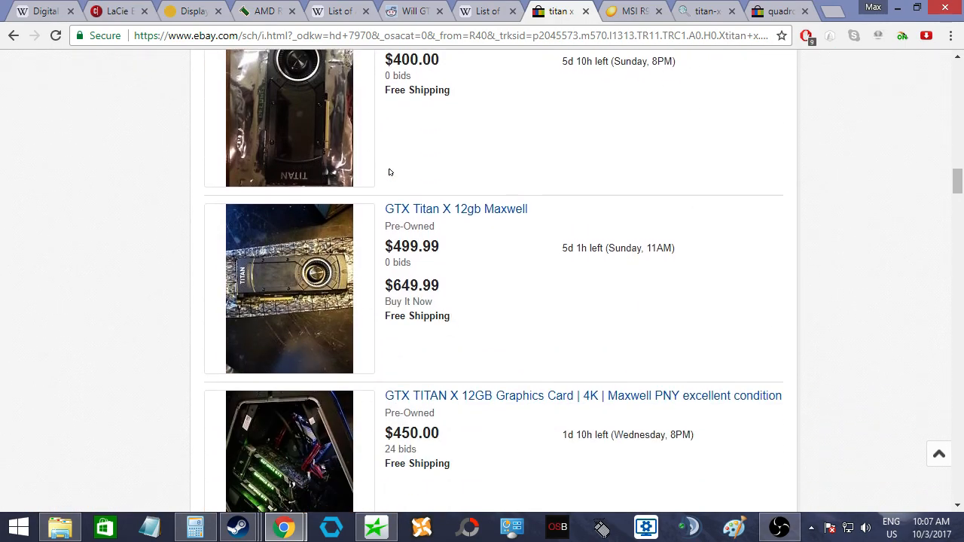
{"action": "scroll", "scroll_direction": "down", "scroll_amount": 3}
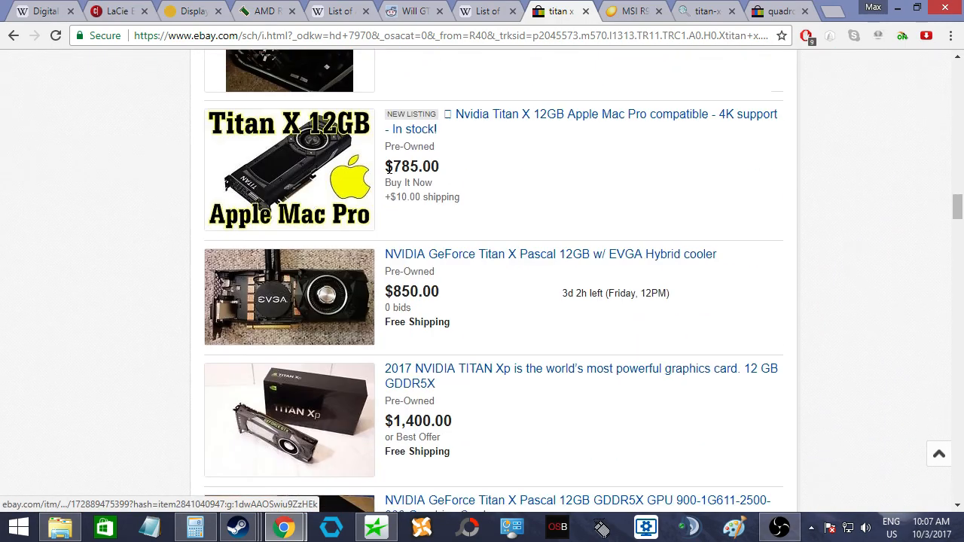
- Finish the Titan X listings, view the card photo, and bring up the 25 'quadro m6000' results
{"action": "scroll", "scroll_direction": "down", "scroll_amount": 3}
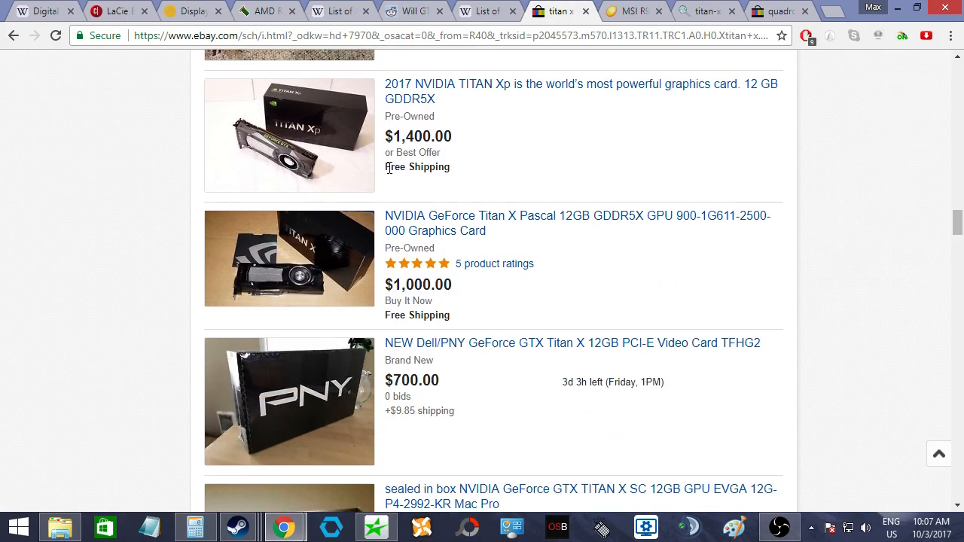
{"action": "scroll", "scroll_direction": "down", "scroll_amount": 3}
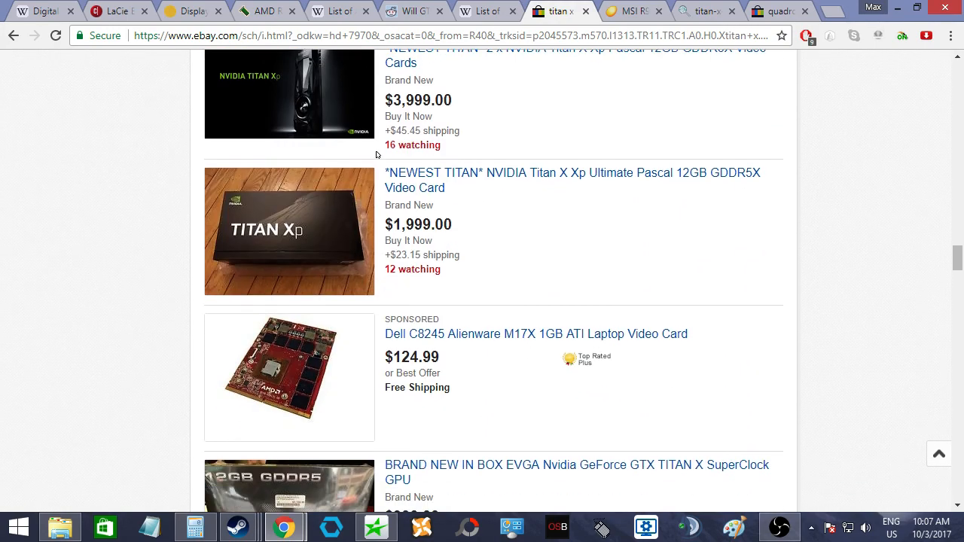
{"action": "scroll", "scroll_direction": "down", "scroll_amount": 3}
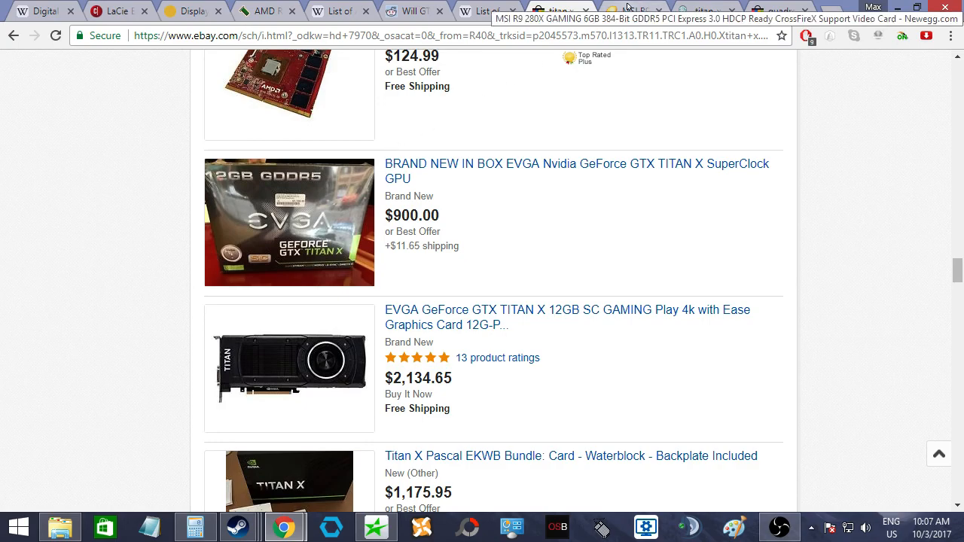
{"action": "scroll", "scroll_direction": "down", "scroll_amount": 3}
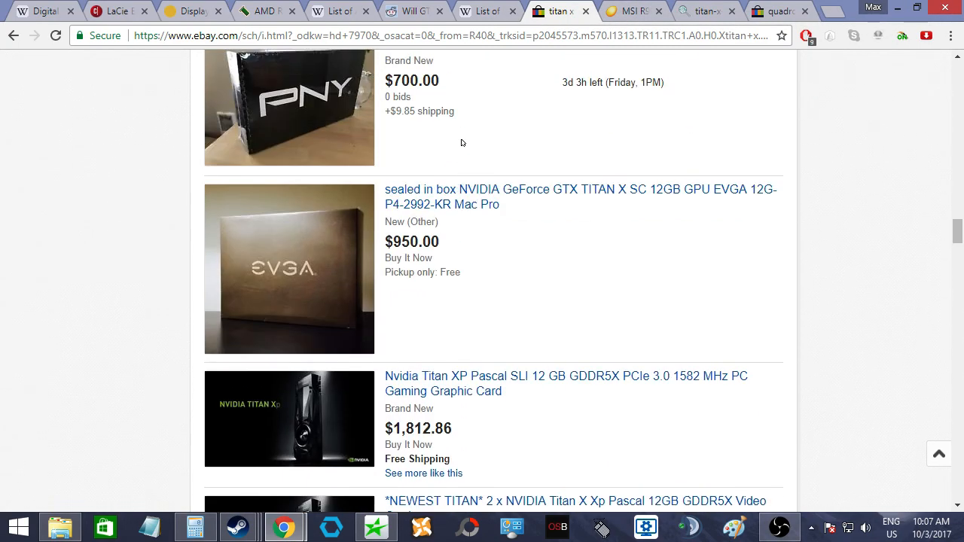
{"action": "scroll", "scroll_direction": "down", "scroll_amount": 3}
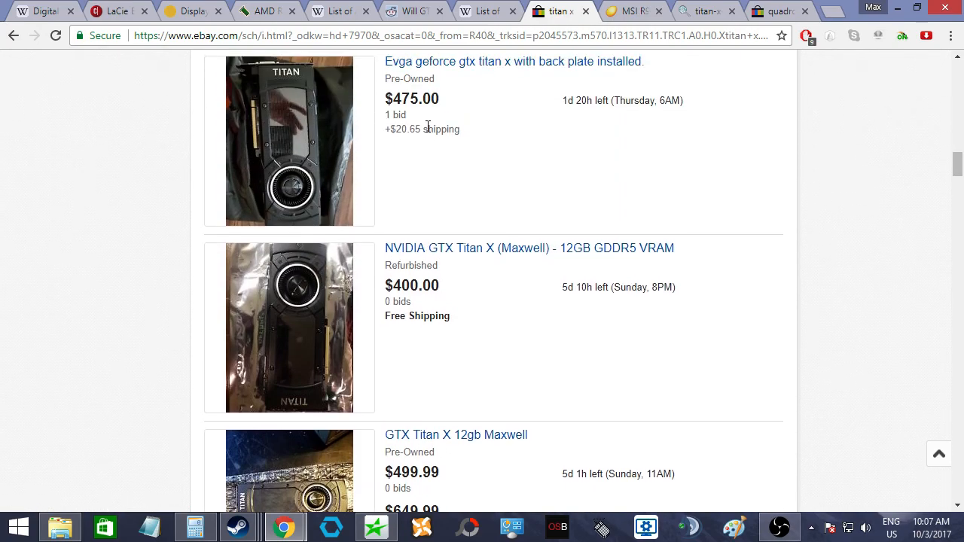
{"action": "mouse_move", "coordinate": [633, 11]}
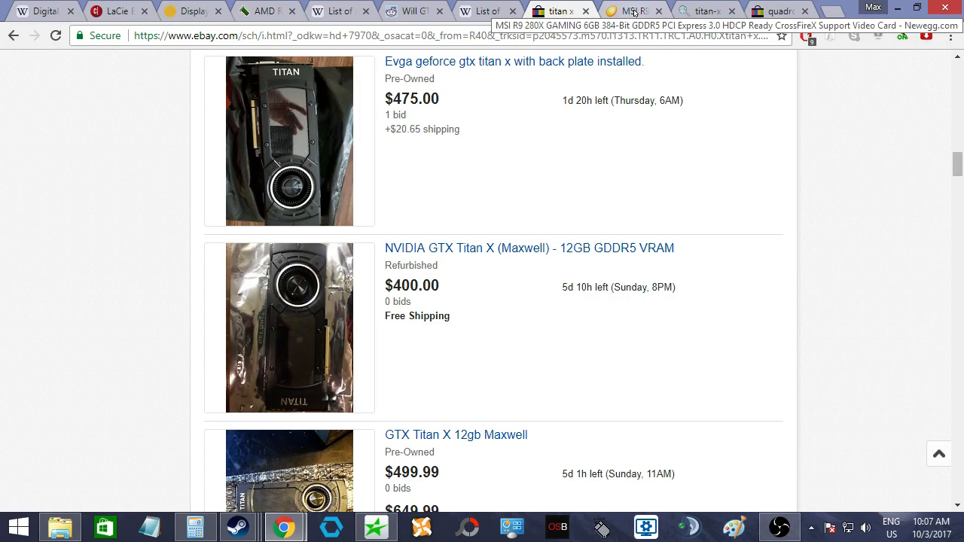
{"action": "scroll", "scroll_direction": "up", "scroll_amount": 3}
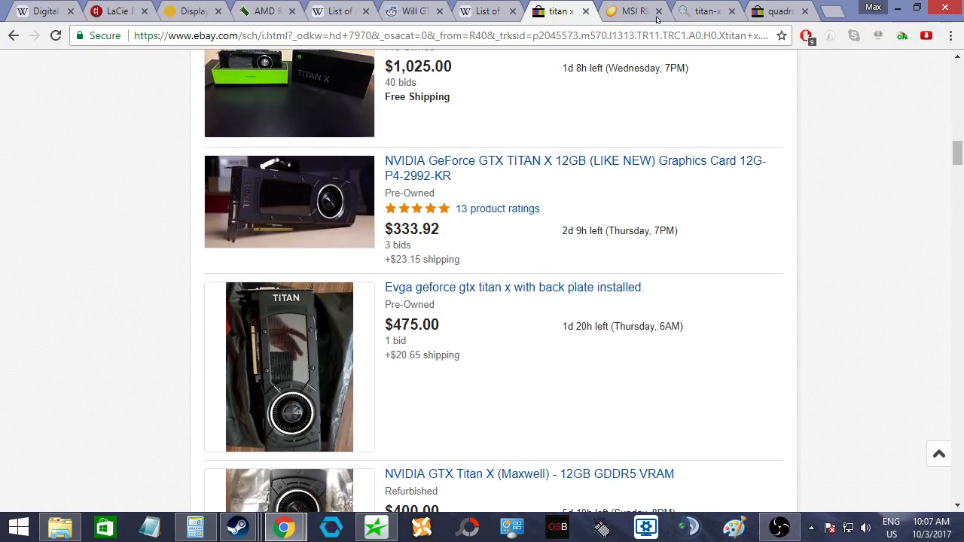
{"action": "left_click", "coordinate": [705, 10]}
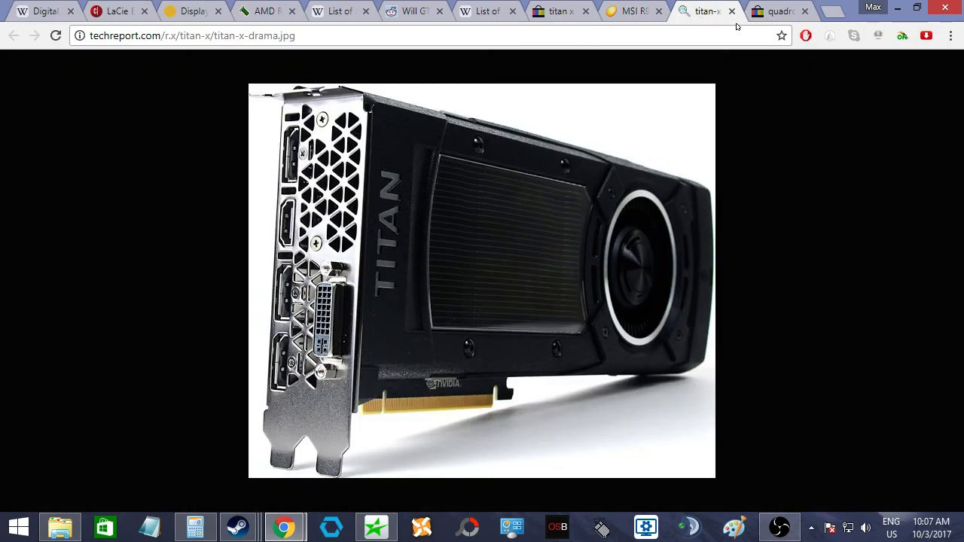
{"action": "left_click", "coordinate": [781, 11]}
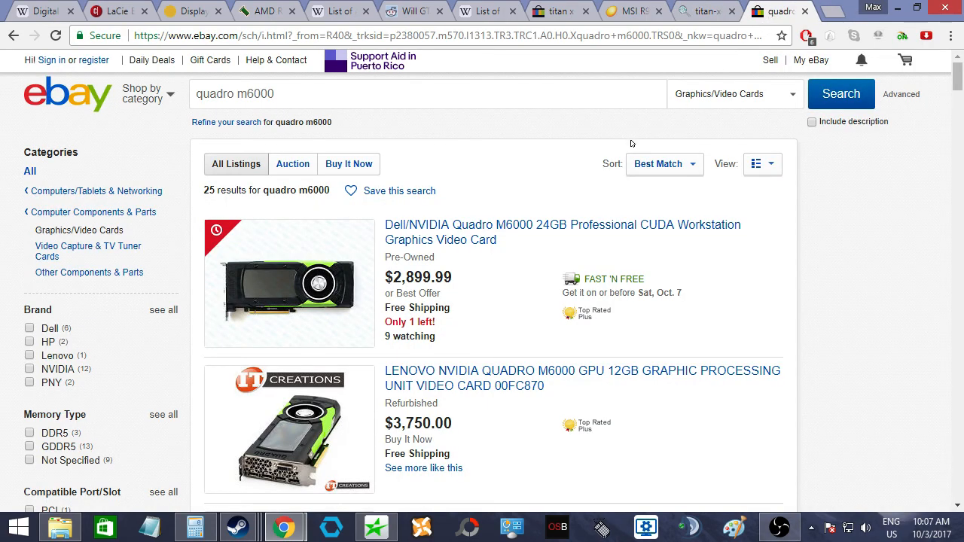
- Look over the Quadro M6000 listings, then return to Wikipedia's Nvidia GPU list at the GTX TITAN X row
{"action": "scroll", "scroll_direction": "down", "scroll_amount": 3}
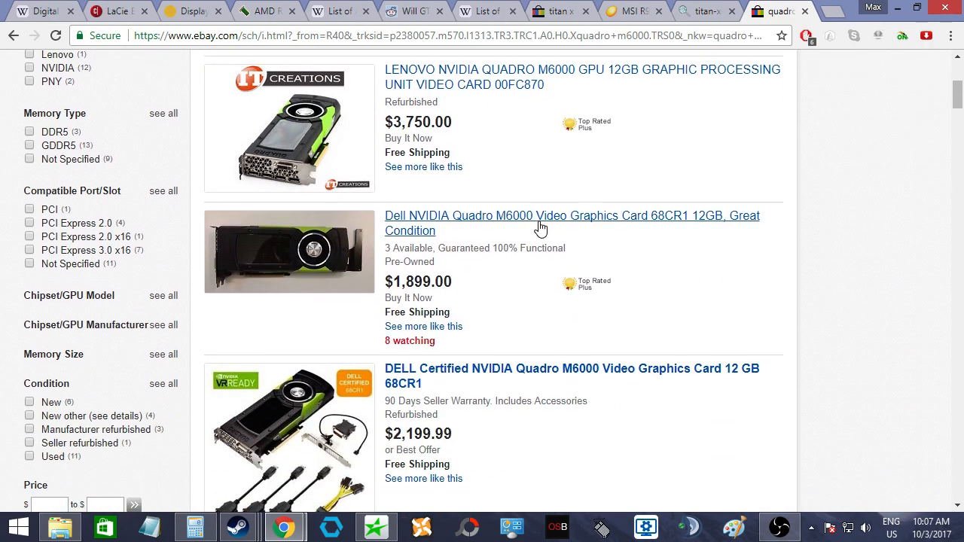
{"action": "scroll", "scroll_direction": "up", "scroll_amount": 3}
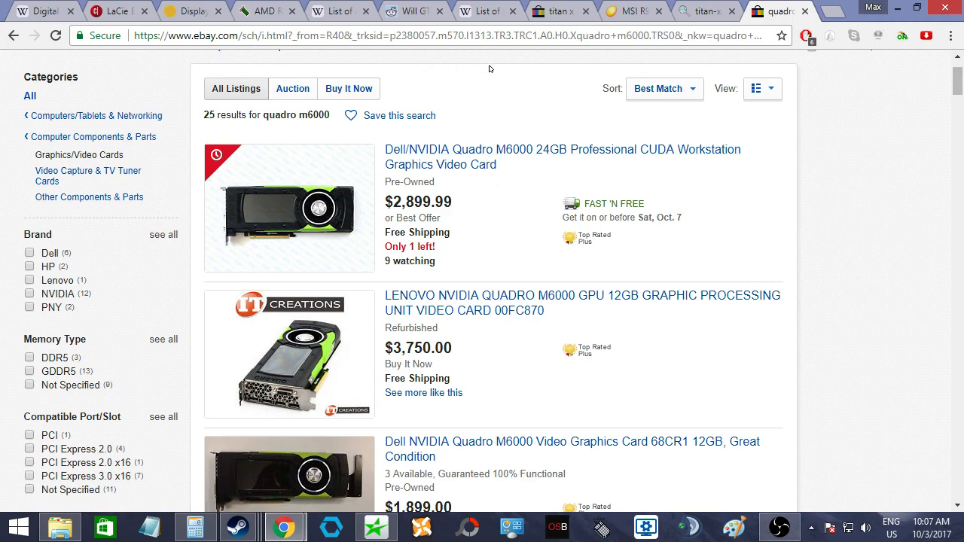
{"action": "mouse_move", "coordinate": [485, 75]}
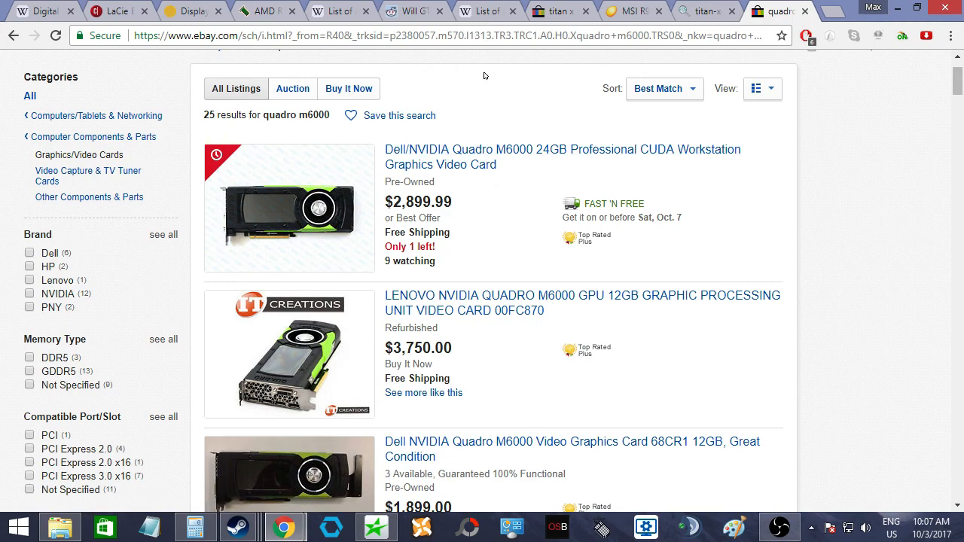
{"action": "mouse_move", "coordinate": [510, 63]}
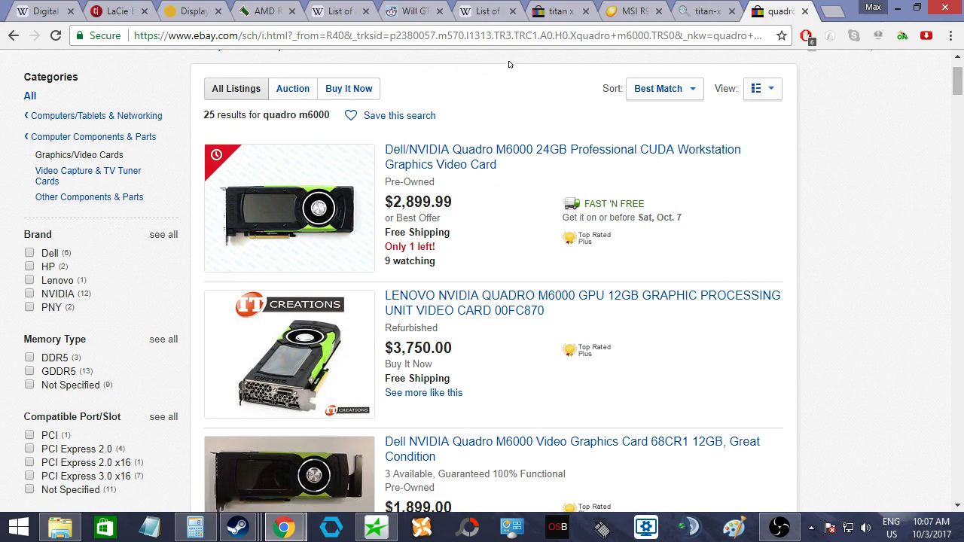
{"action": "mouse_move", "coordinate": [528, 58]}
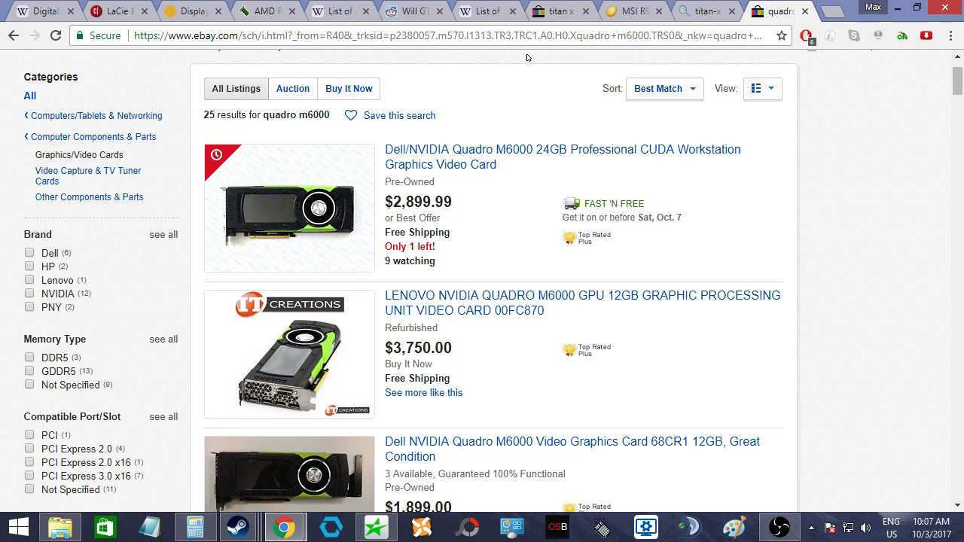
{"action": "mouse_move", "coordinate": [475, 59]}
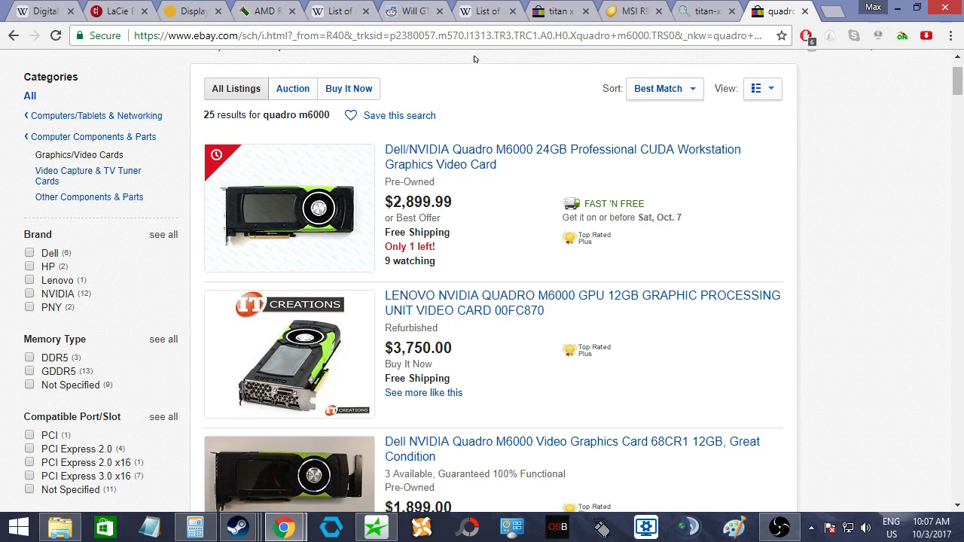
{"action": "mouse_move", "coordinate": [533, 76]}
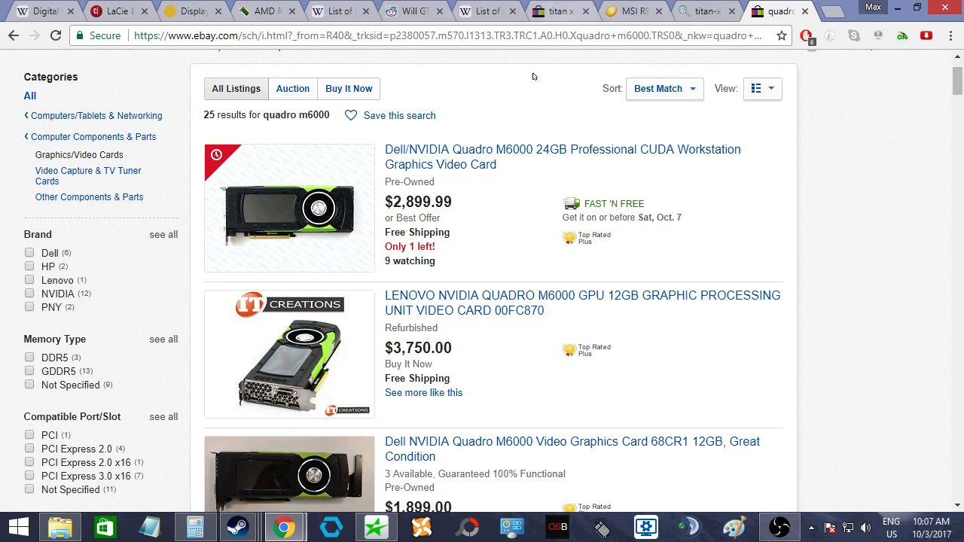
{"action": "mouse_move", "coordinate": [483, 157]}
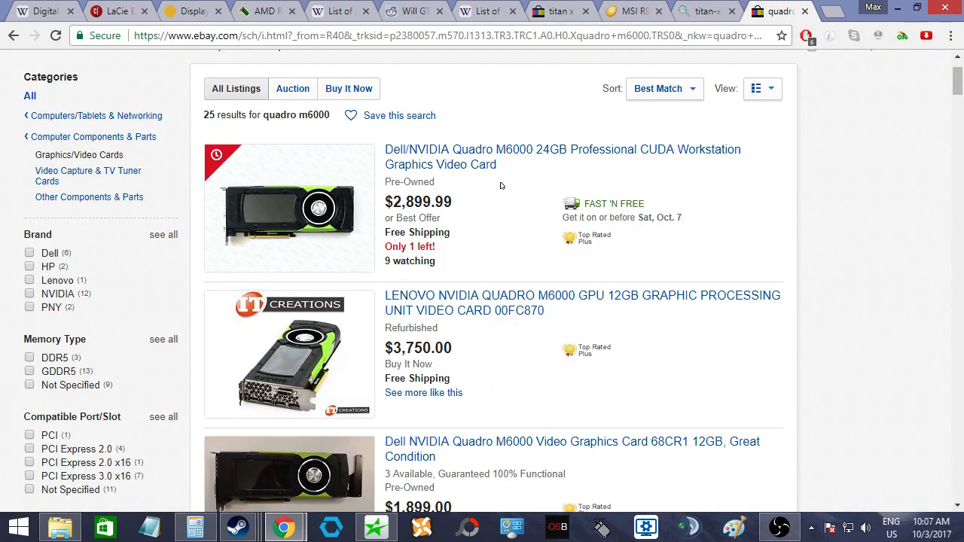
{"action": "mouse_move", "coordinate": [538, 158]}
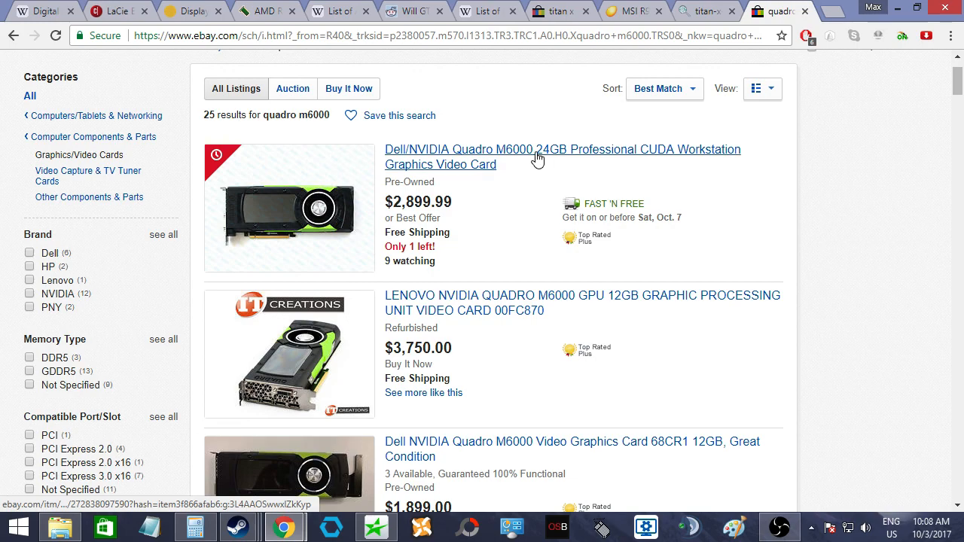
{"action": "mouse_move", "coordinate": [520, 249]}
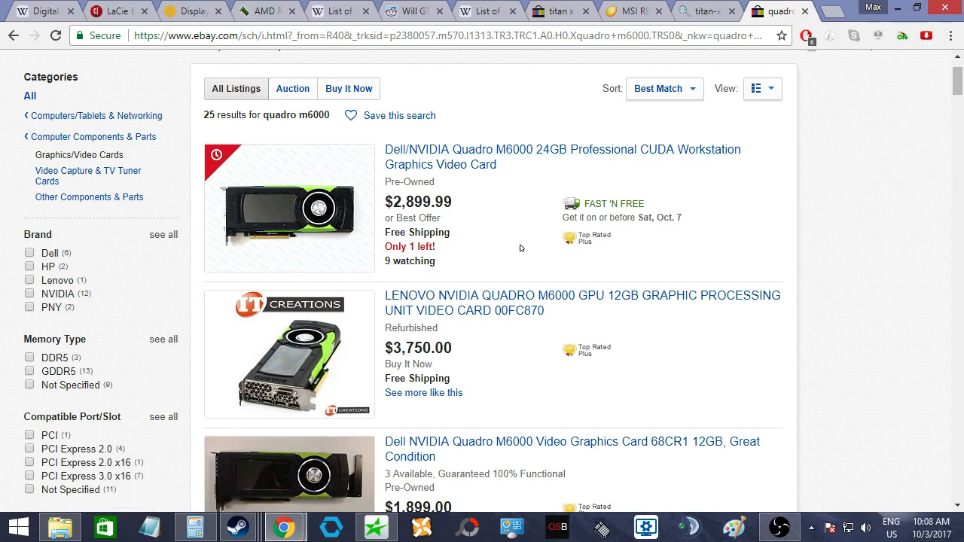
{"action": "left_click", "coordinate": [485, 11]}
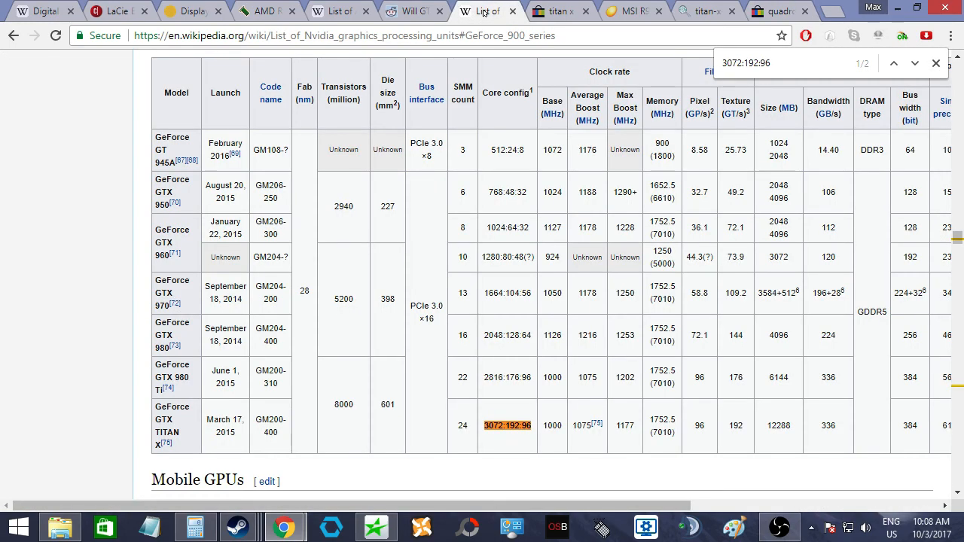
{"action": "mouse_move", "coordinate": [513, 253]}
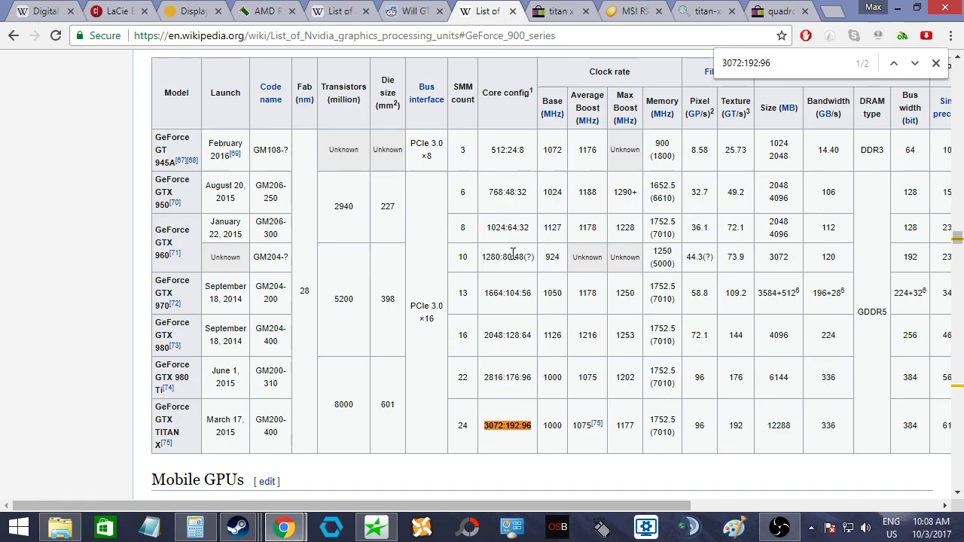
{"action": "mouse_move", "coordinate": [709, 10]}
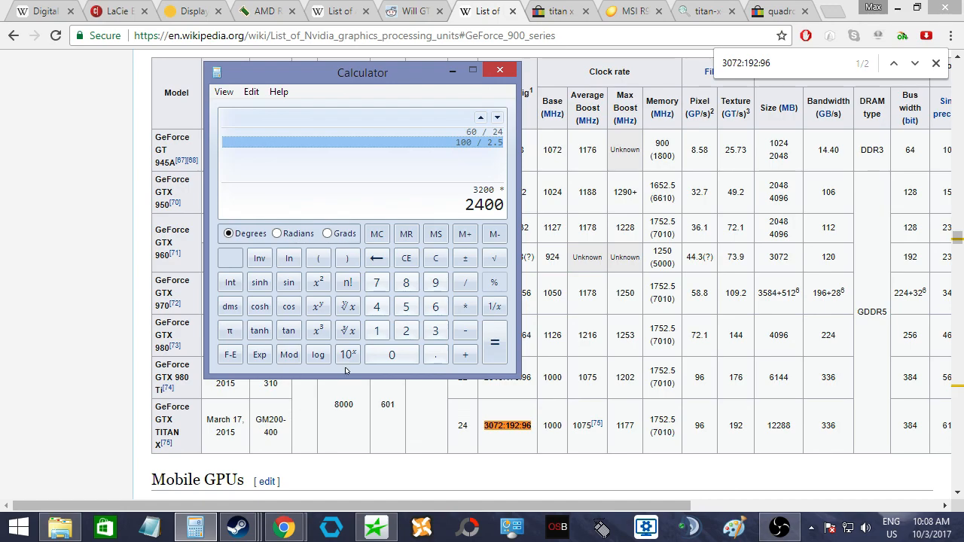
{"action": "mouse_move", "coordinate": [485, 199]}
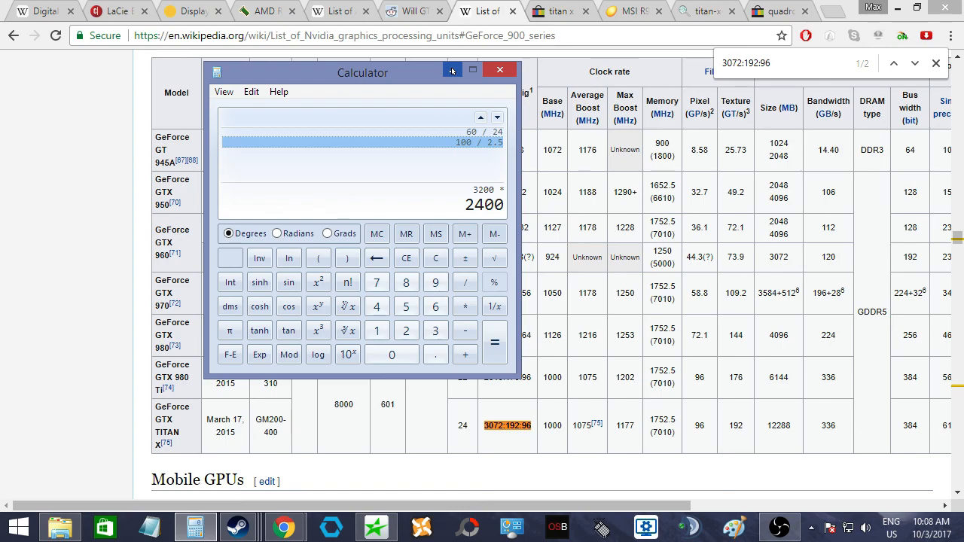
{"action": "mouse_move", "coordinate": [603, 74]}
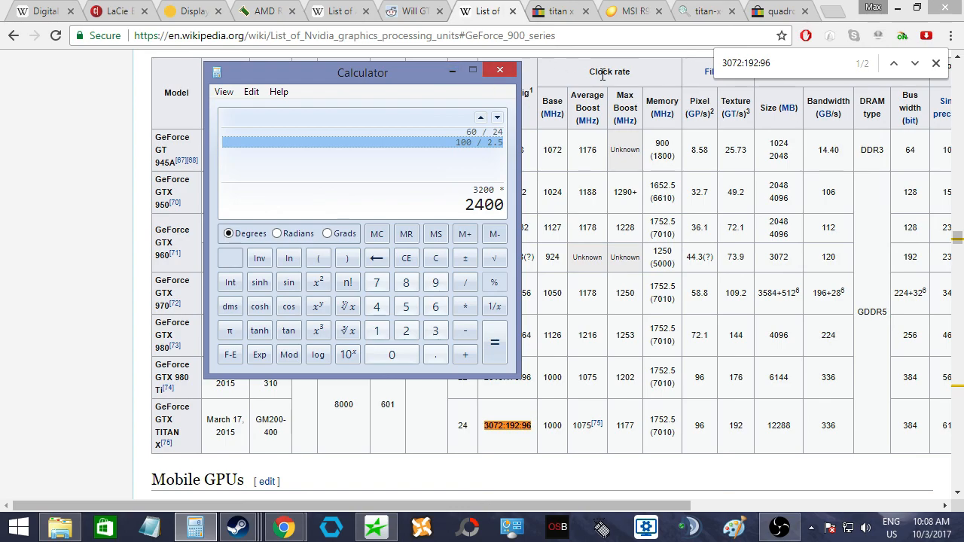
- Return from the TITAN X core config row to eBay's Quadro M6000 results
{"action": "left_click", "coordinate": [776, 10]}
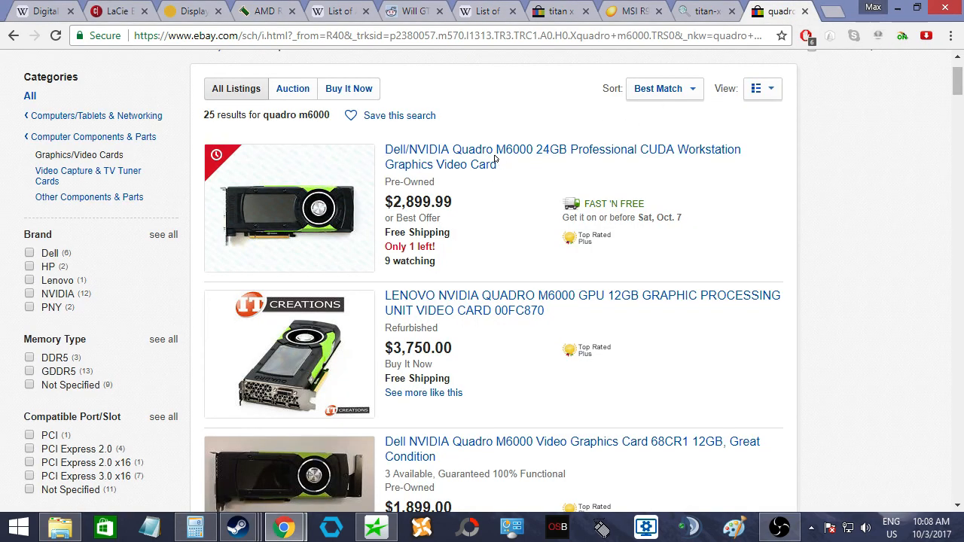
{"action": "scroll", "scroll_direction": "down", "scroll_amount": 3}
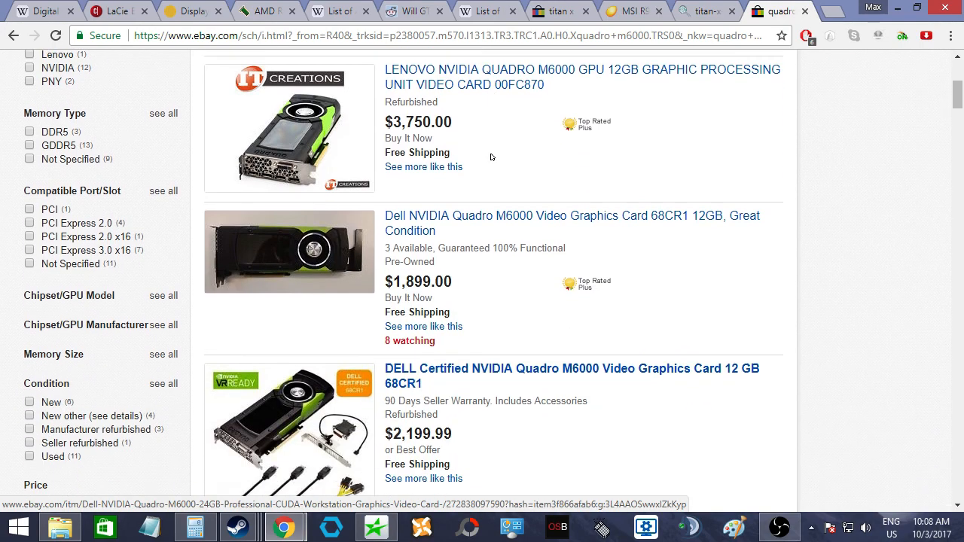
{"action": "scroll", "scroll_direction": "down", "scroll_amount": 3}
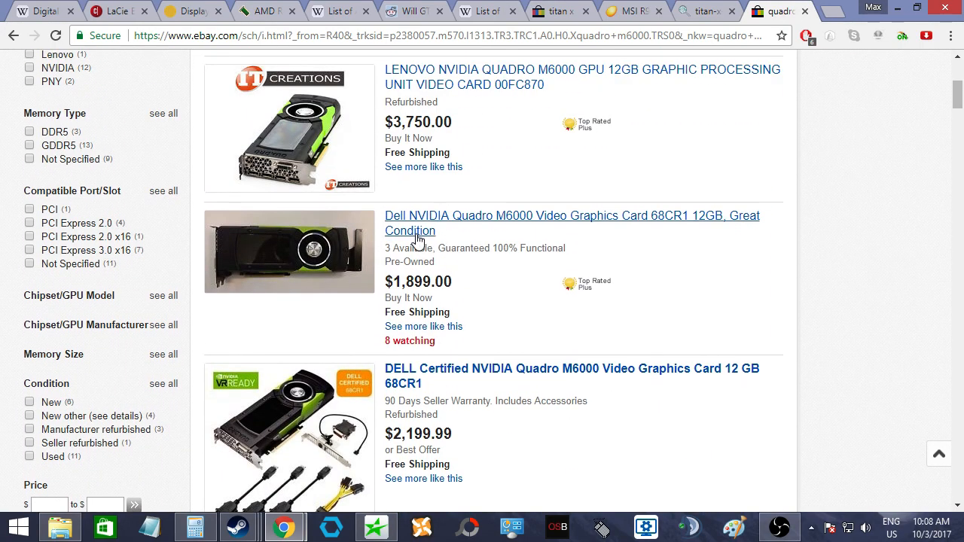
{"action": "mouse_move", "coordinate": [524, 259]}
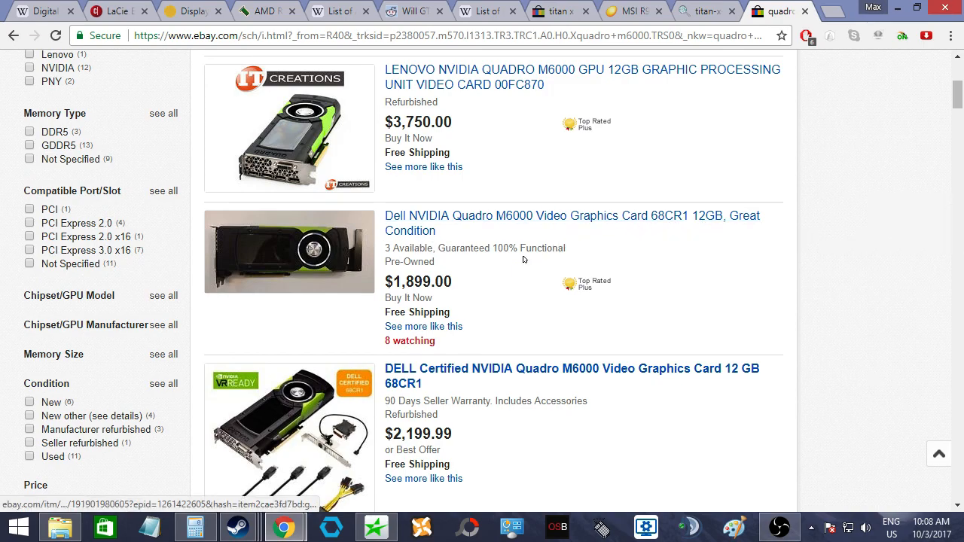
{"action": "scroll", "scroll_direction": "up", "scroll_amount": 3}
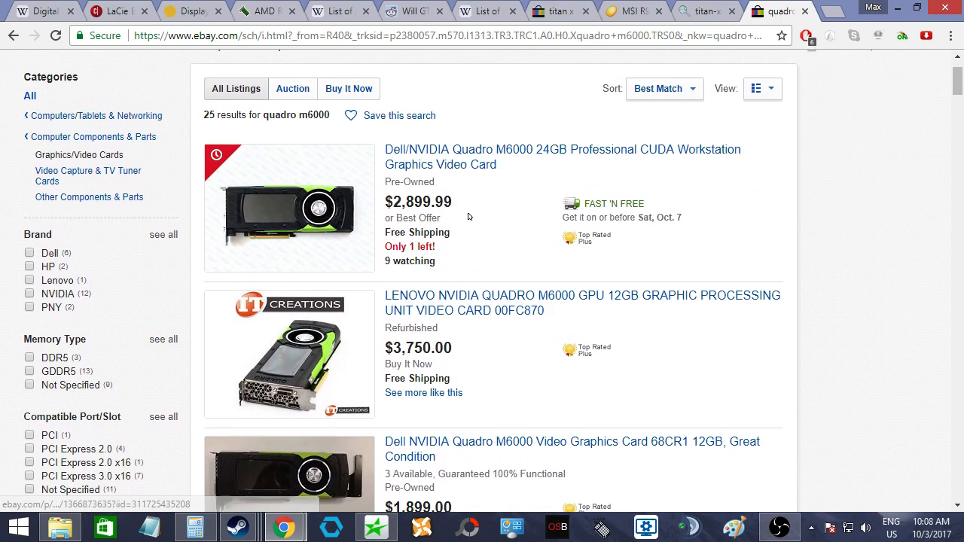
{"action": "scroll", "scroll_direction": "down", "scroll_amount": 3}
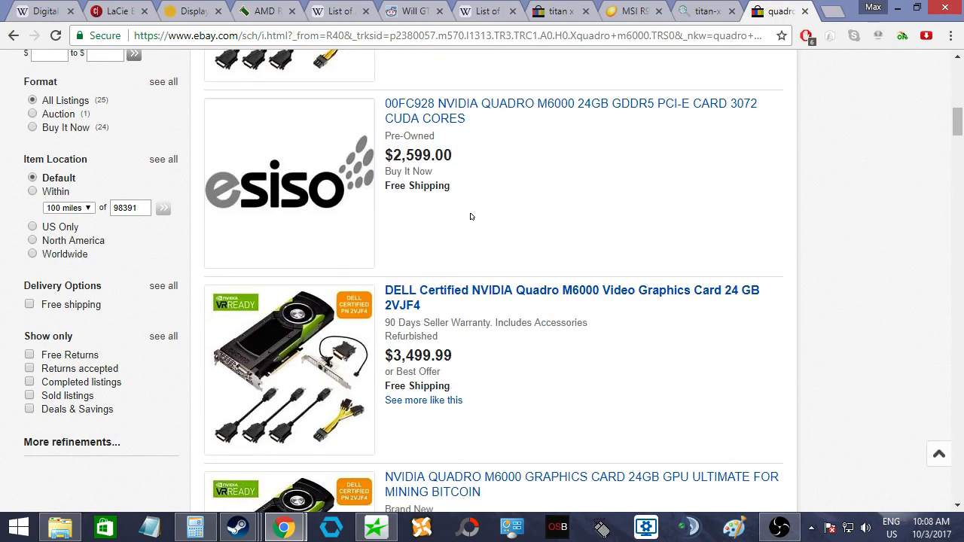
{"action": "scroll", "scroll_direction": "down", "scroll_amount": 3}
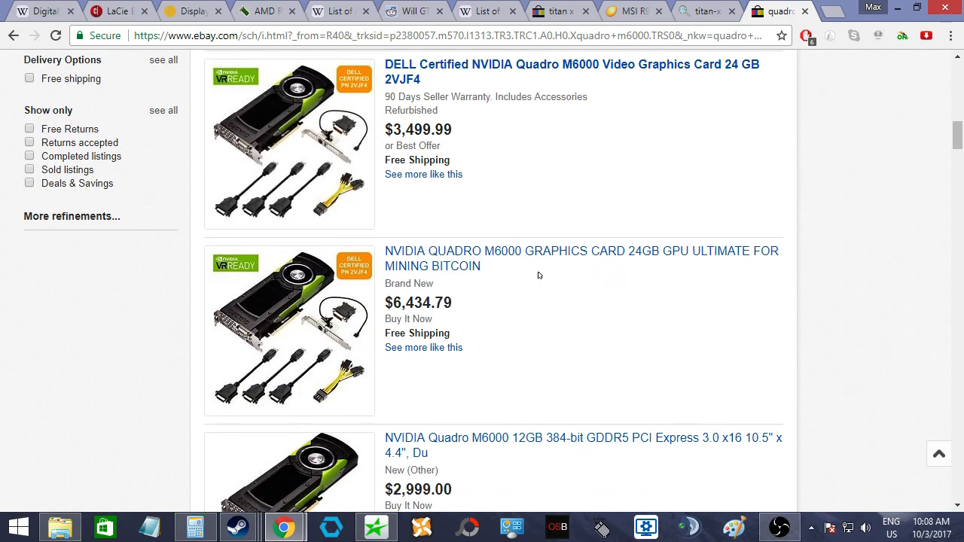
{"action": "scroll", "scroll_direction": "down", "scroll_amount": 3}
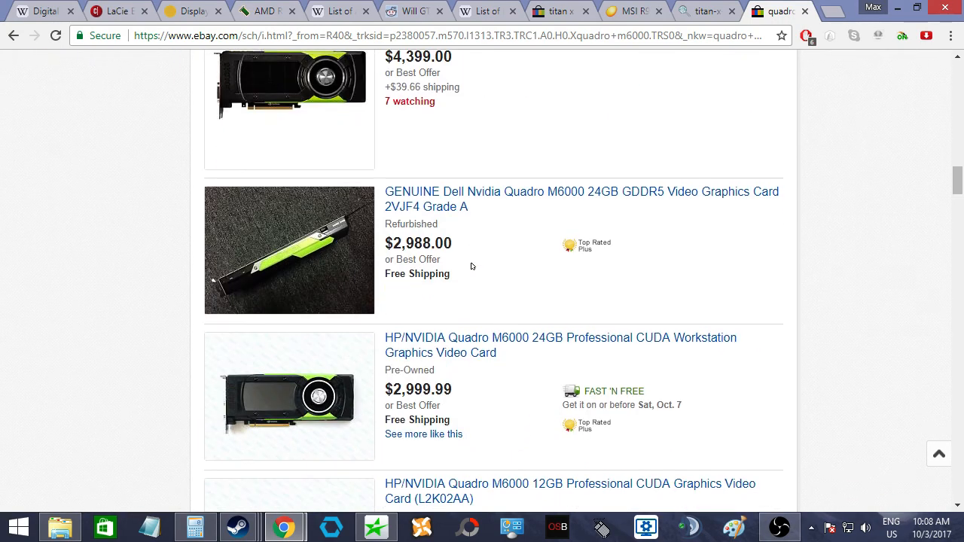
{"action": "scroll", "scroll_direction": "down", "scroll_amount": 3}
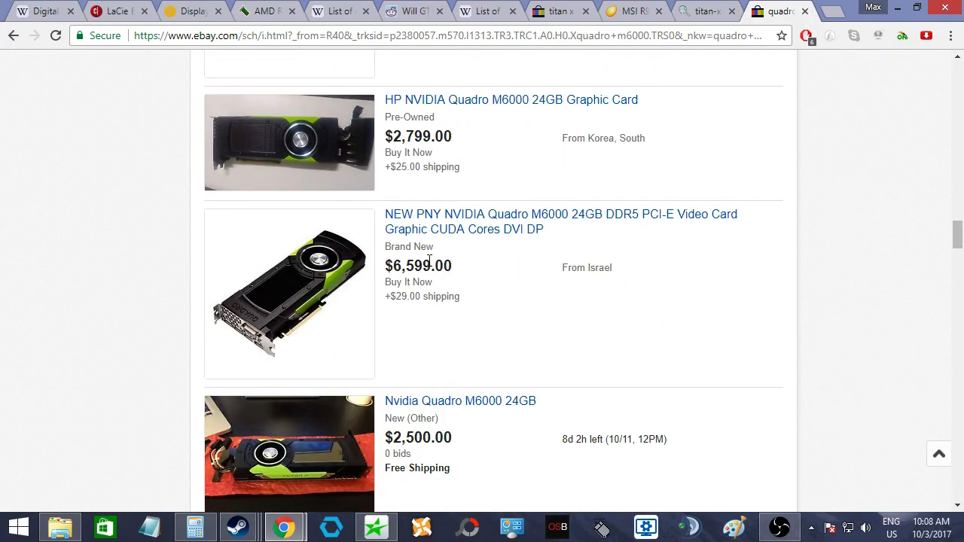
{"action": "scroll", "scroll_direction": "down", "scroll_amount": 3}
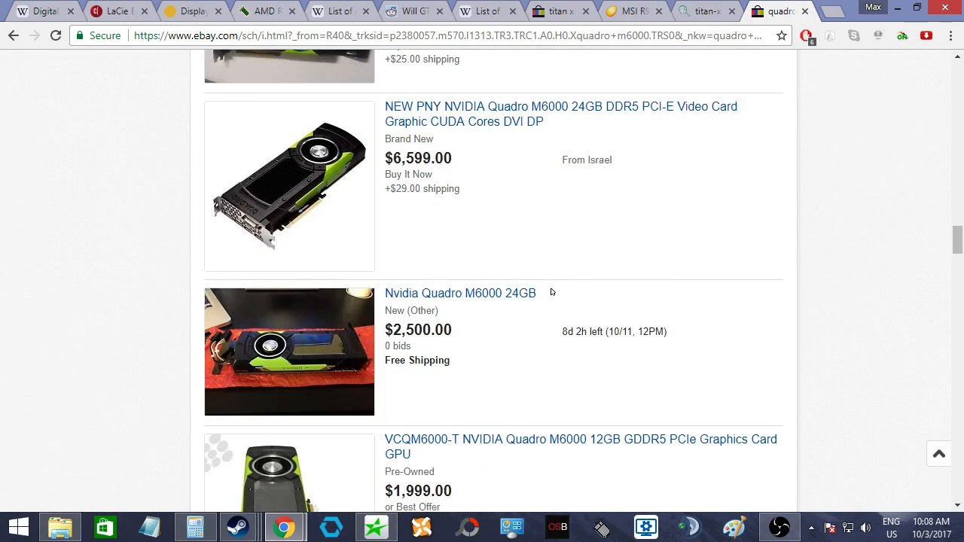
{"action": "scroll", "scroll_direction": "up", "scroll_amount": 3}
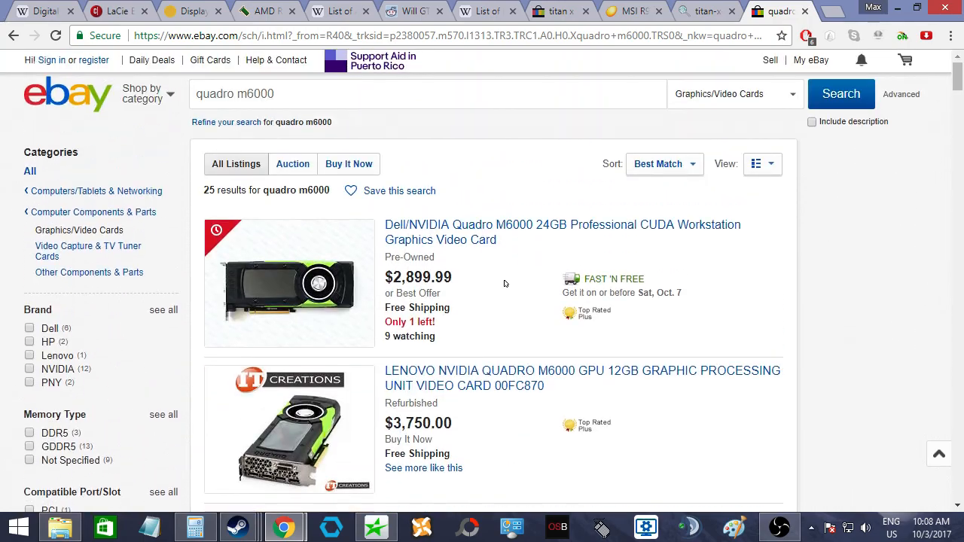
{"action": "mouse_move", "coordinate": [481, 292]}
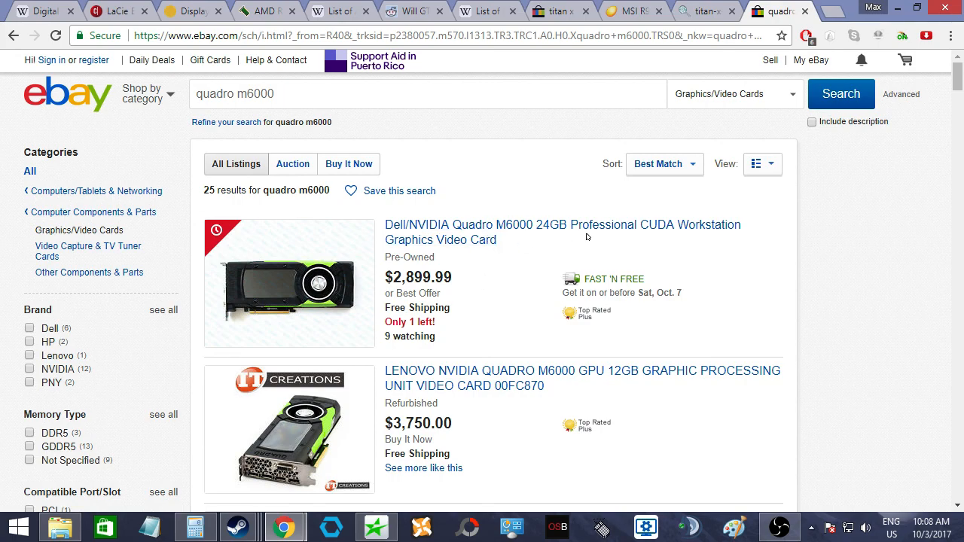
{"action": "mouse_move", "coordinate": [533, 249]}
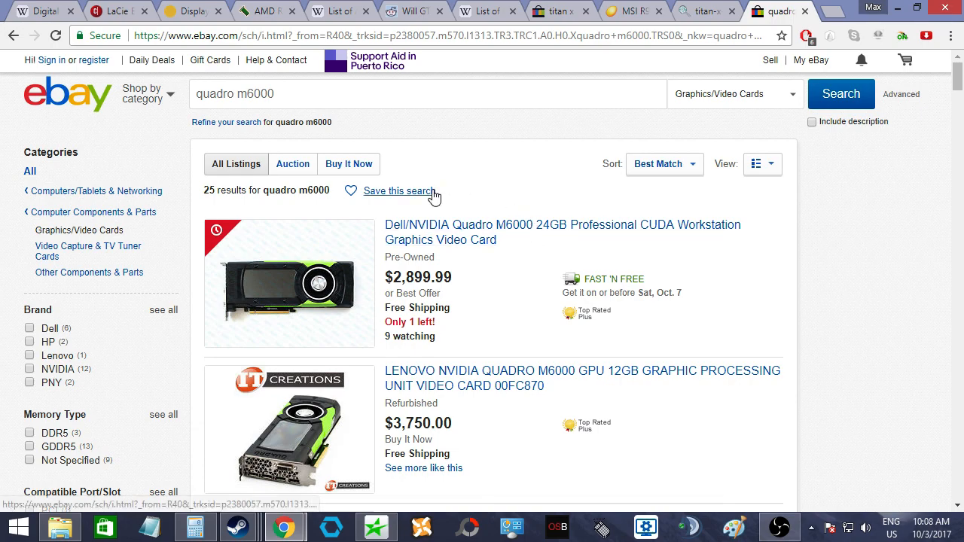
{"action": "mouse_move", "coordinate": [568, 175]}
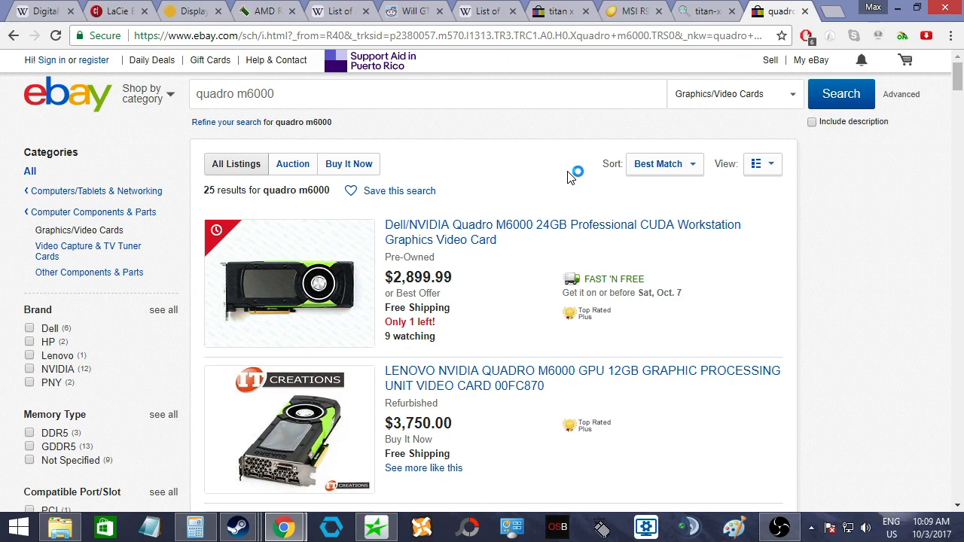
{"action": "mouse_move", "coordinate": [568, 175]}
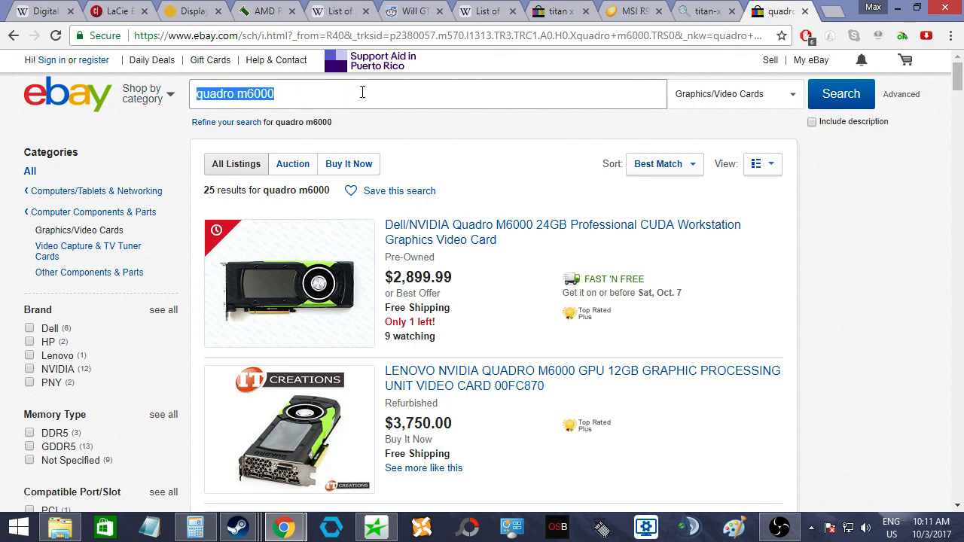
- Replace the Quadro M6000 query with 'nvidia 580' in the eBay search box
{"action": "left_click", "coordinate": [362, 93]}
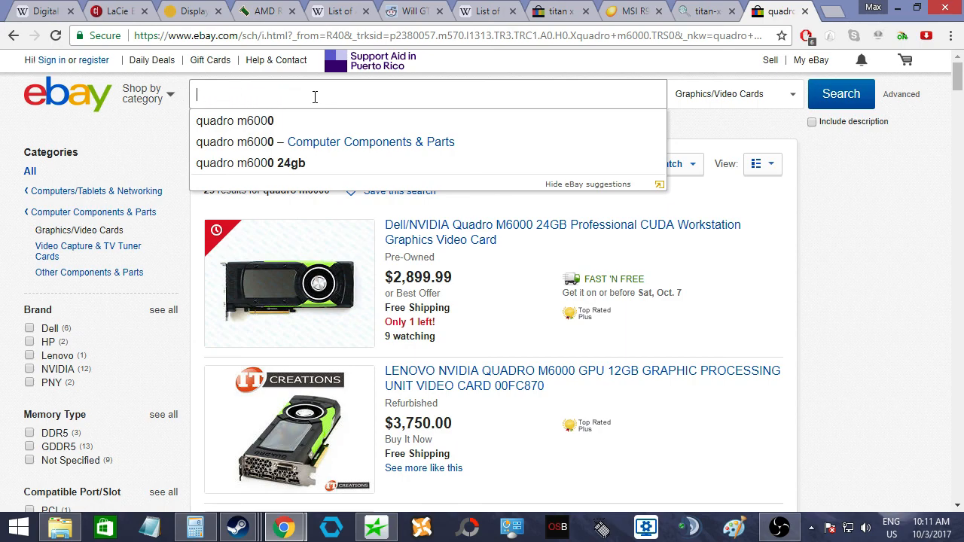
{"action": "type", "text": "titan x"}
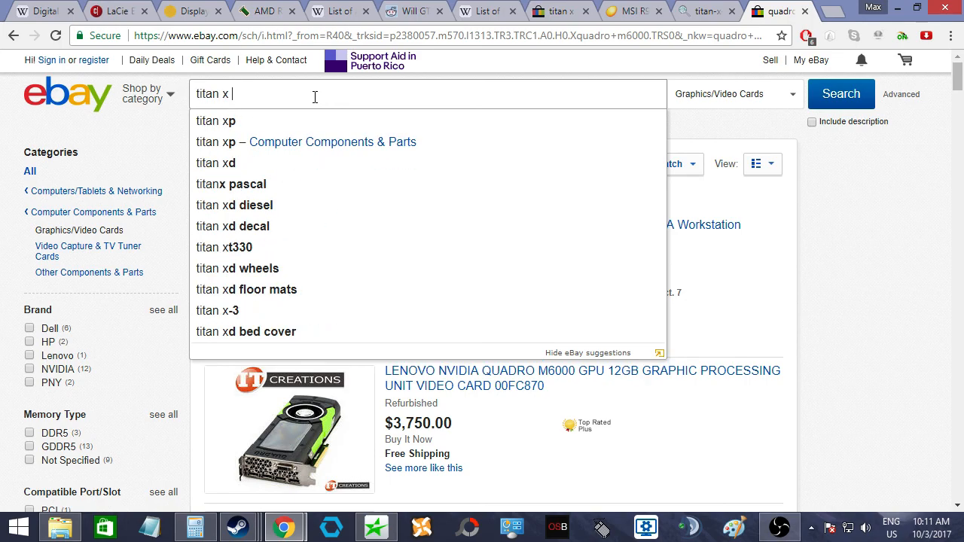
{"action": "key", "text": "ctrl+a"}
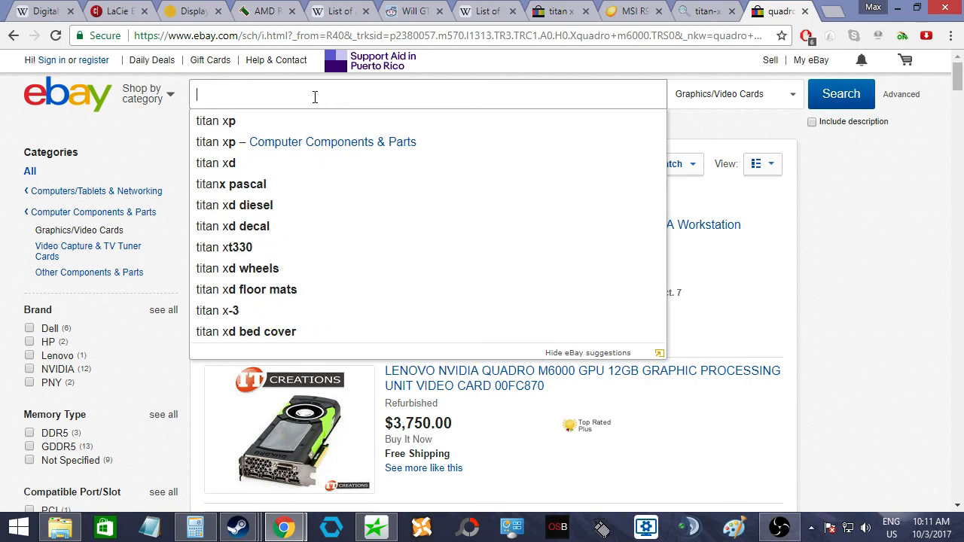
{"action": "type", "text": "g"}
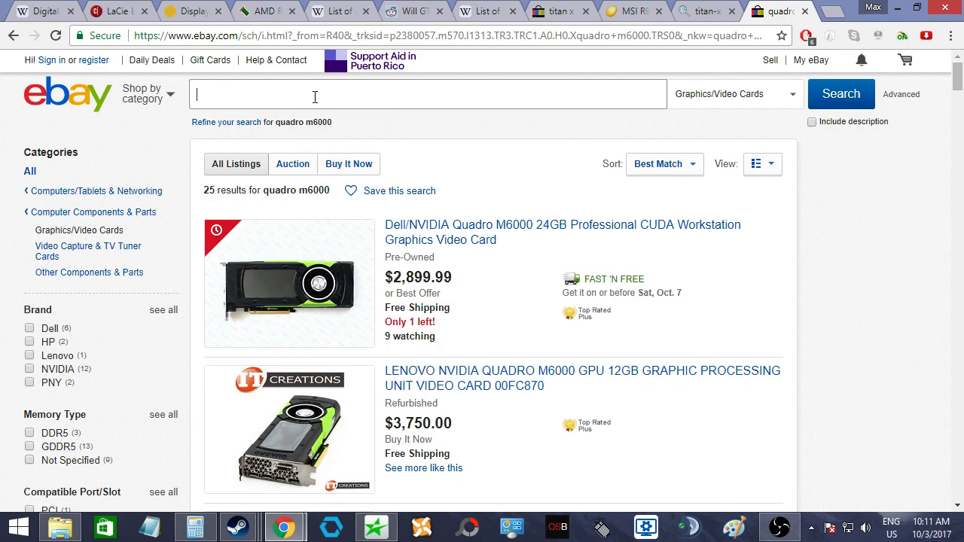
{"action": "type", "text": "nvf"}
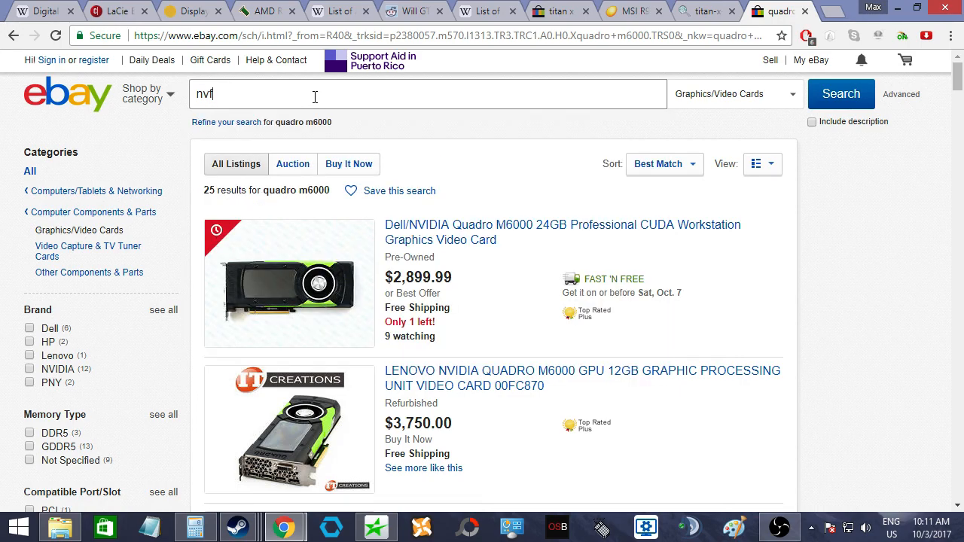
{"action": "type", "text": "nvidia 580"}
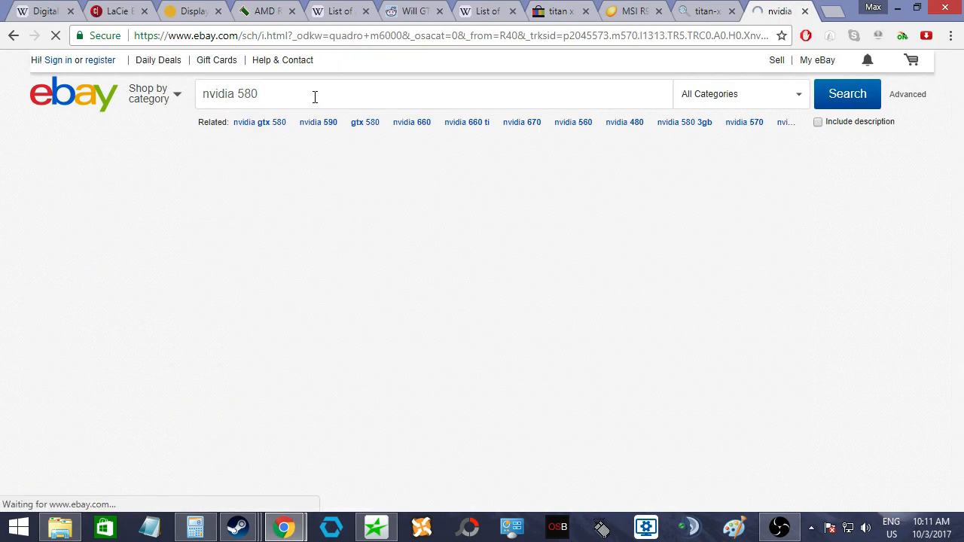
- Submit the 'nvidia 580' search and scroll its 277 results past a Sparkle GTX 580 to Quadro FX 580 listings
{"action": "left_click", "coordinate": [847, 93]}
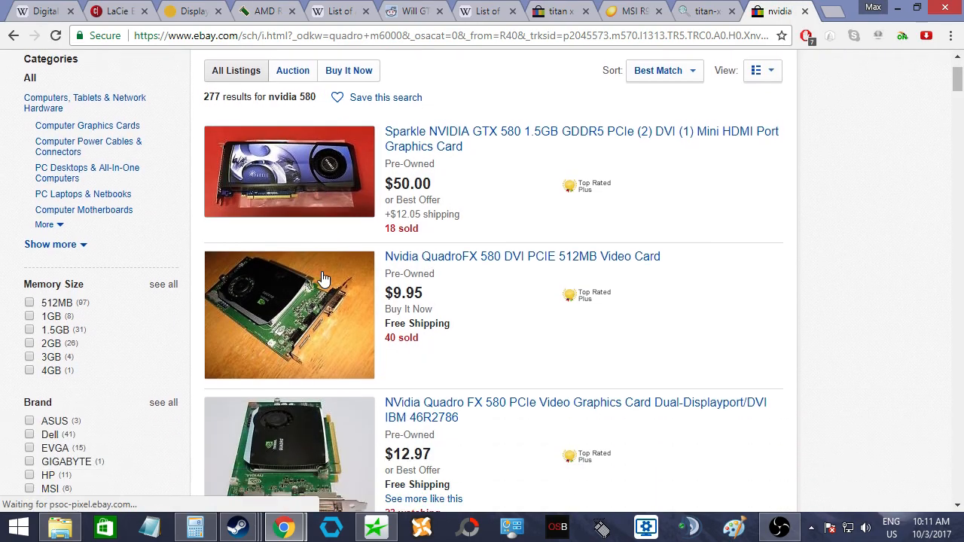
{"action": "scroll", "scroll_direction": "down", "scroll_amount": 3}
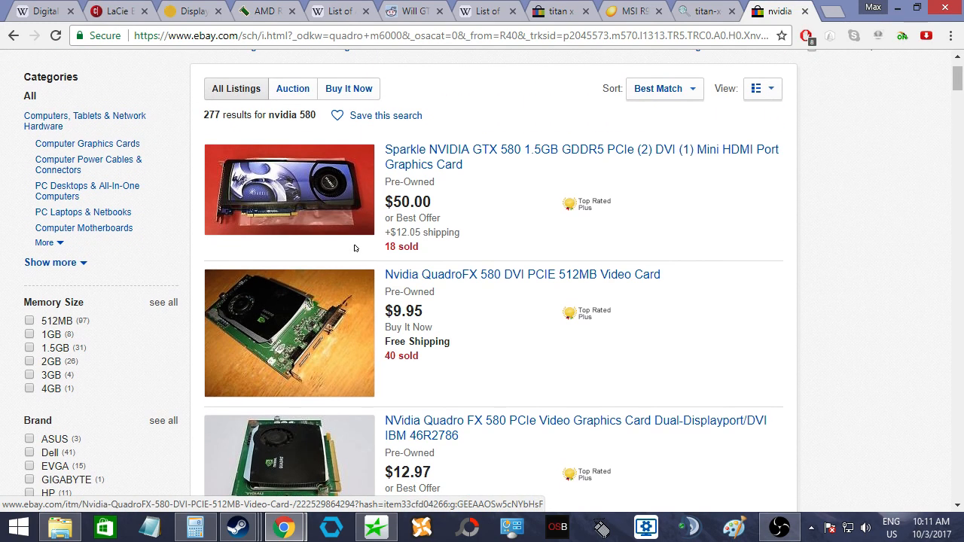
{"action": "left_click", "coordinate": [580, 157]}
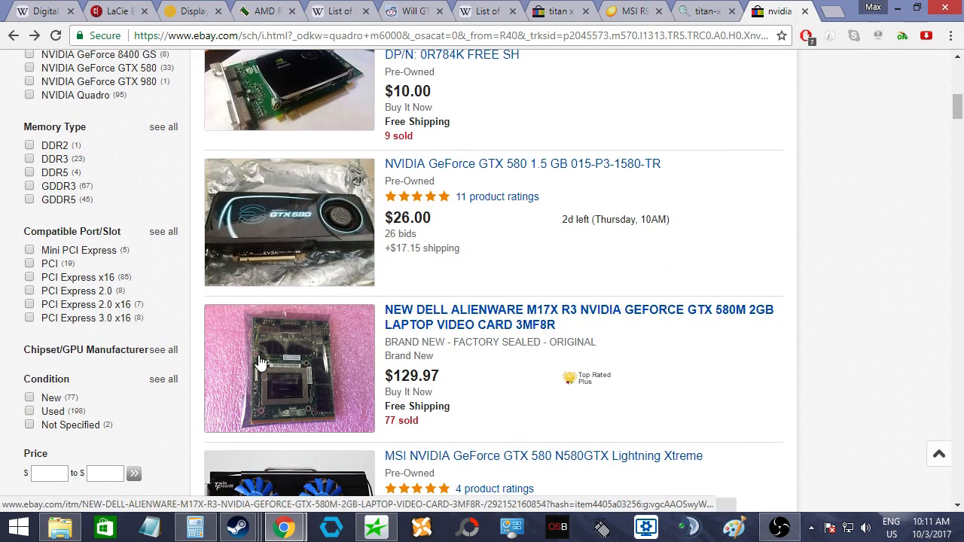
{"action": "scroll", "scroll_direction": "down", "scroll_amount": 3}
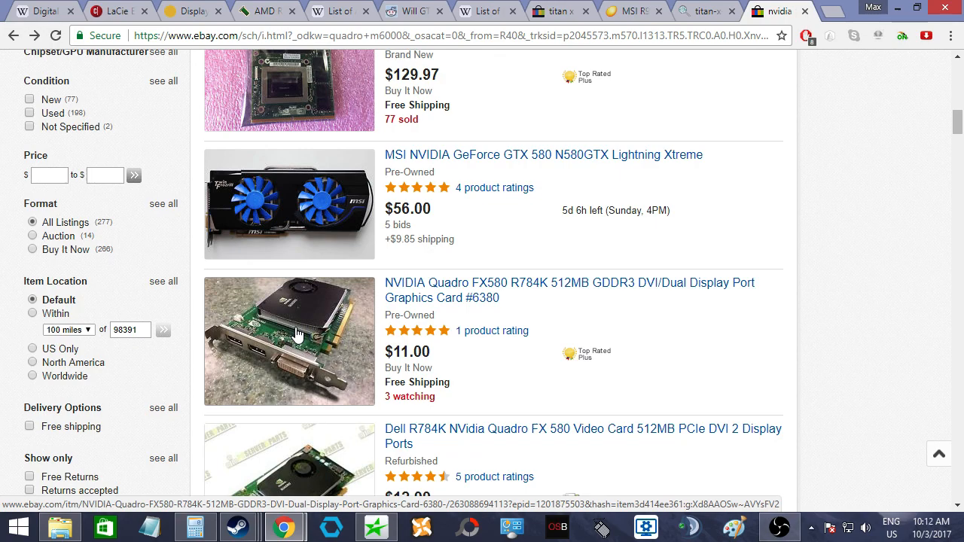
{"action": "scroll", "scroll_direction": "down", "scroll_amount": 3}
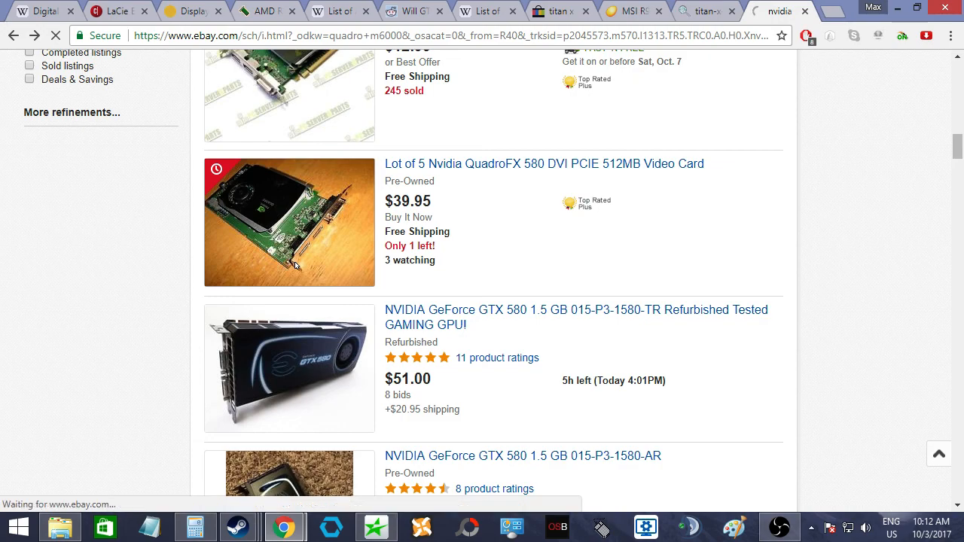
- Open the Lot of 5 Nvidia QuadroFX 580 512MB listing priced at US $39.95
{"action": "left_click", "coordinate": [544, 162]}
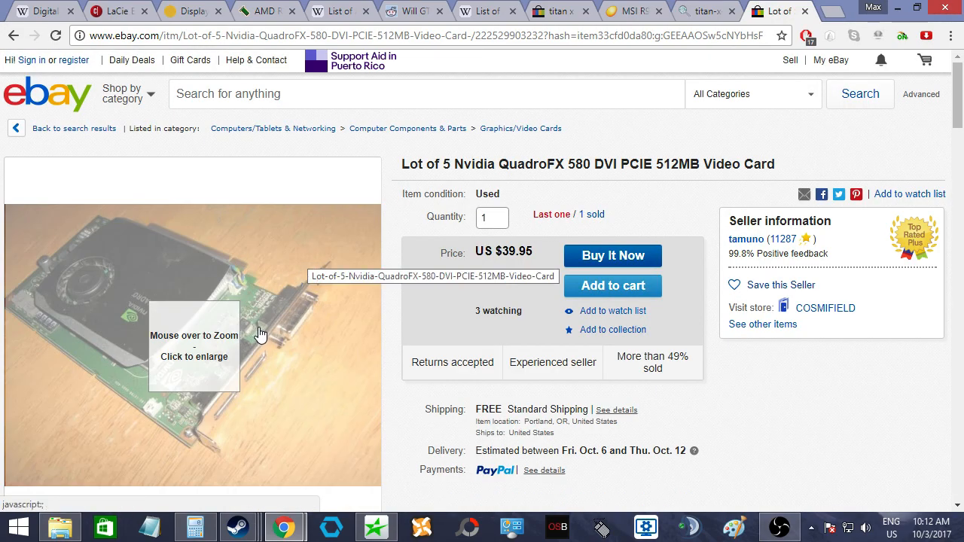
{"action": "mouse_move", "coordinate": [259, 335]}
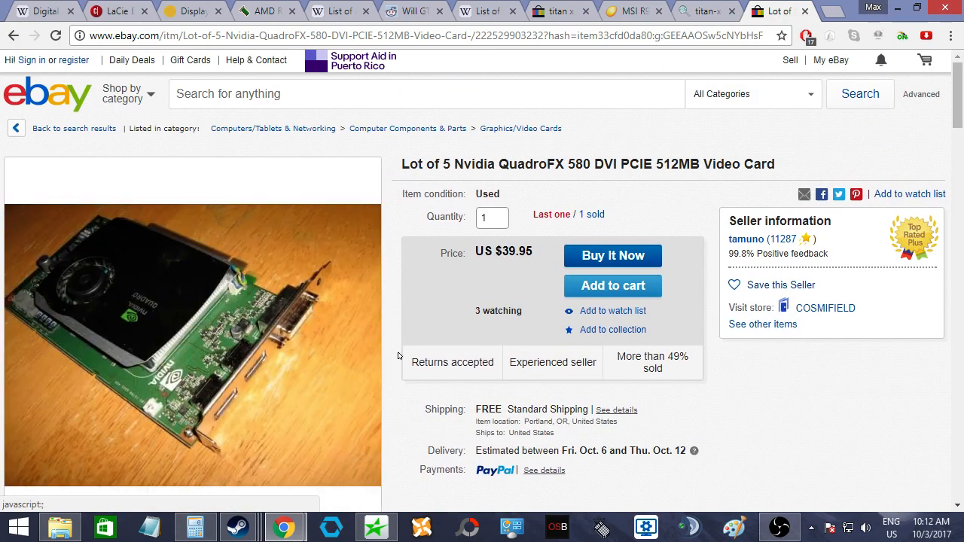
{"action": "mouse_move", "coordinate": [370, 250]}
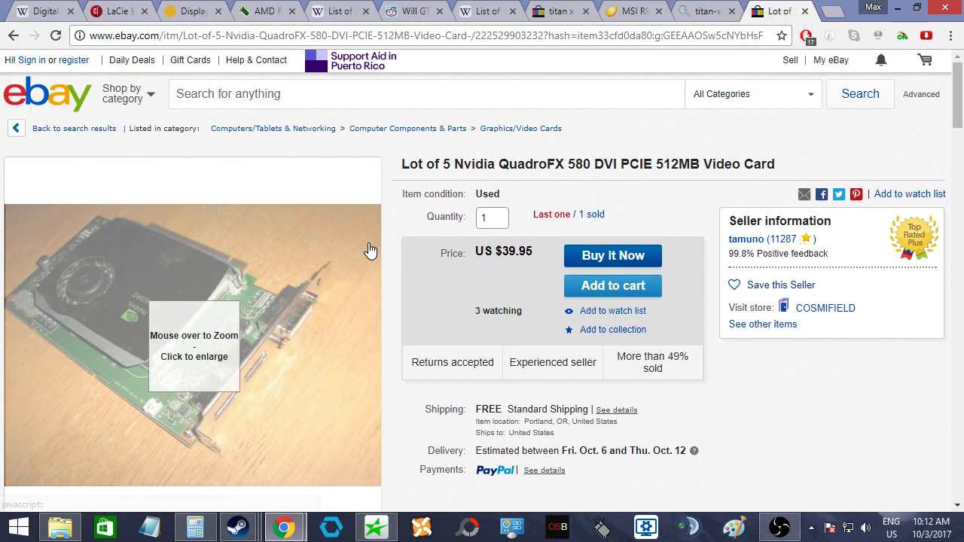
{"action": "mouse_move", "coordinate": [284, 304]}
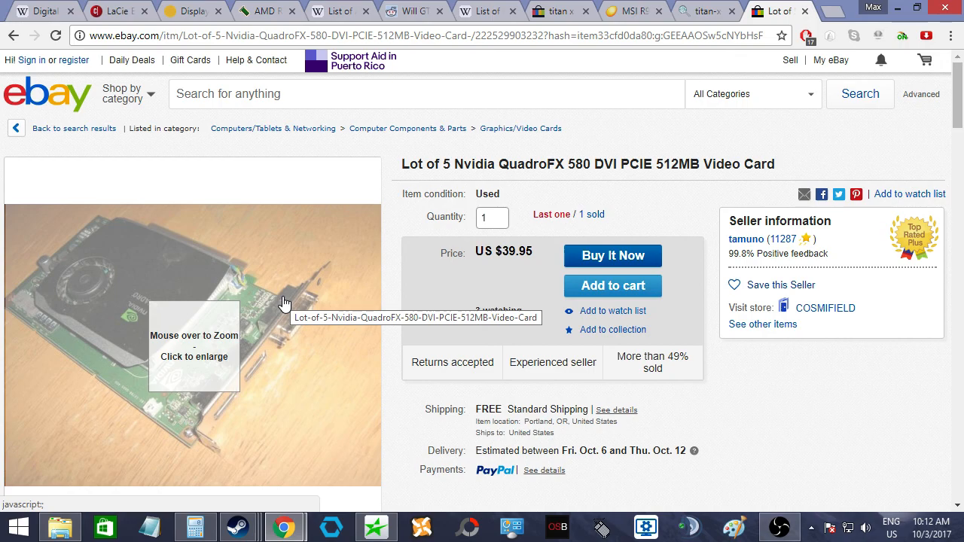
{"action": "mouse_move", "coordinate": [282, 302]}
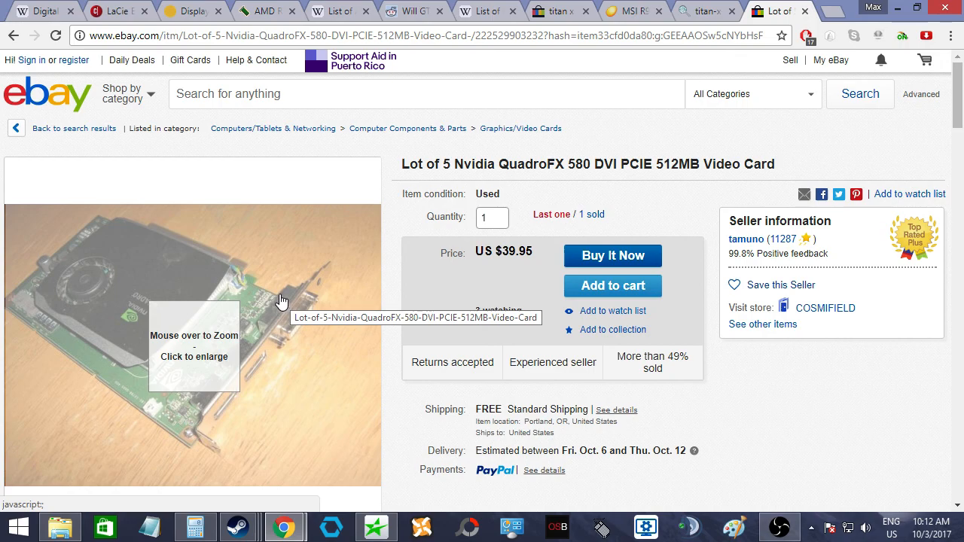